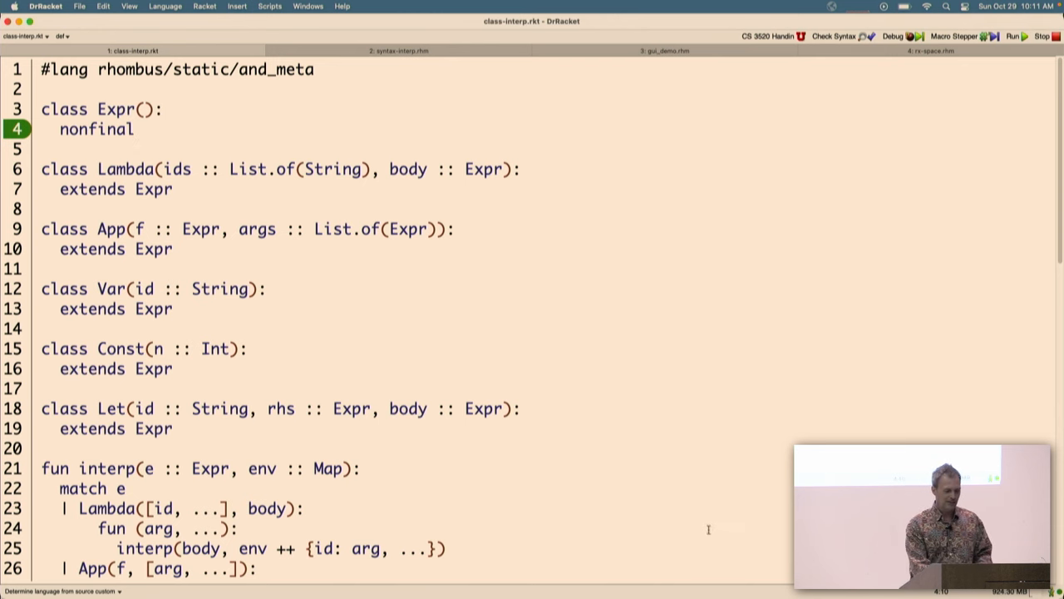
Step: Add 'datatype Expr' below class Const, turning the duplicated classes into variants, and run
{"action": "scroll", "scroll_direction": "down", "scroll_amount": 3}
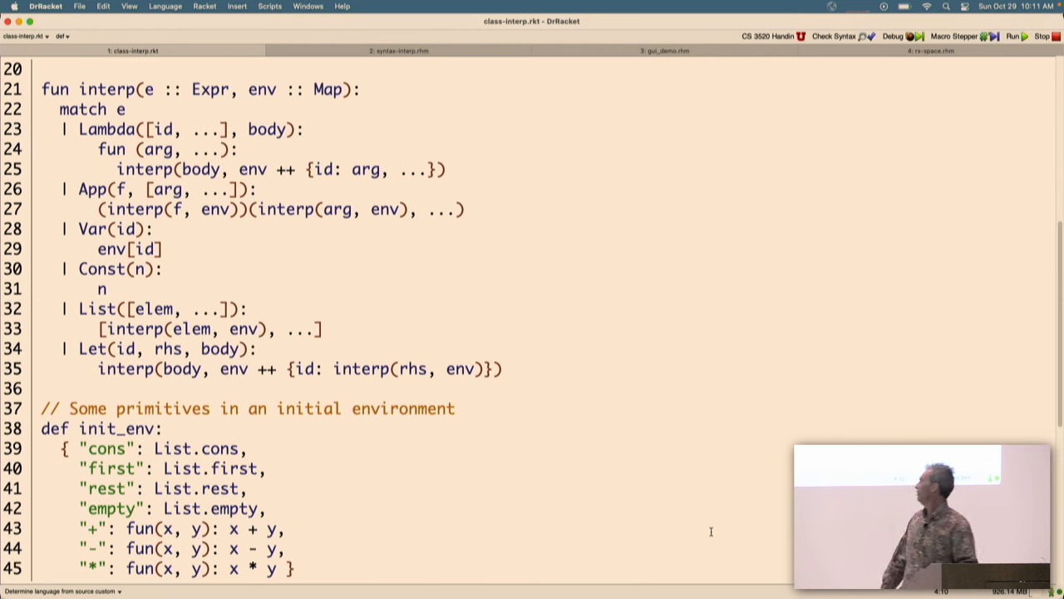
{"action": "double_click", "coordinate": [167, 349]}
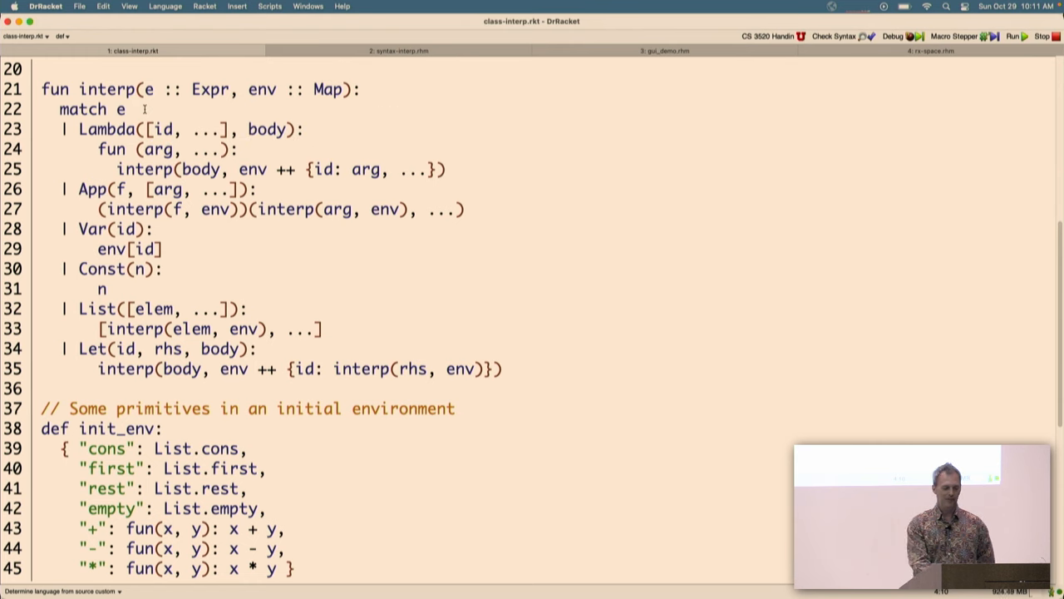
{"action": "mouse_move", "coordinate": [314, 225]}
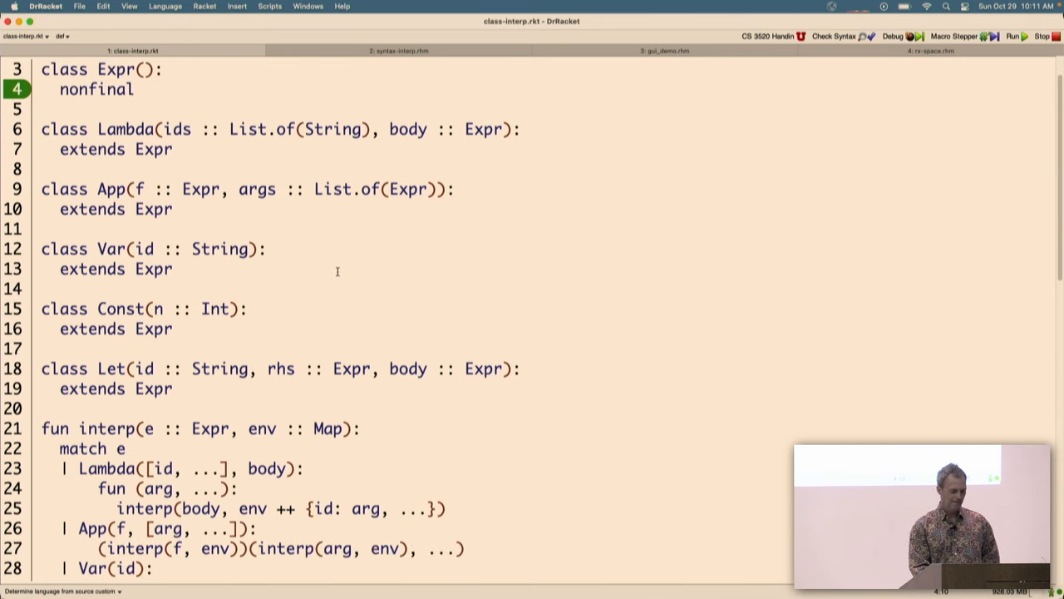
{"action": "scroll", "scroll_direction": "down", "scroll_amount": 3}
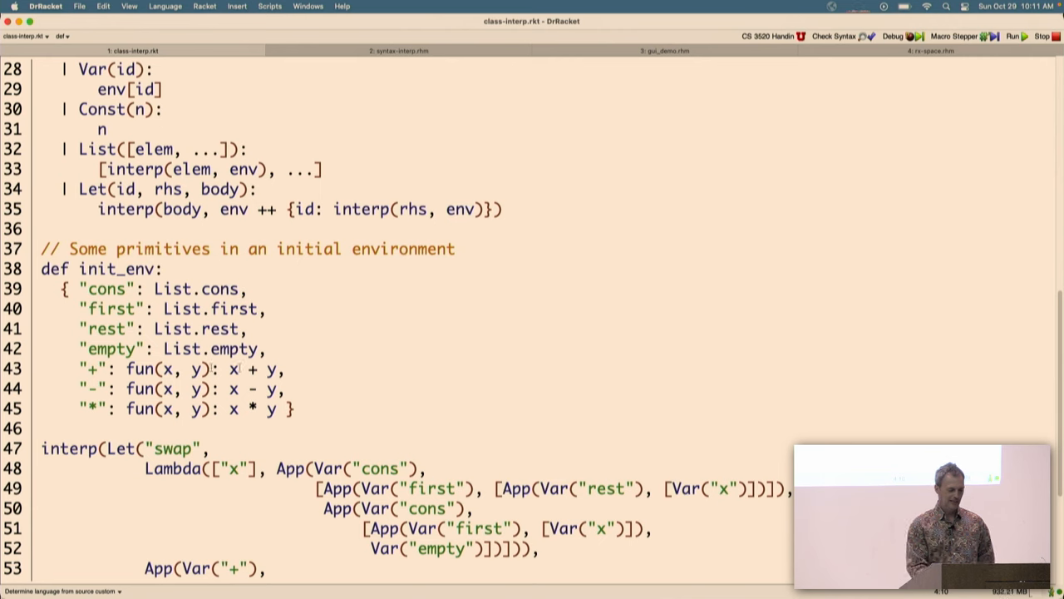
{"action": "mouse_move", "coordinate": [172, 288]}
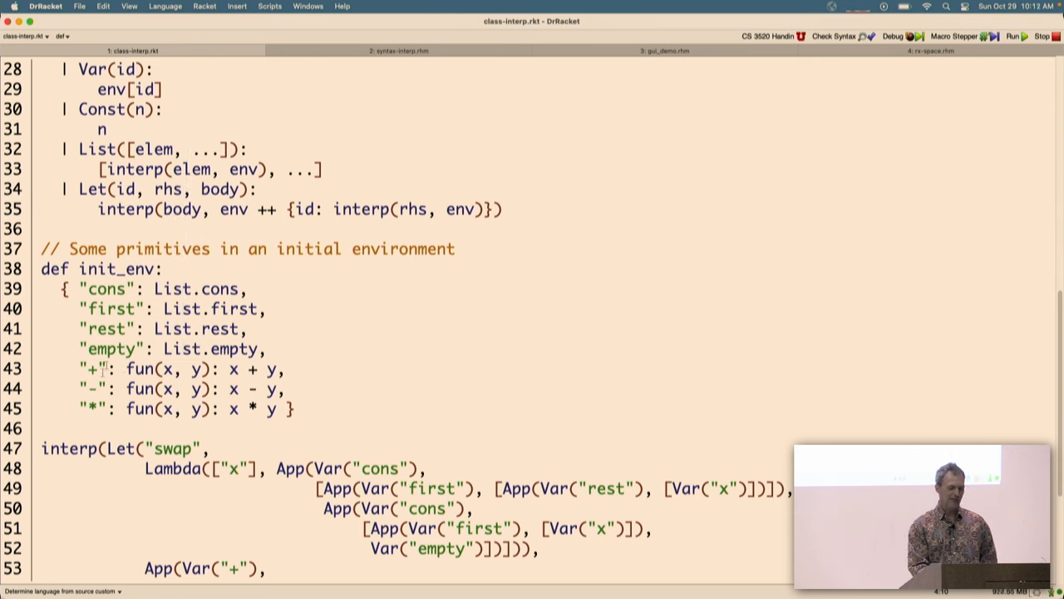
{"action": "mouse_move", "coordinate": [102, 328]}
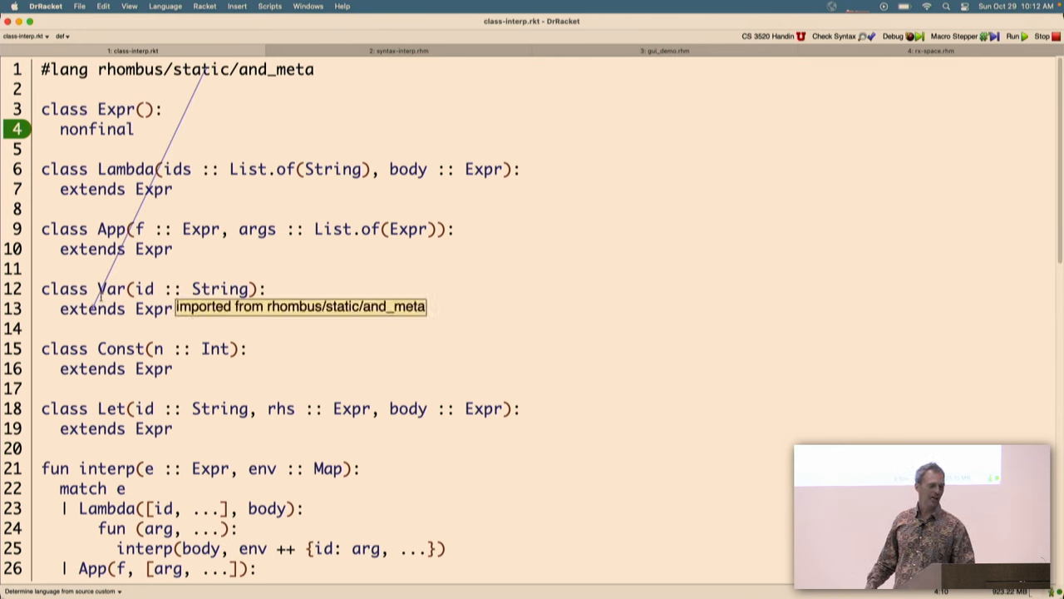
{"action": "mouse_move", "coordinate": [96, 288]}
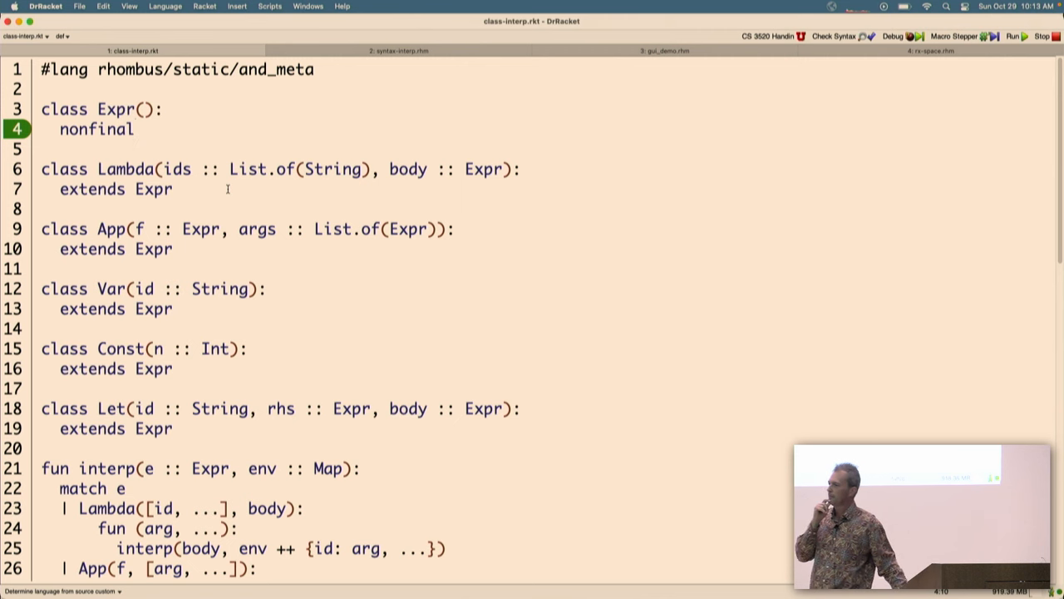
{"action": "scroll", "scroll_direction": "down", "scroll_amount": 3}
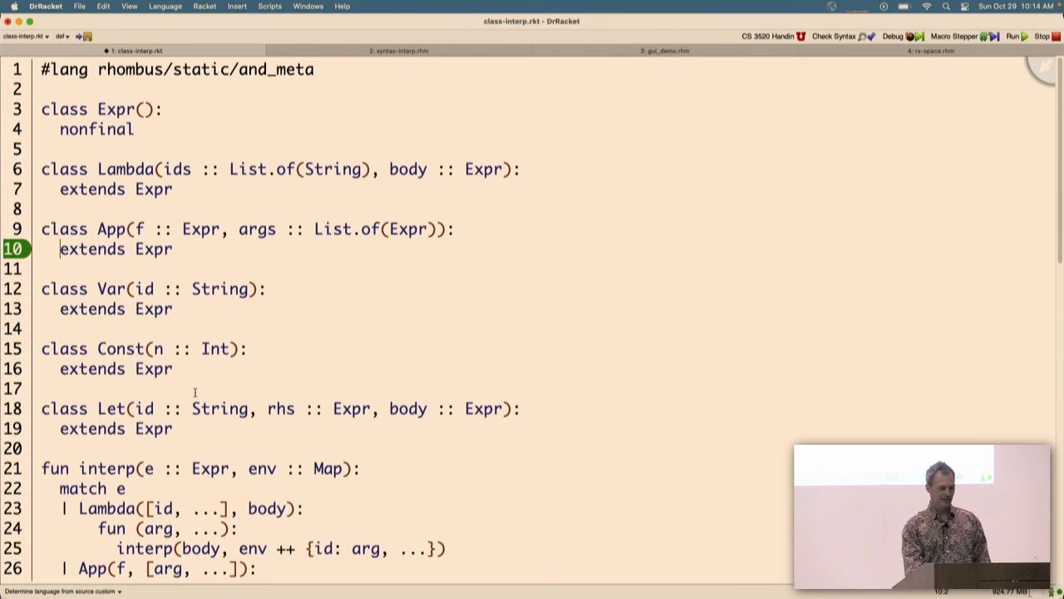
{"action": "scroll", "scroll_direction": "down", "scroll_amount": 3}
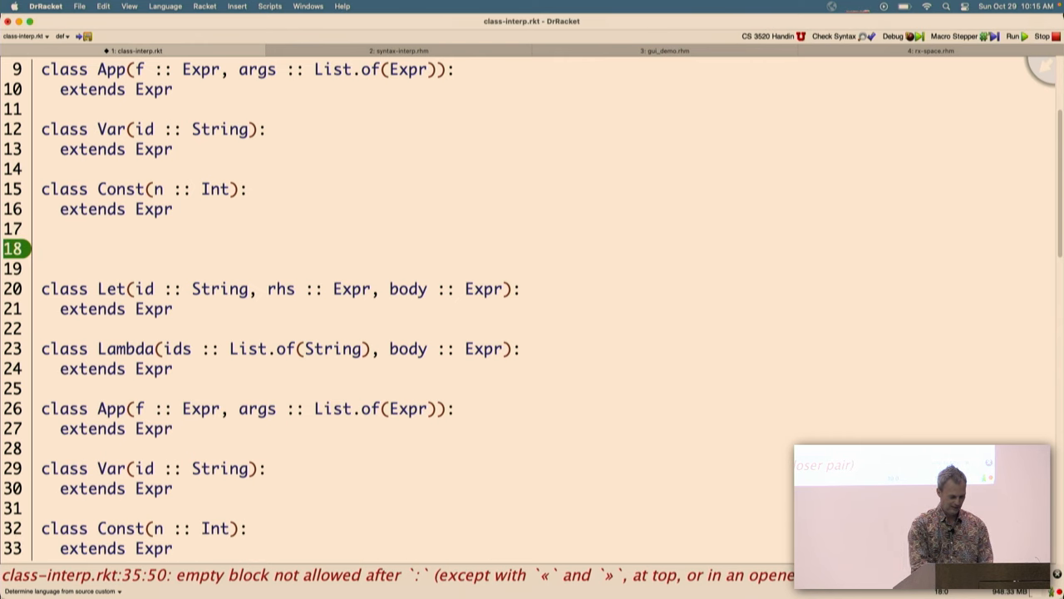
{"action": "type", "text": "datatype Expr"}
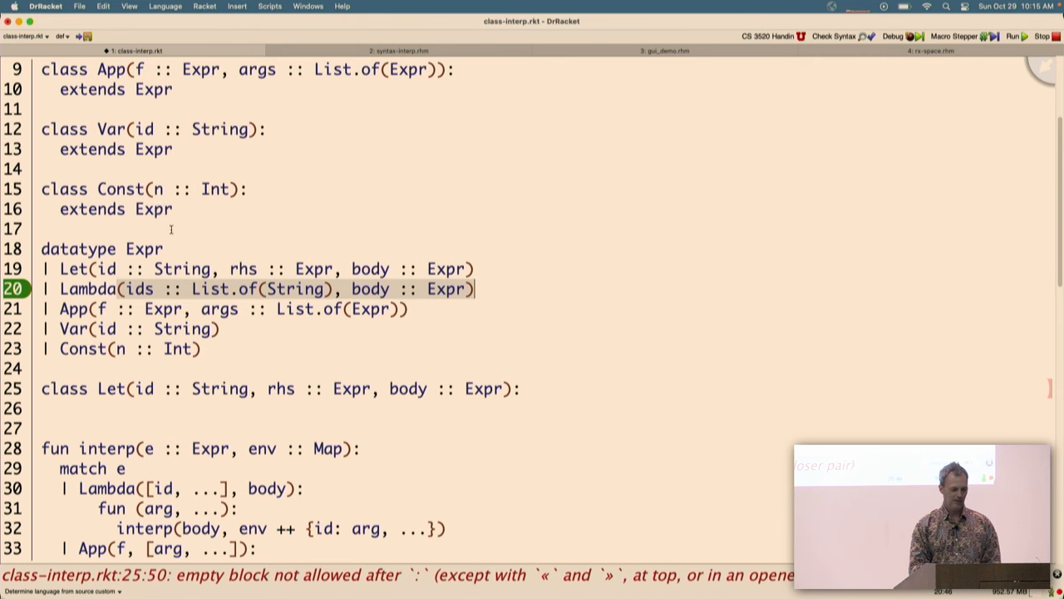
{"action": "mouse_move", "coordinate": [221, 235]}
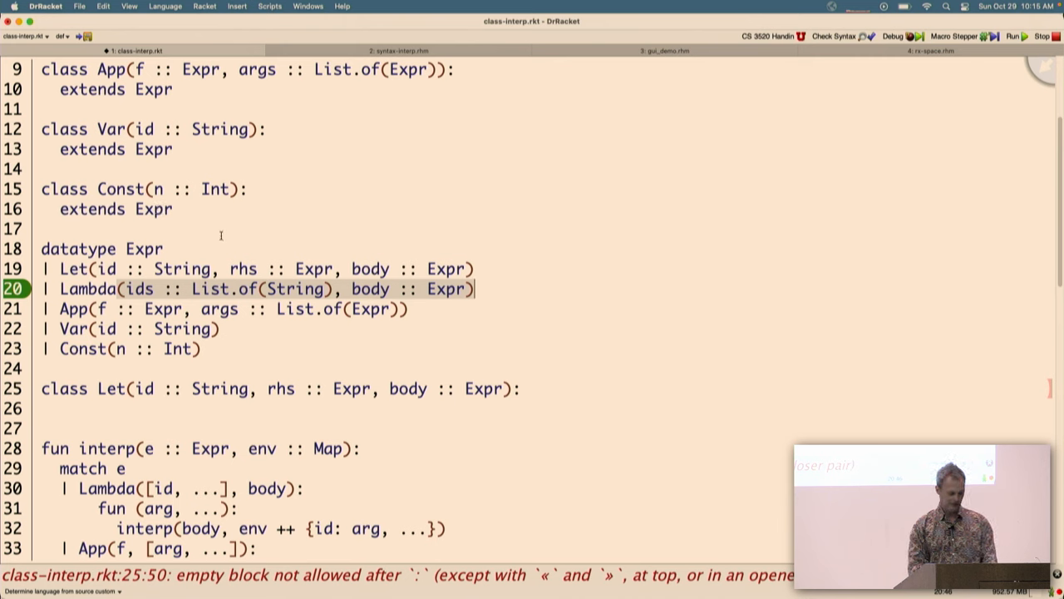
{"action": "left_click", "coordinate": [1011, 35]}
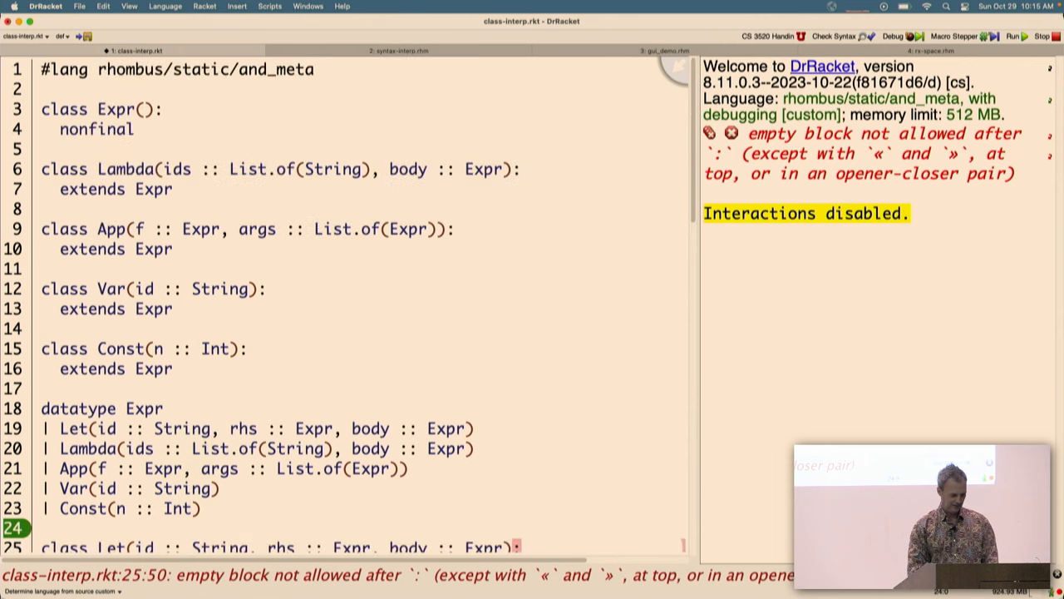
Step: Retype class Let(id :: String, rhs :: Expr, body :: Expr) extending Expr above the datatype
{"action": "scroll", "scroll_direction": "down", "scroll_amount": 3}
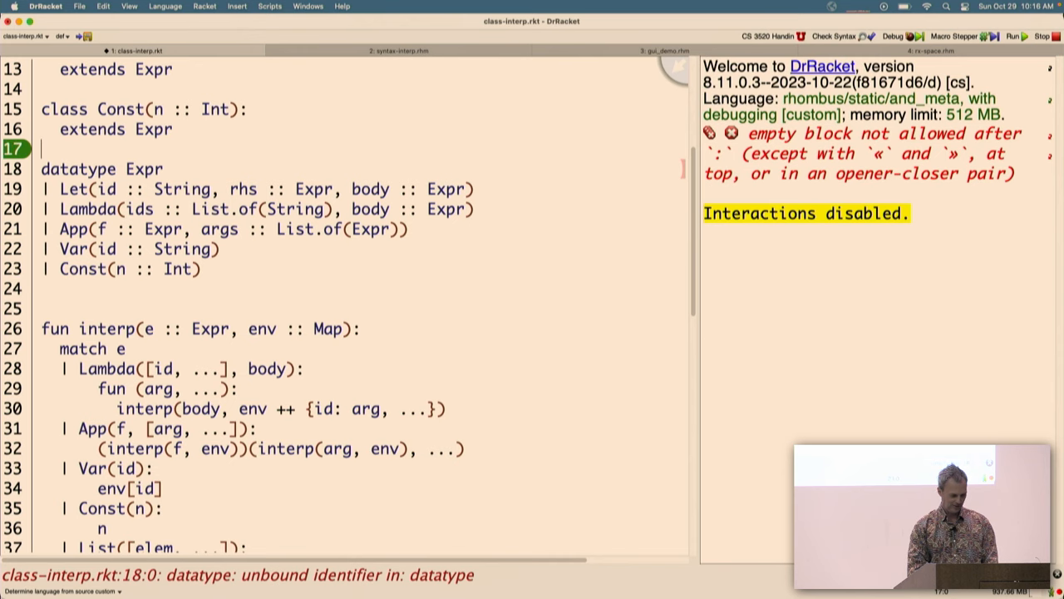
{"action": "type", "text": "class Let(id :: String, rhs :: Expr, body :: Expr):"}
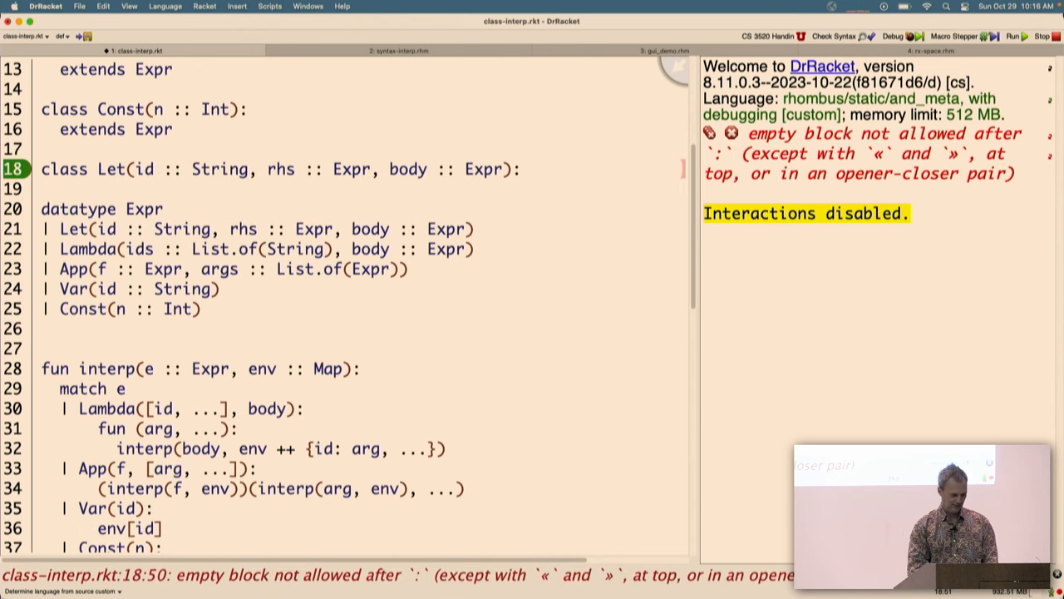
{"action": "type", "text": "extends e"}
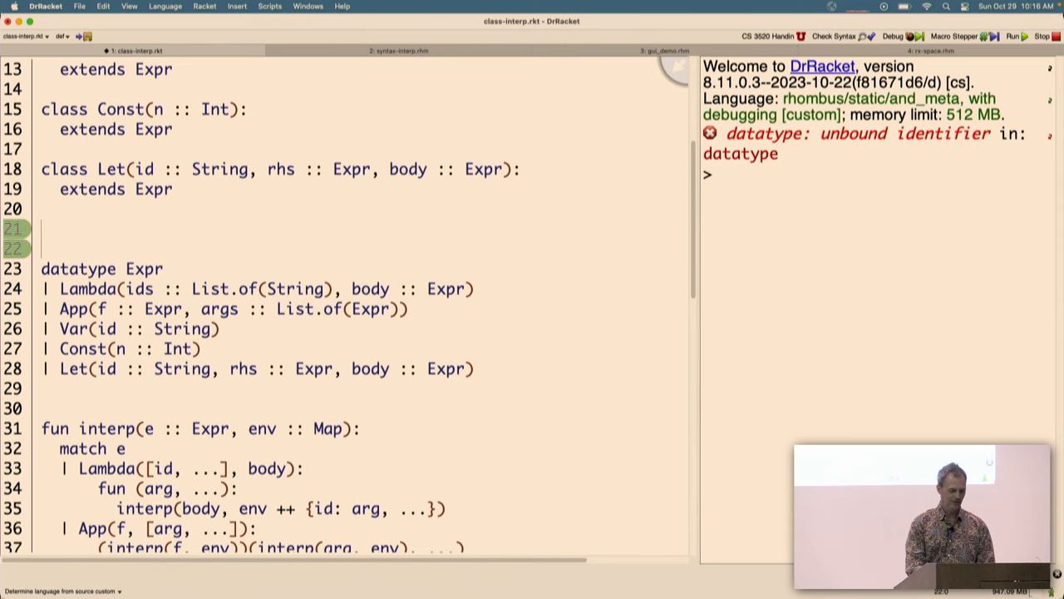
Step: Write the defn.macro header 'datatype $name | $variant($field, ...) | ...' ending with a colon
{"action": "type", "text": "defn.m"}
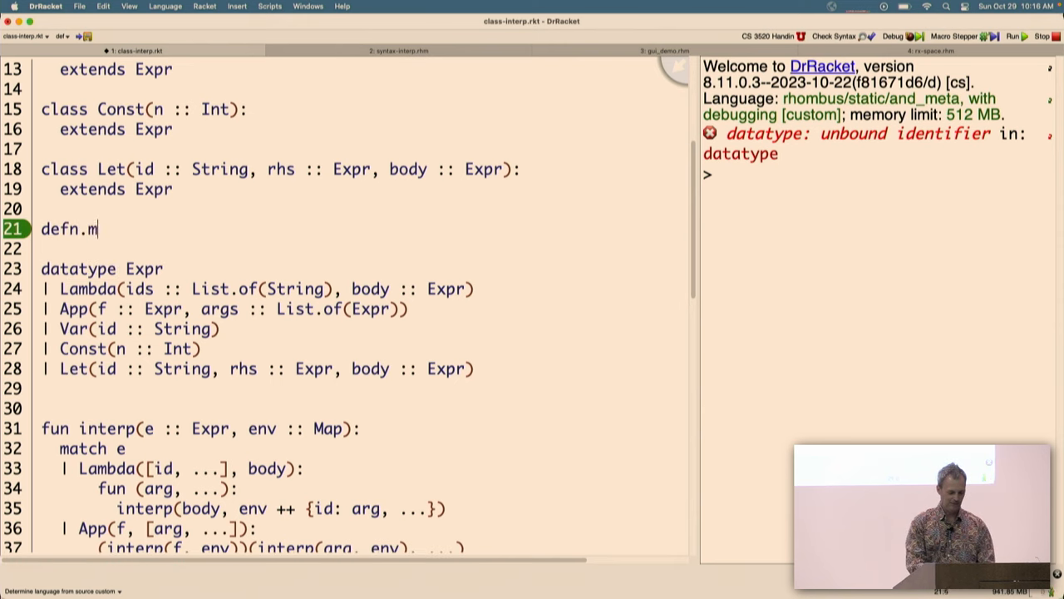
{"action": "type", "text": "acro"}
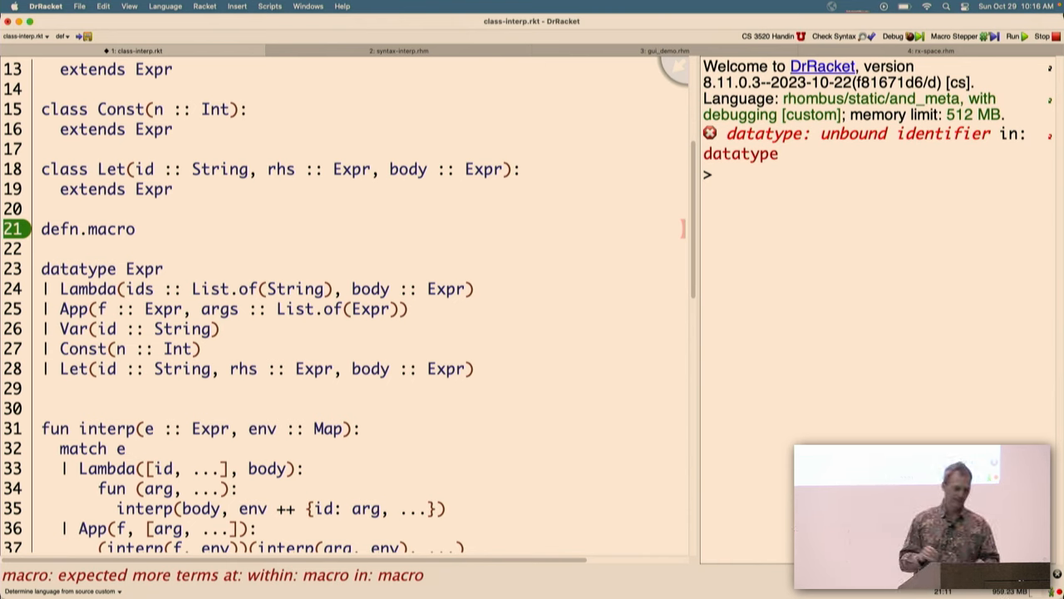
{"action": "type", "text": "'"}
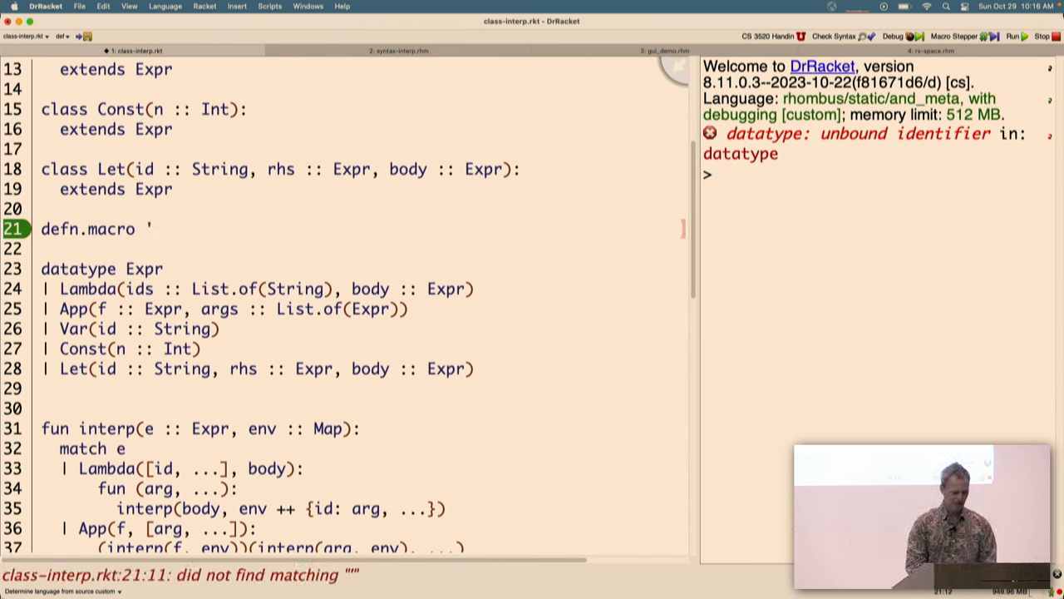
{"action": "type", "text": "datatype"}
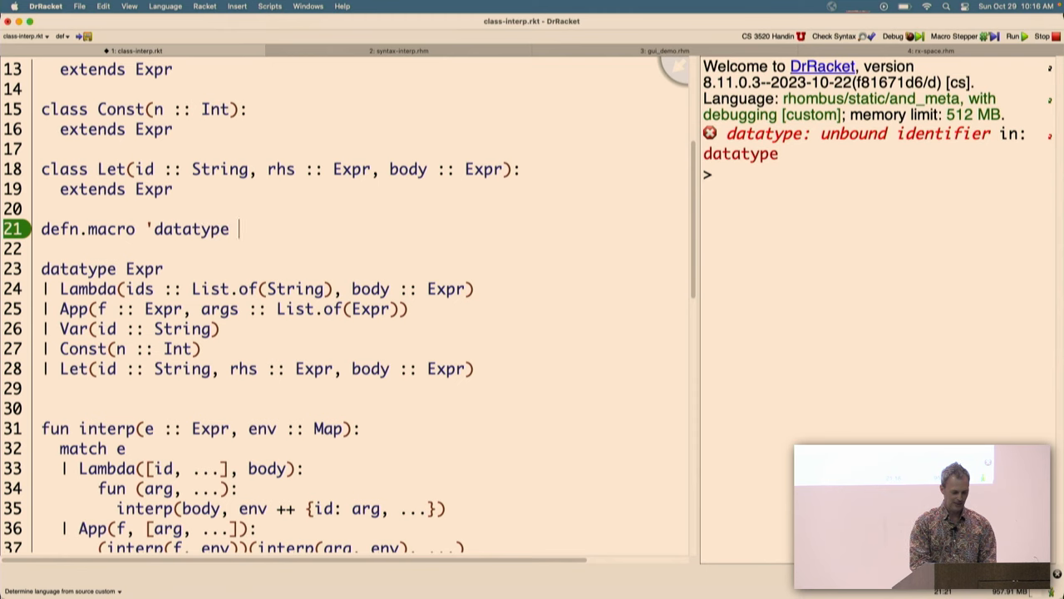
{"action": "type", "text": "$name"}
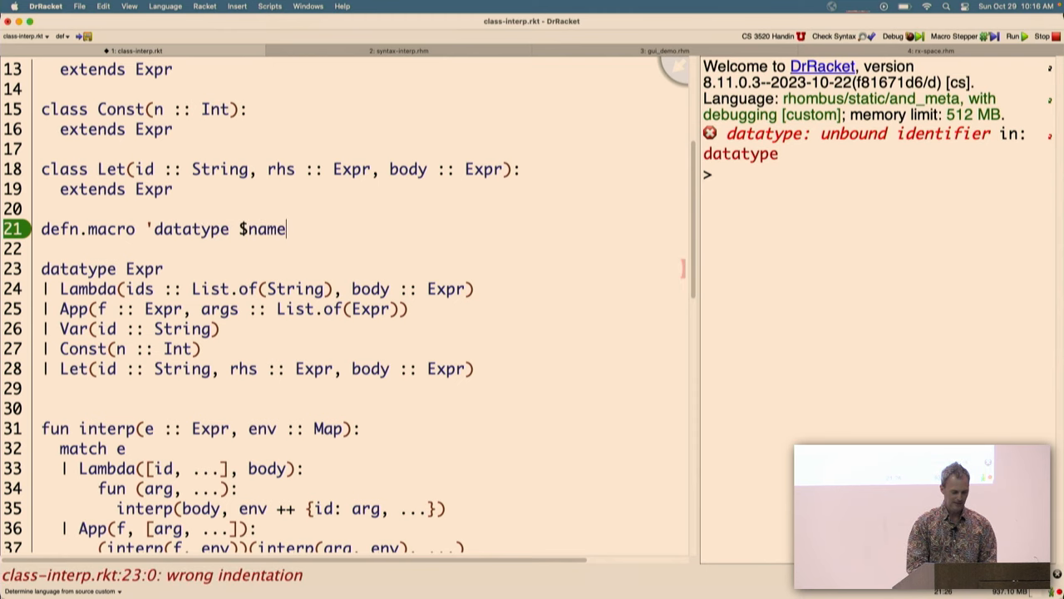
{"action": "key", "text": "enter"}
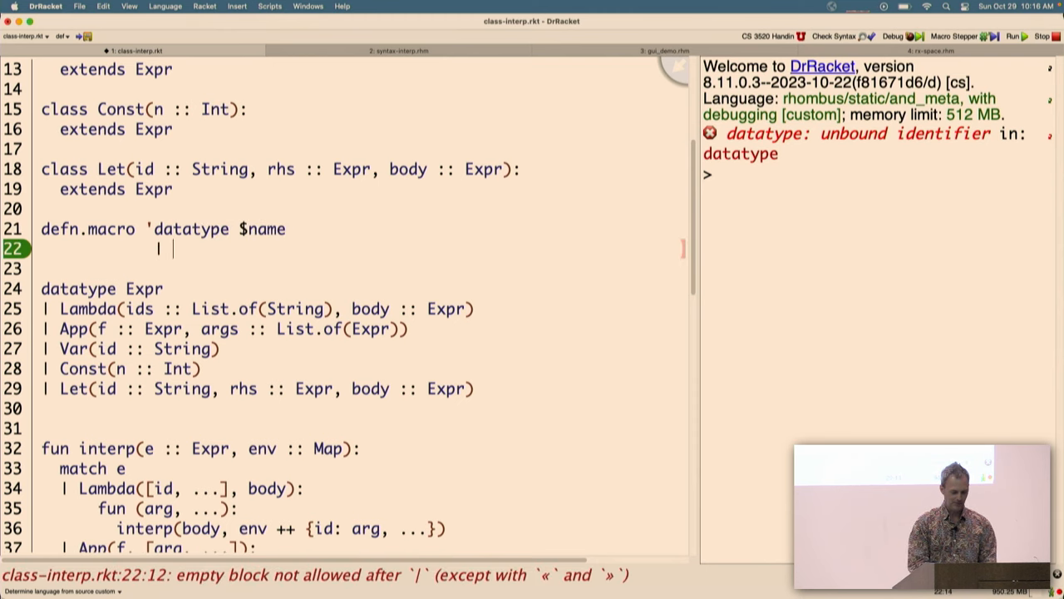
{"action": "type", "text": "$variant"}
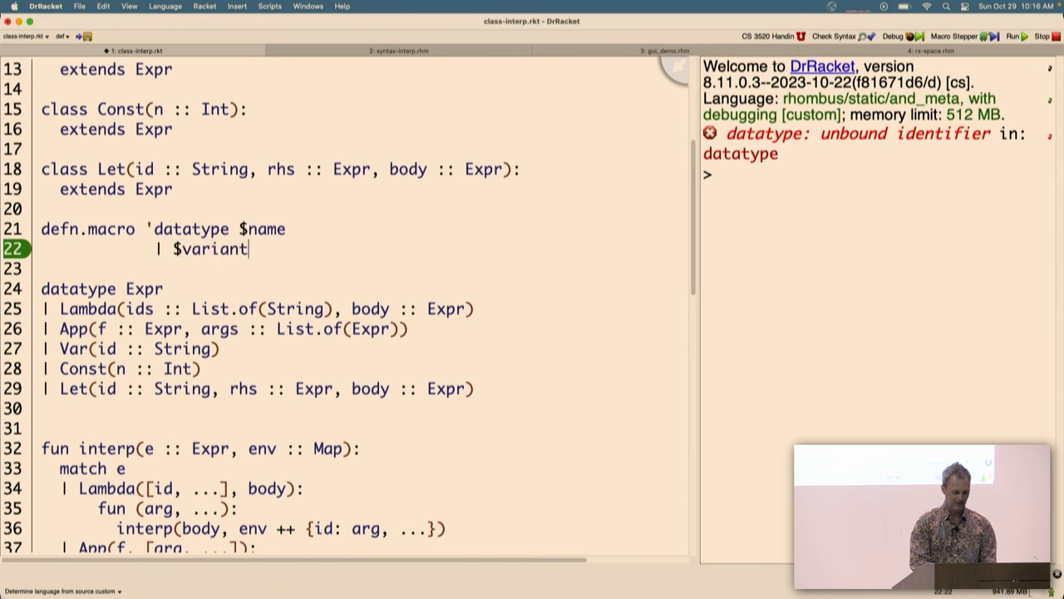
{"action": "type", "text": "($field, ..."}
{"action": "left_click", "coordinate": [366, 269]}
{"action": "type", "text": "|  ..."}
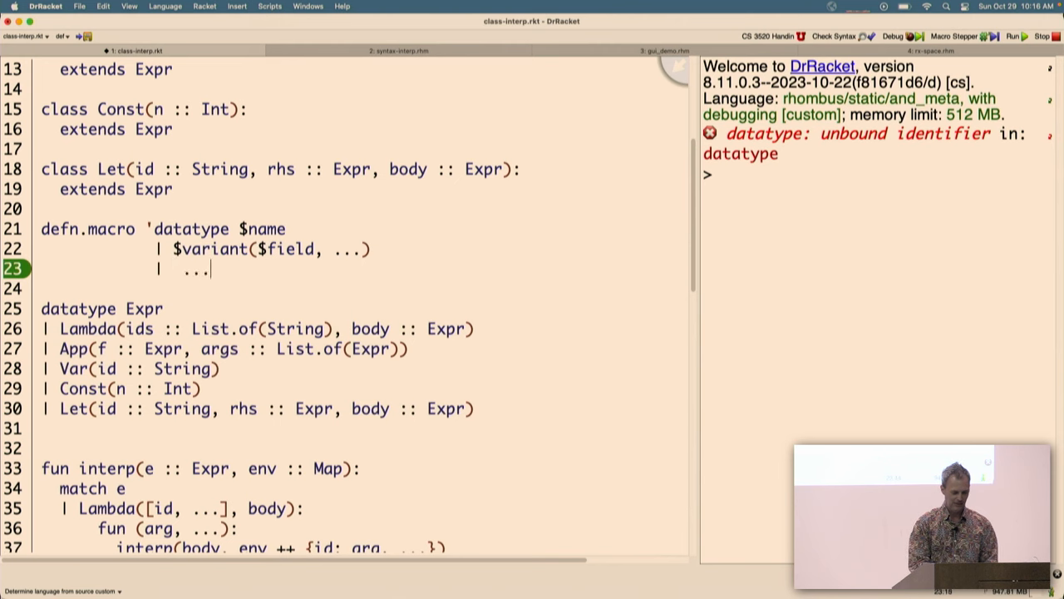
{"action": "type", "text": "'"}
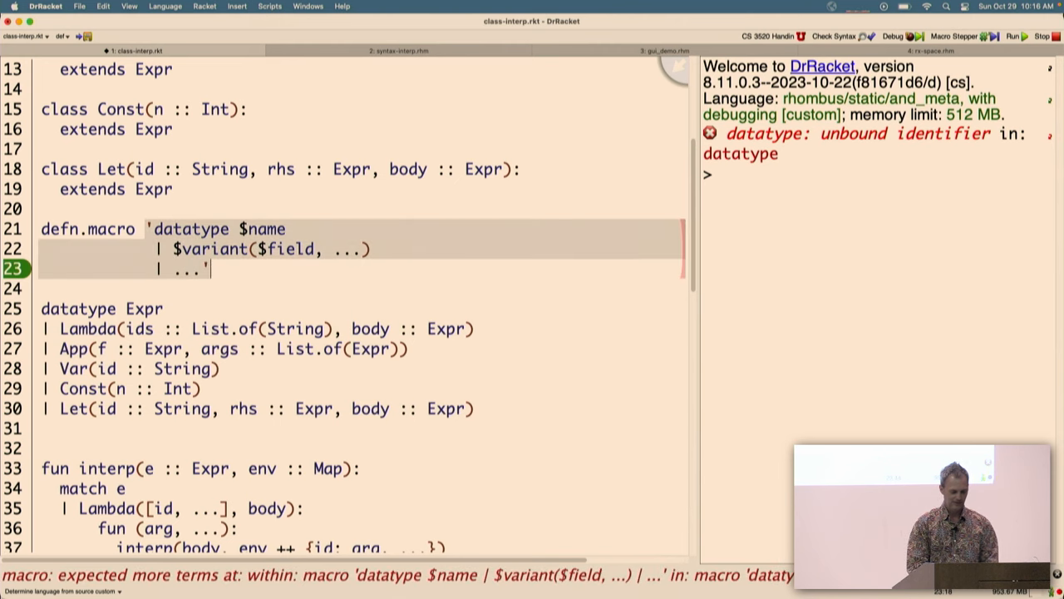
{"action": "type", "text": ":"}
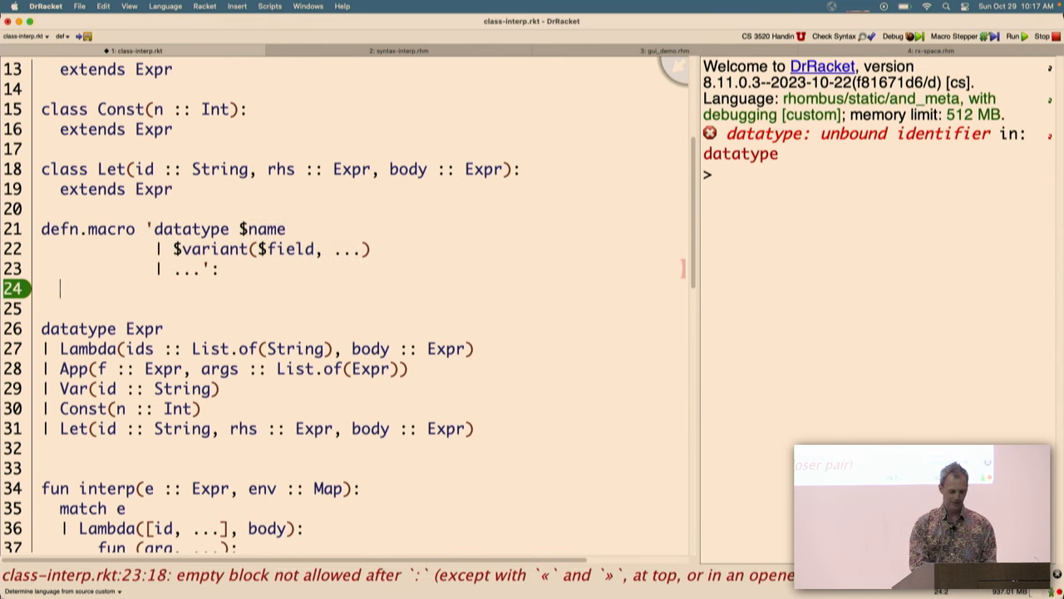
Step: Write the macro template: nonfinal class $name plus class $variant($field, ...) extending $name
{"action": "type", "text": "'class"}
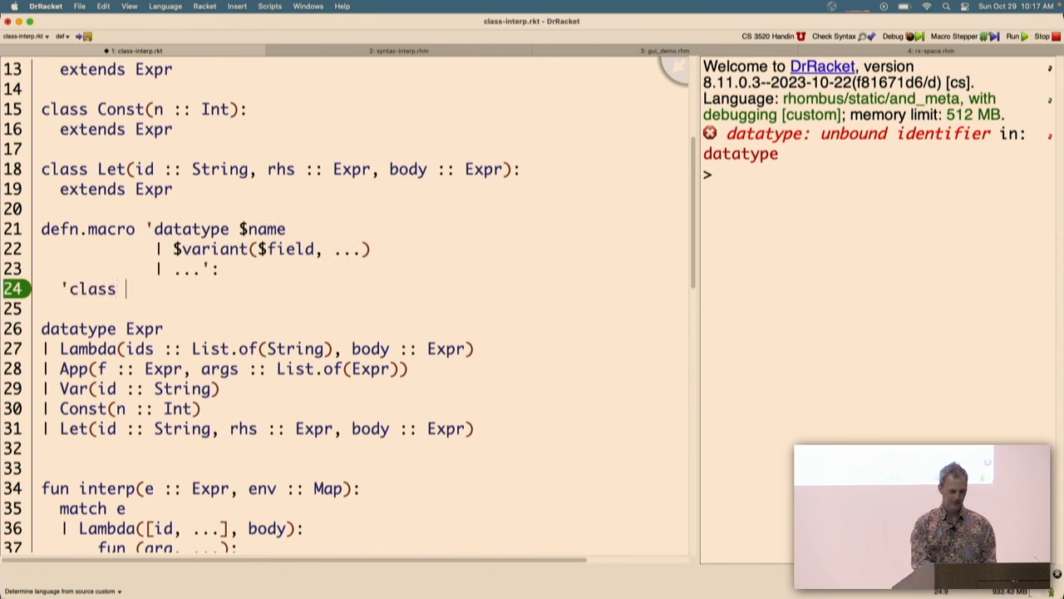
{"action": "type", "text": "$name:"}
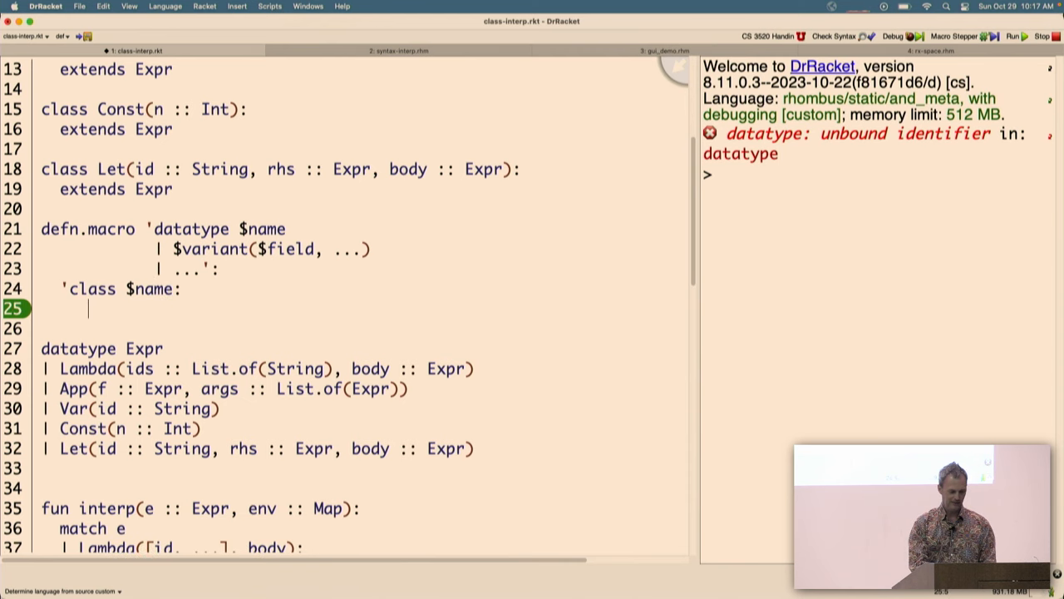
{"action": "type", "text": "nonfinsl"}
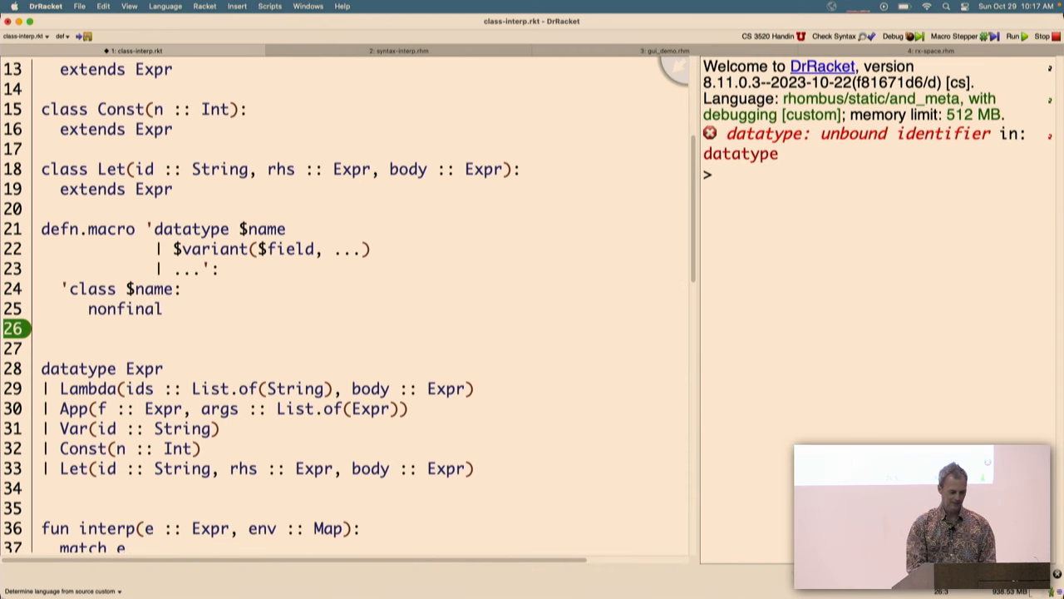
{"action": "type", "text": "class $vari"}
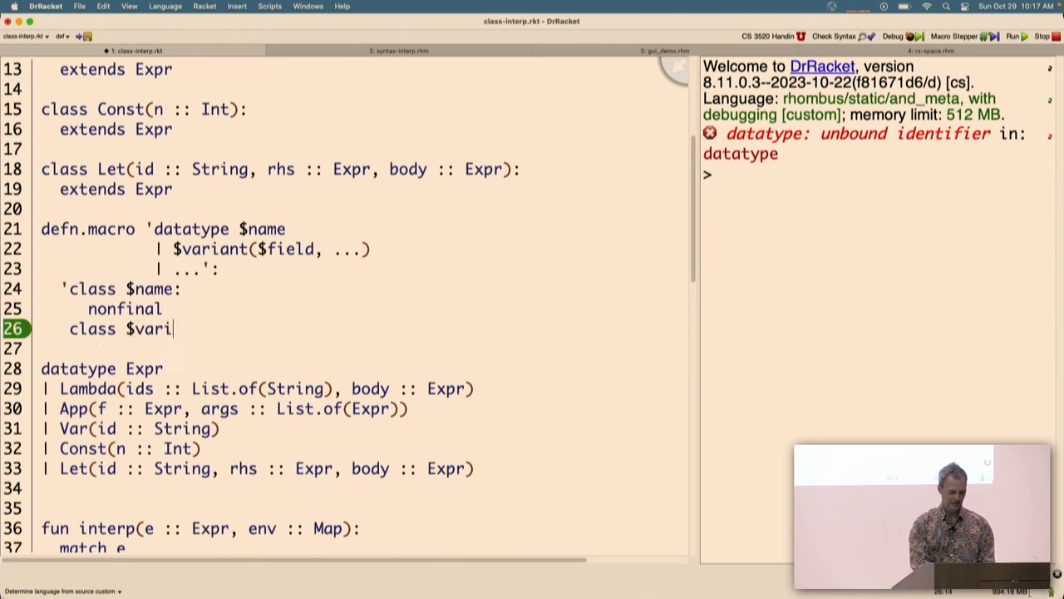
{"action": "type", "text": "ant($field"}
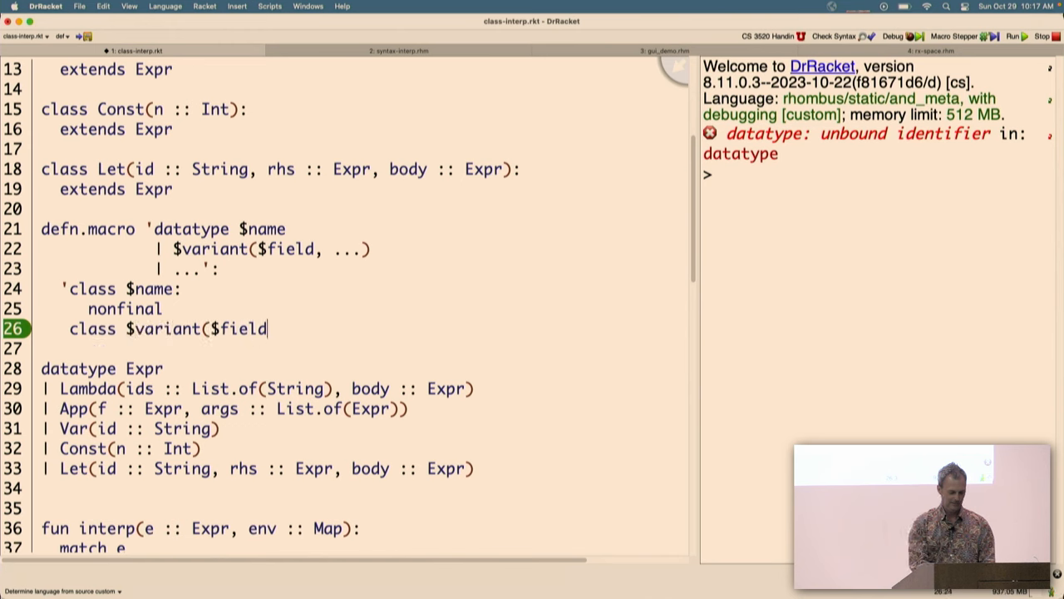
{"action": "type", "text": ", ...):"}
{"action": "left_click", "coordinate": [362, 349]}
{"action": "type", "text": "extends $name"}
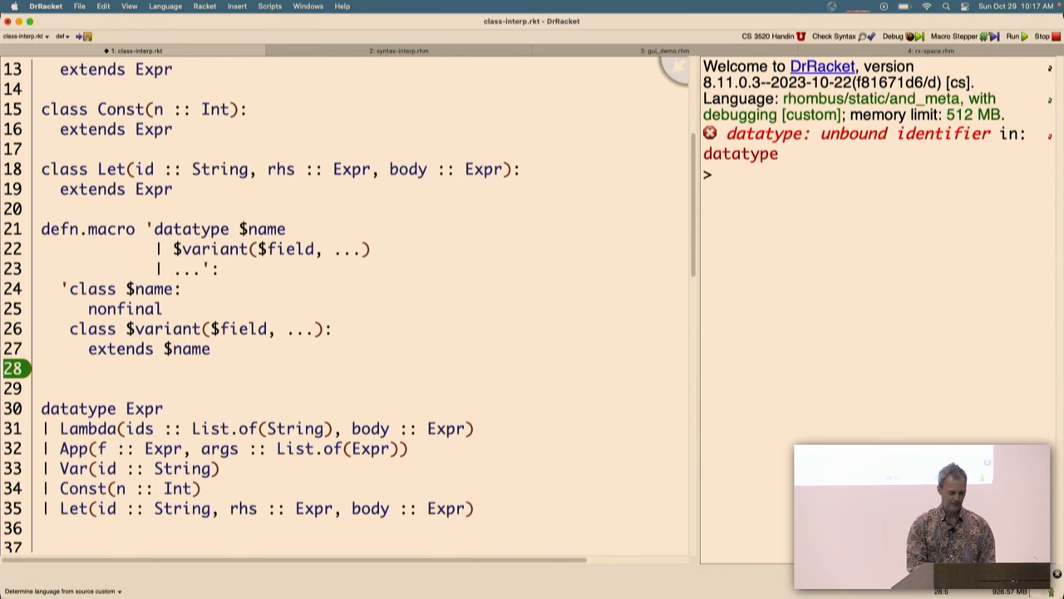
{"action": "type", "text": "...'"}
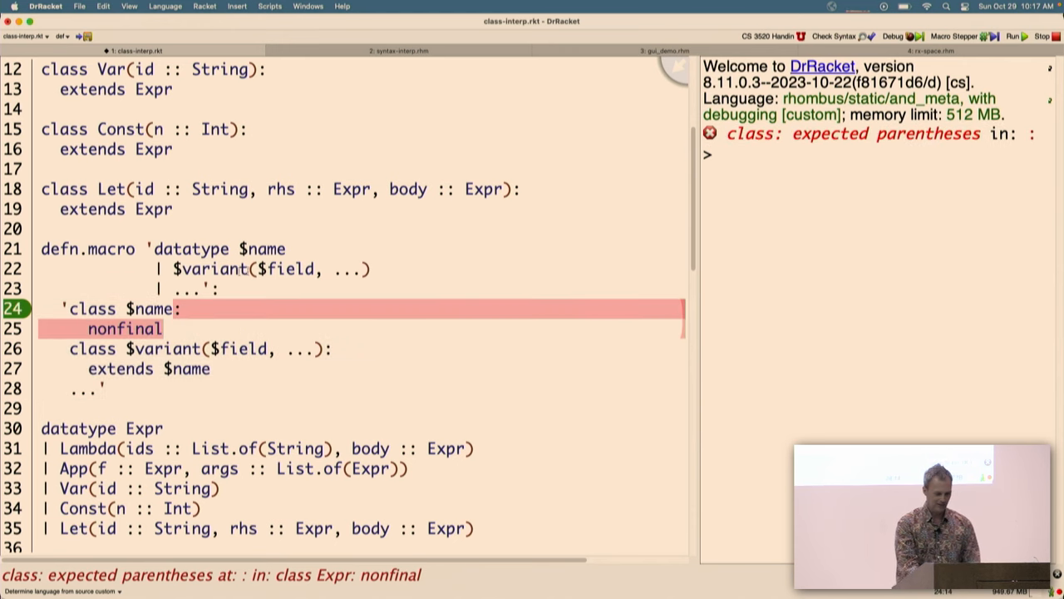
Step: Comment out the hand-written Expr classes with /* */ and rerun, printing 5
{"action": "scroll", "scroll_direction": "down", "scroll_amount": 3}
{"action": "type", "text": "("}
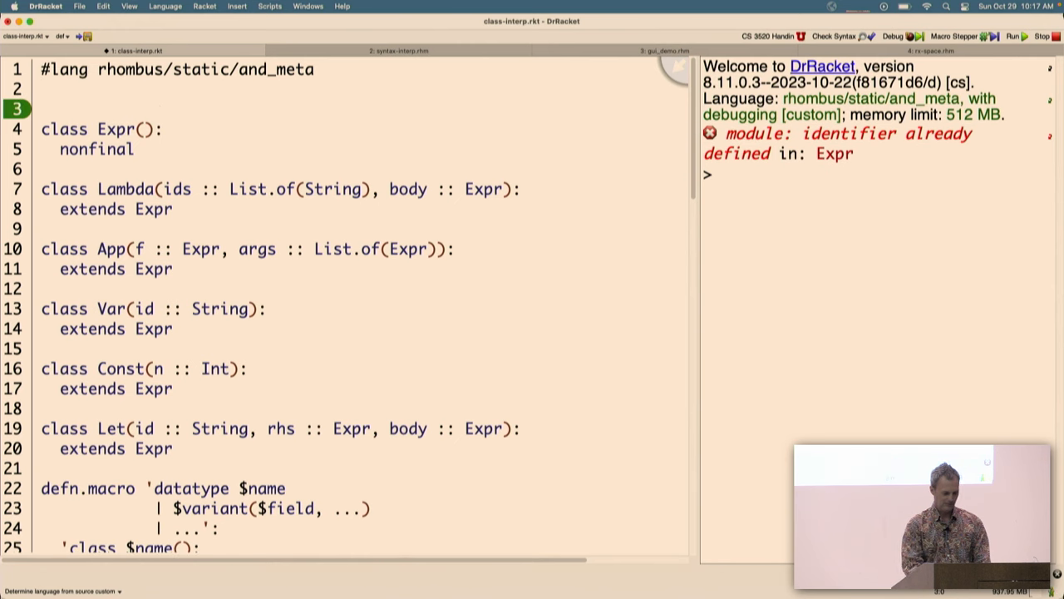
{"action": "type", "text": "/*"}
{"action": "left_click", "coordinate": [362, 468]}
{"action": "type", "text": "*/"}
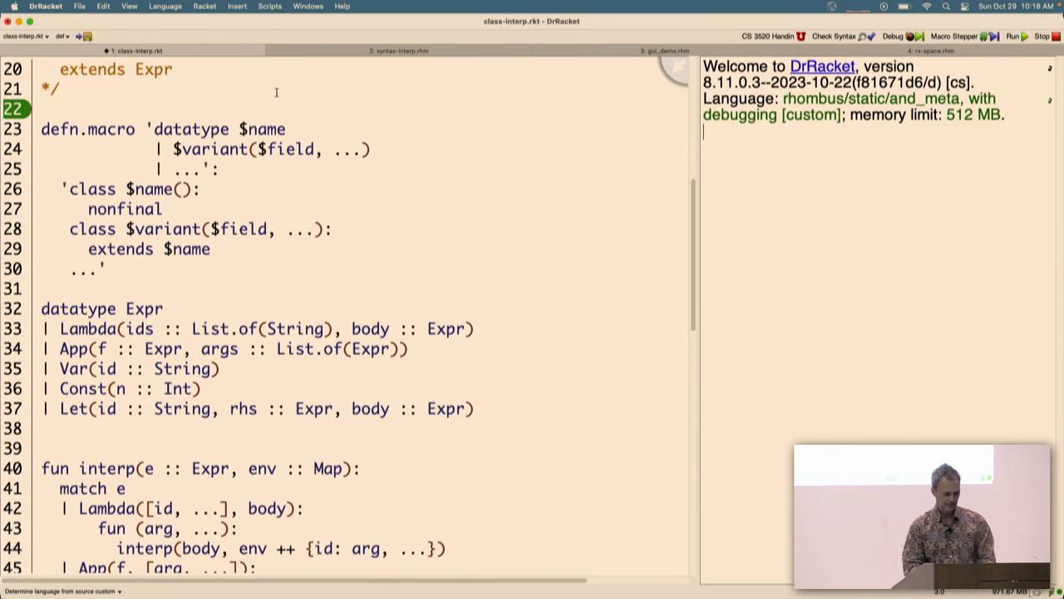
{"action": "left_click", "coordinate": [1013, 36]}
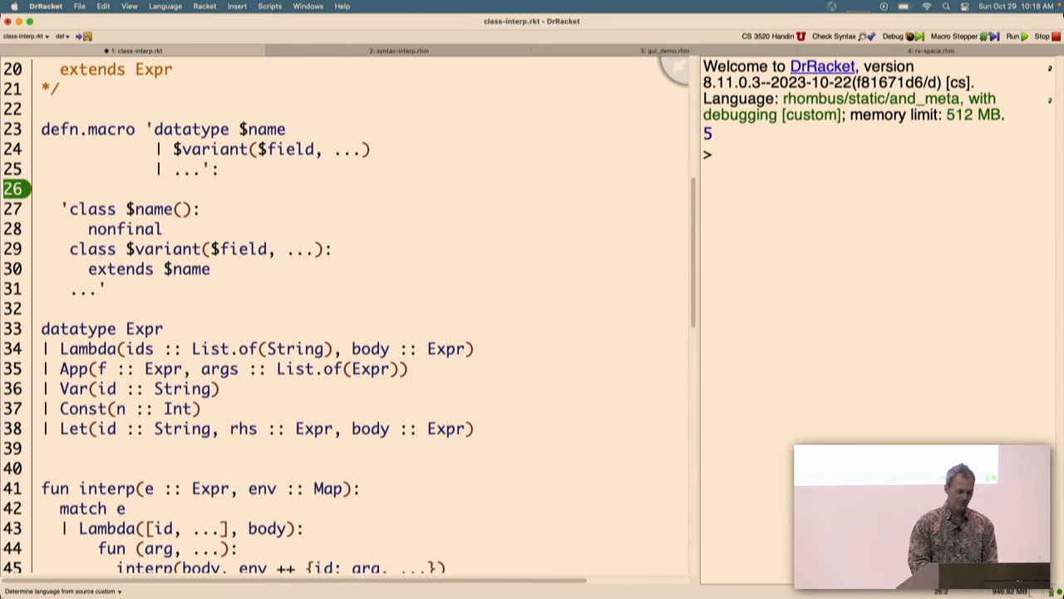
Step: Insert check_unique([name, variant, ...]) at the start of the datatype macro body
{"action": "type", "text": "check_unique("}
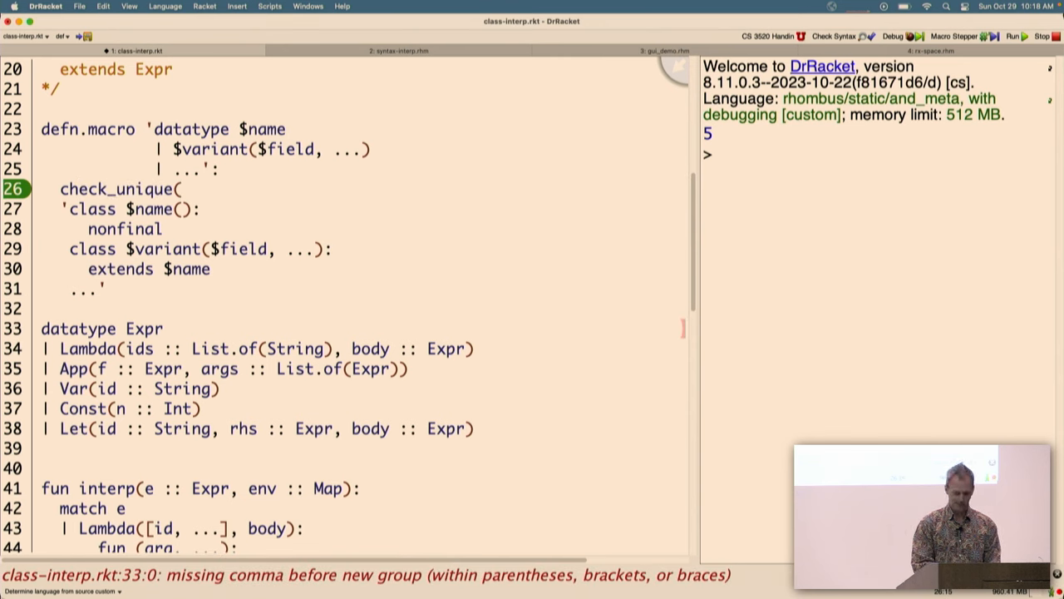
{"action": "type", "text": "[name,"}
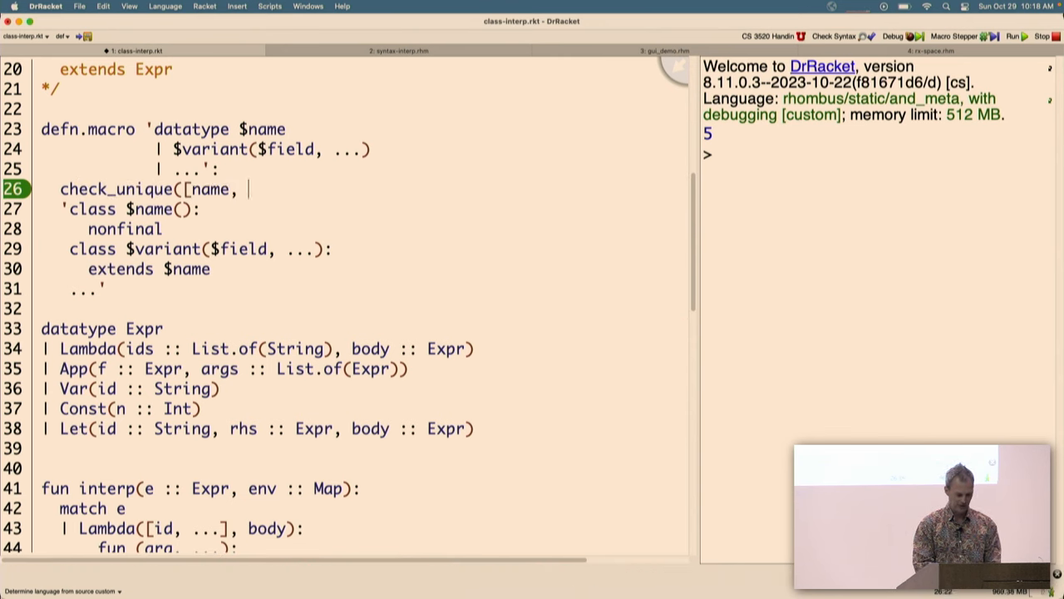
{"action": "type", "text": "variant, ....])"}
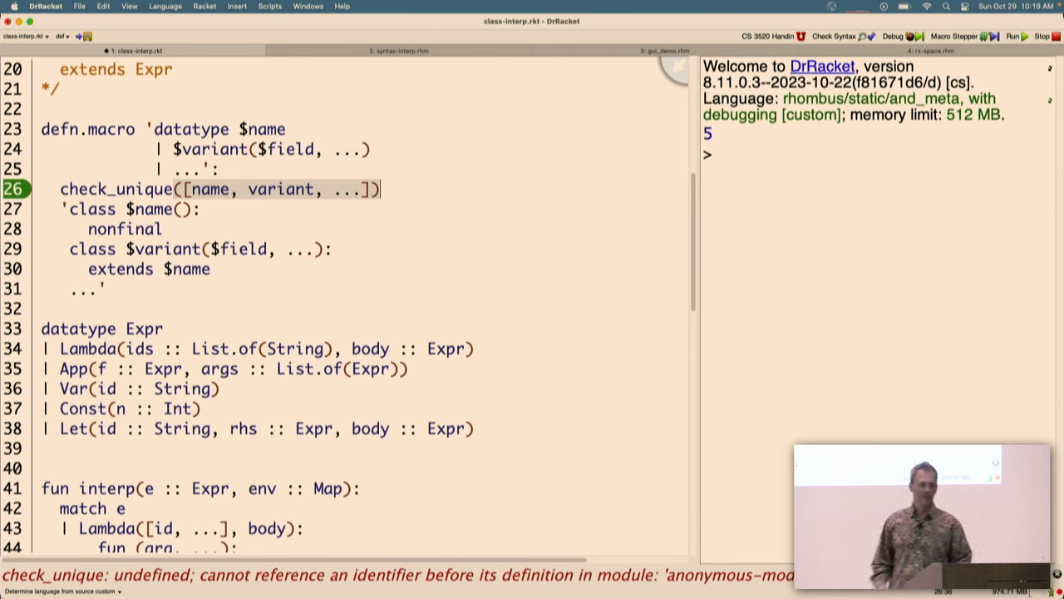
{"action": "type", "text": "//"}
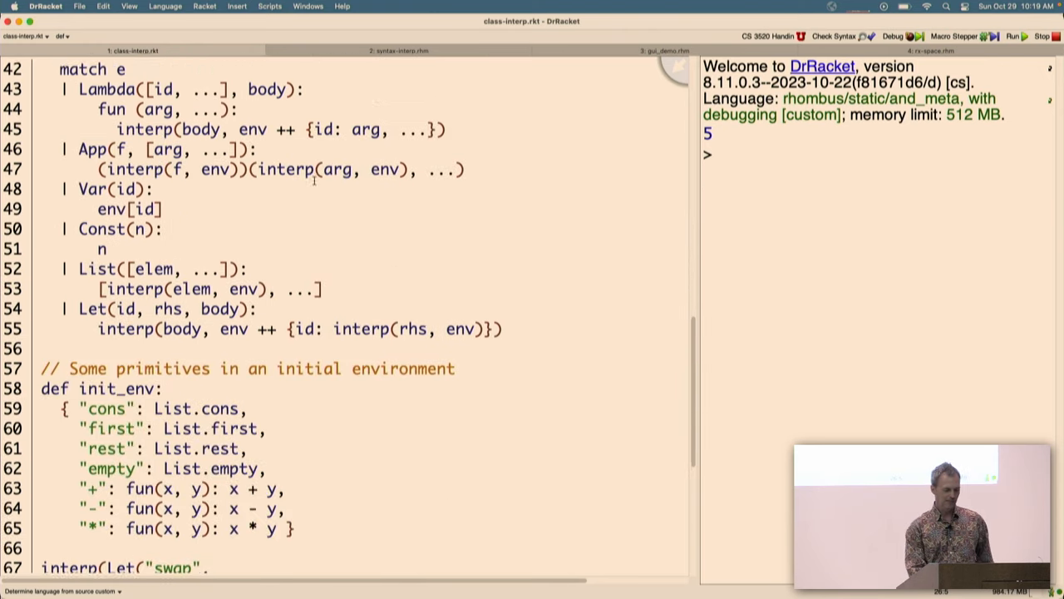
Step: Scroll to the end of class-interp.rkt and switch to syntax-interp.rhm
{"action": "scroll", "scroll_direction": "down", "scroll_amount": 3}
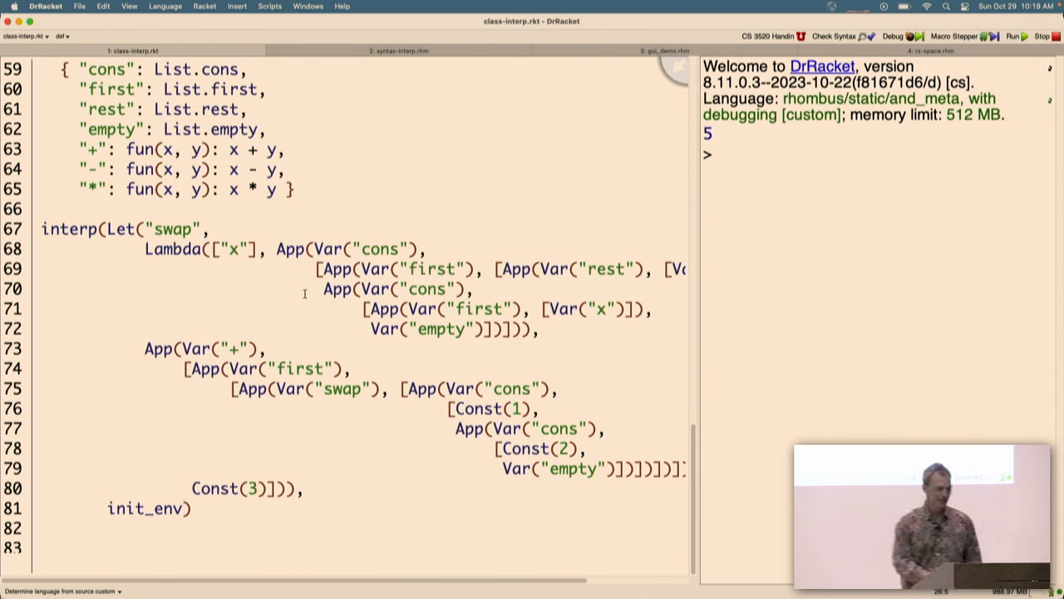
{"action": "left_click", "coordinate": [399, 50]}
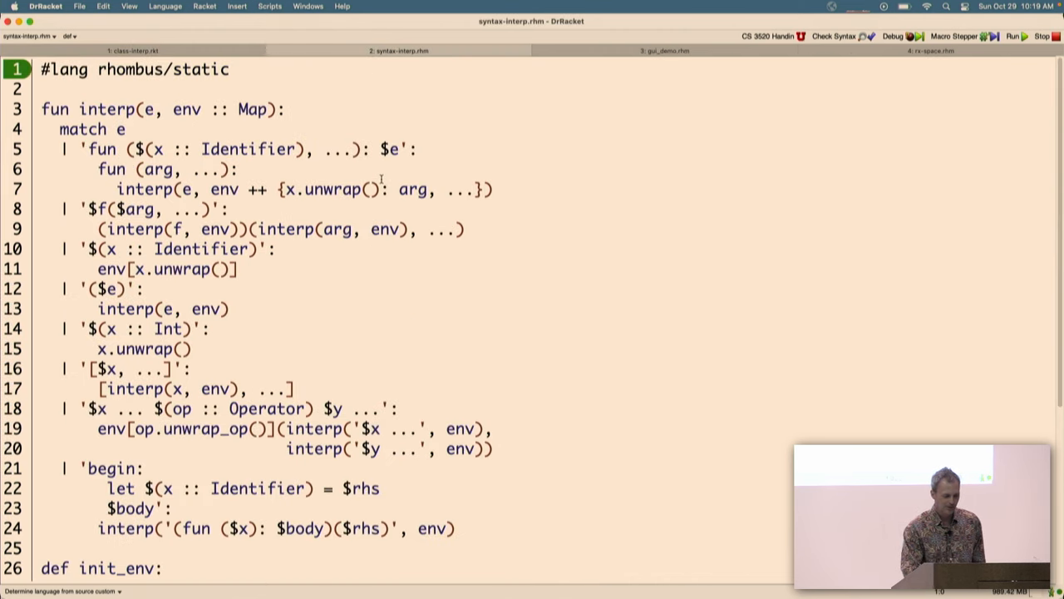
{"action": "scroll", "scroll_direction": "down", "scroll_amount": 3}
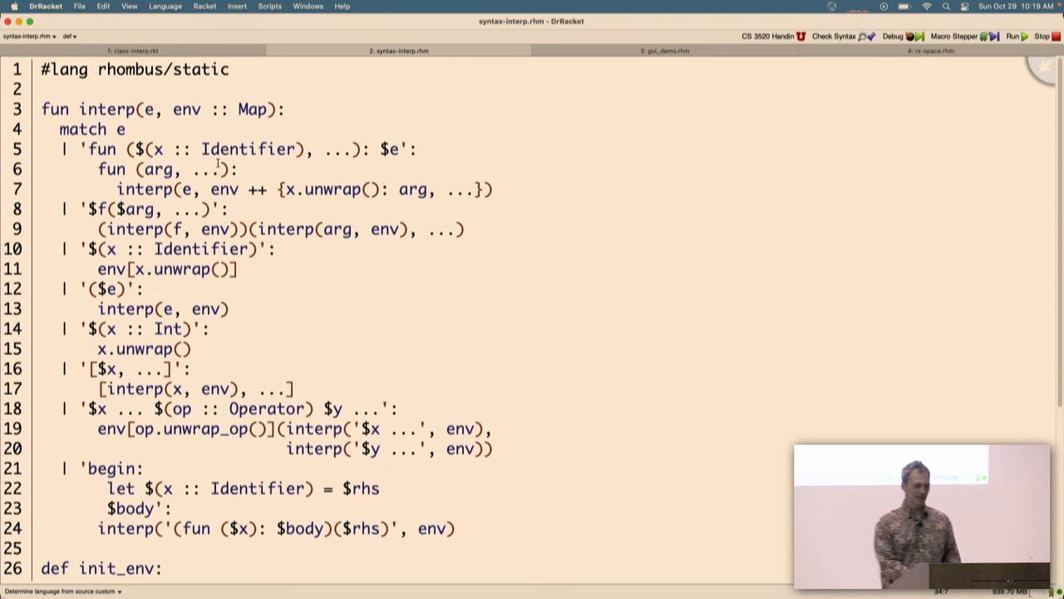
{"action": "left_click", "coordinate": [187, 109]}
{"action": "type", "text": " :: Syntax"}
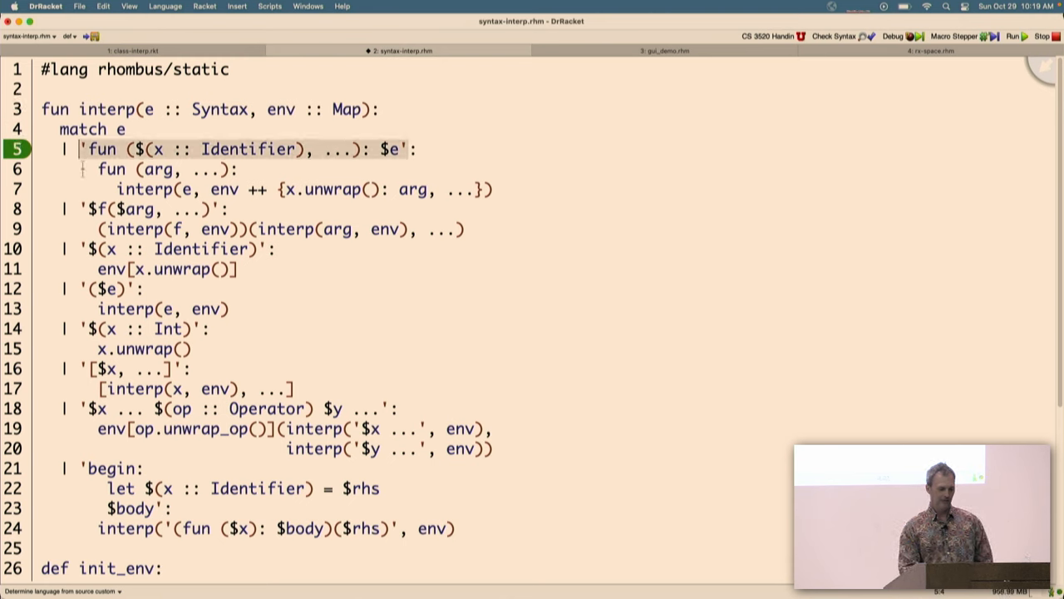
{"action": "left_click", "coordinate": [167, 248]}
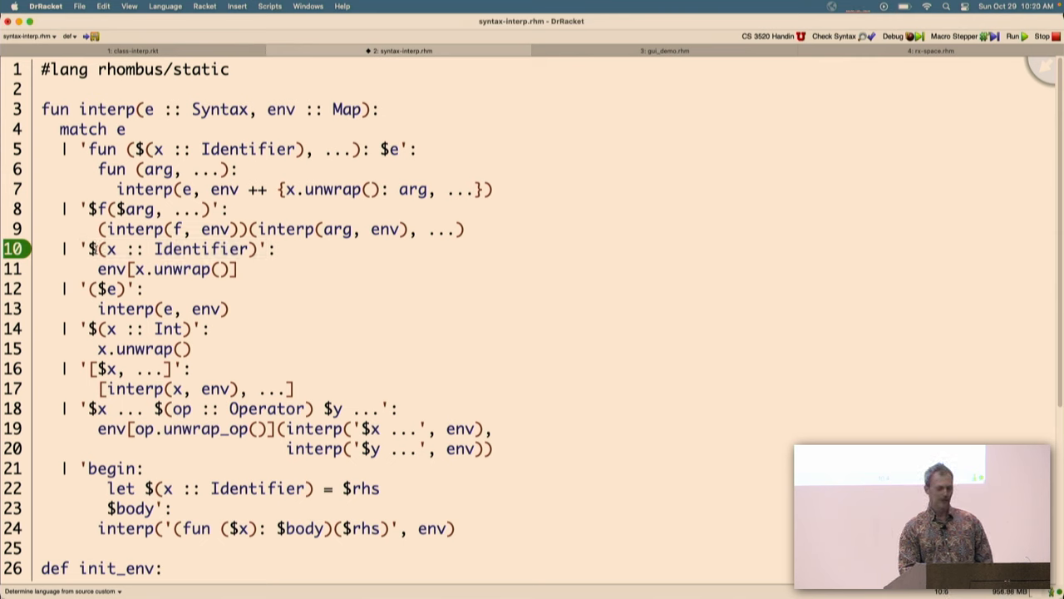
{"action": "double_click", "coordinate": [170, 248]}
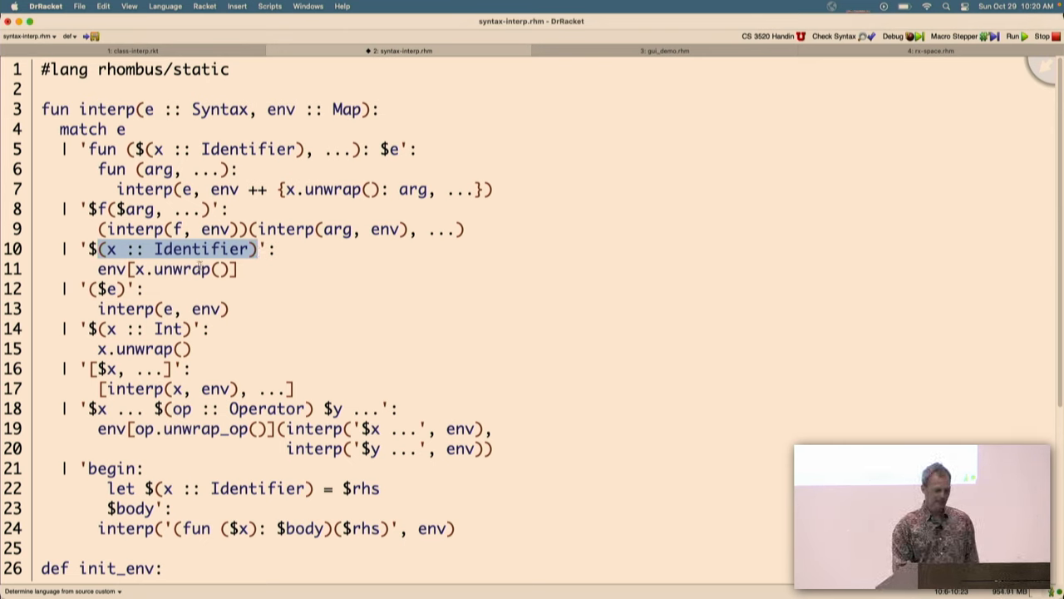
{"action": "mouse_move", "coordinate": [111, 169]}
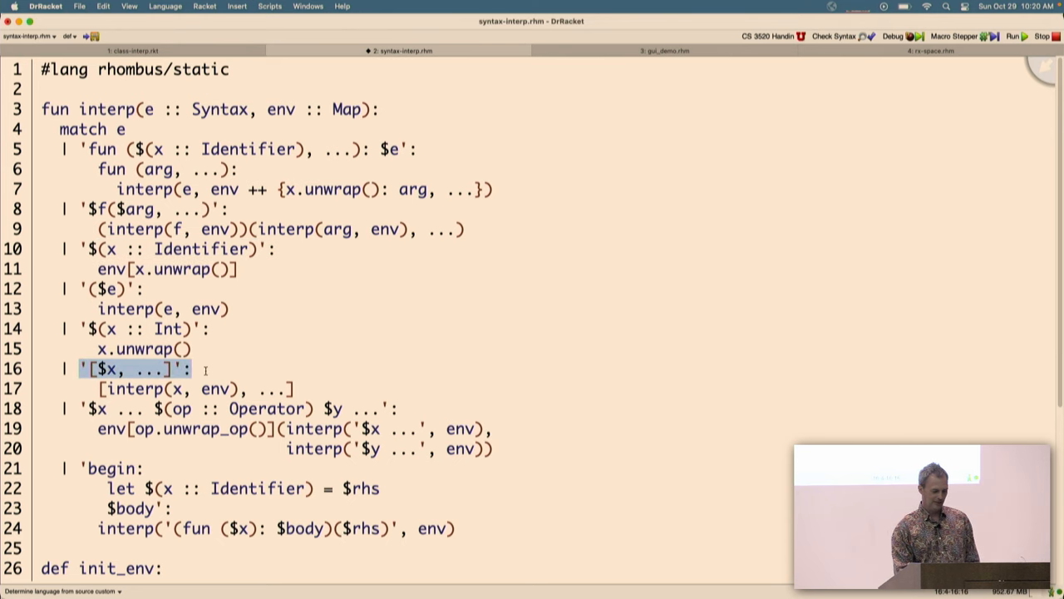
{"action": "scroll", "scroll_direction": "down", "scroll_amount": 3}
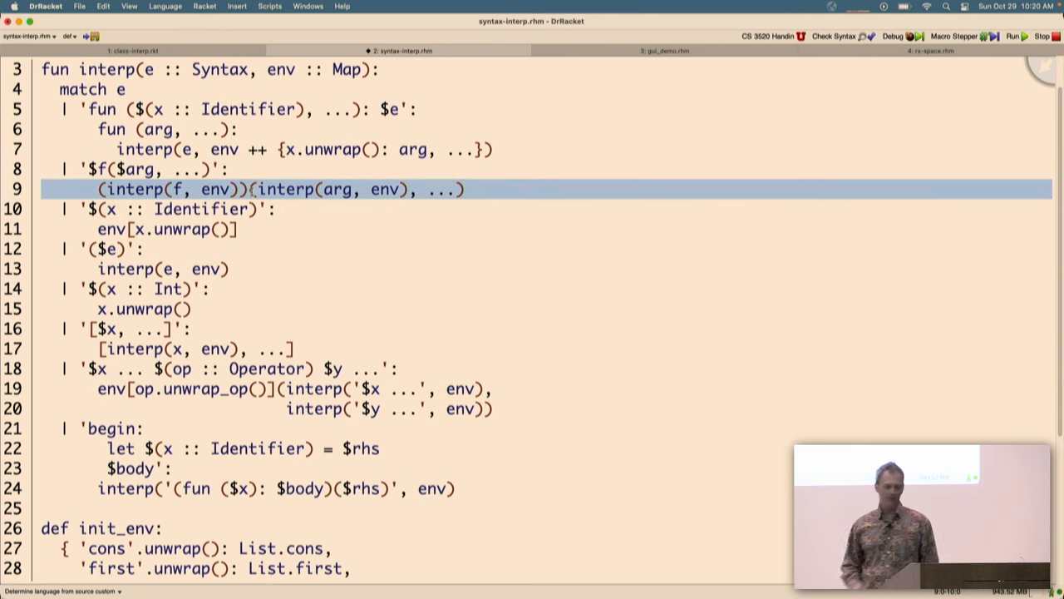
{"action": "scroll", "scroll_direction": "up", "scroll_amount": 3}
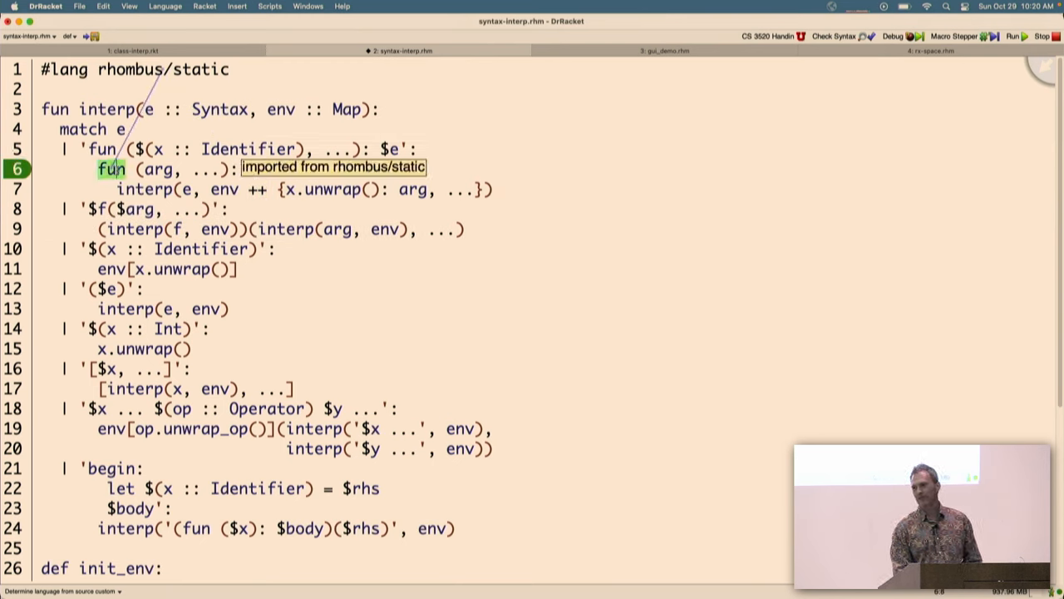
{"action": "mouse_move", "coordinate": [225, 139]}
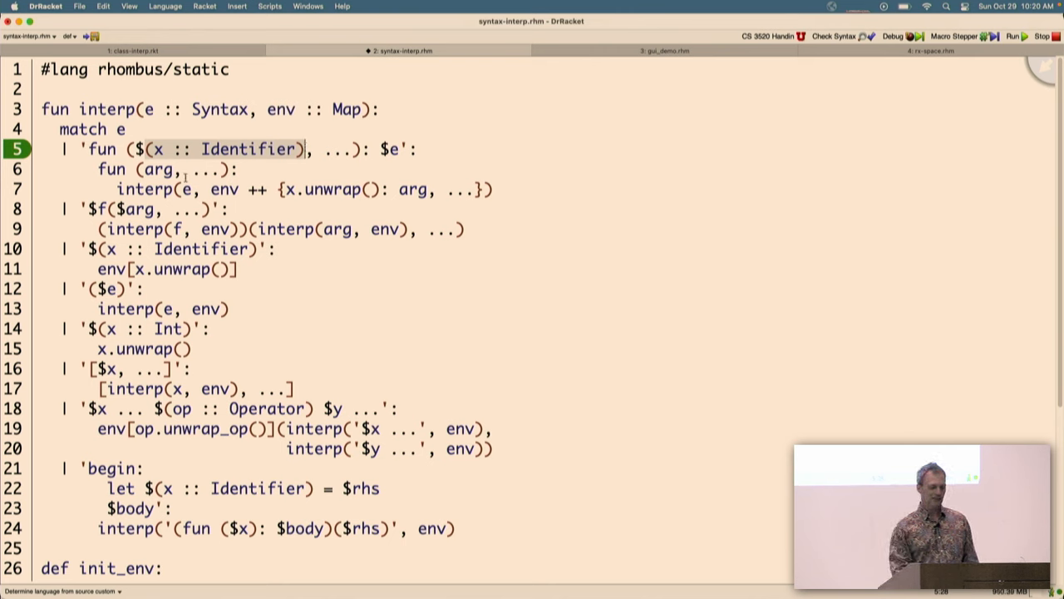
{"action": "double_click", "coordinate": [157, 169]}
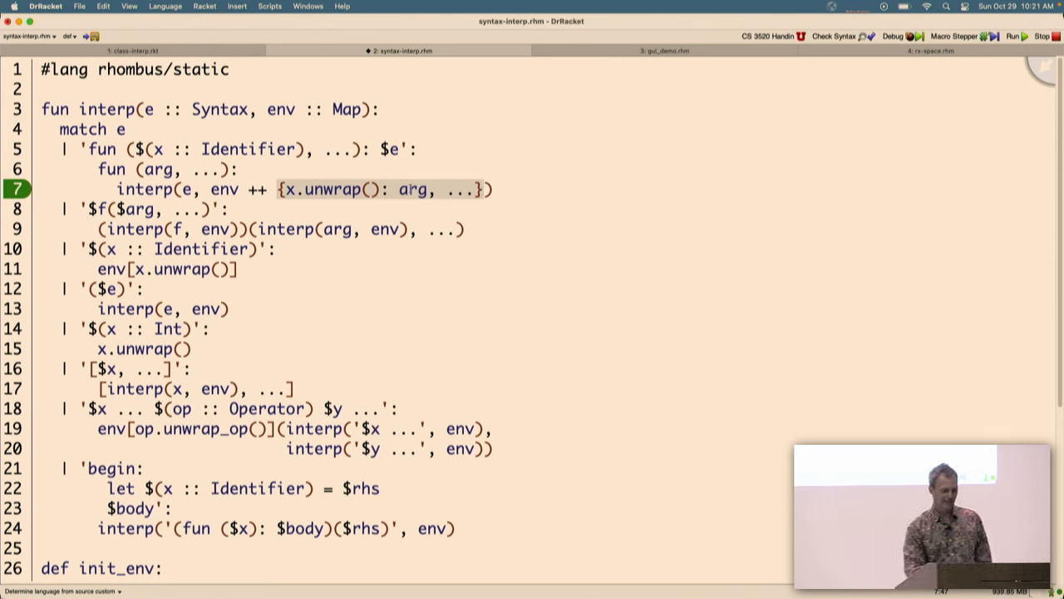
{"action": "double_click", "coordinate": [412, 189]}
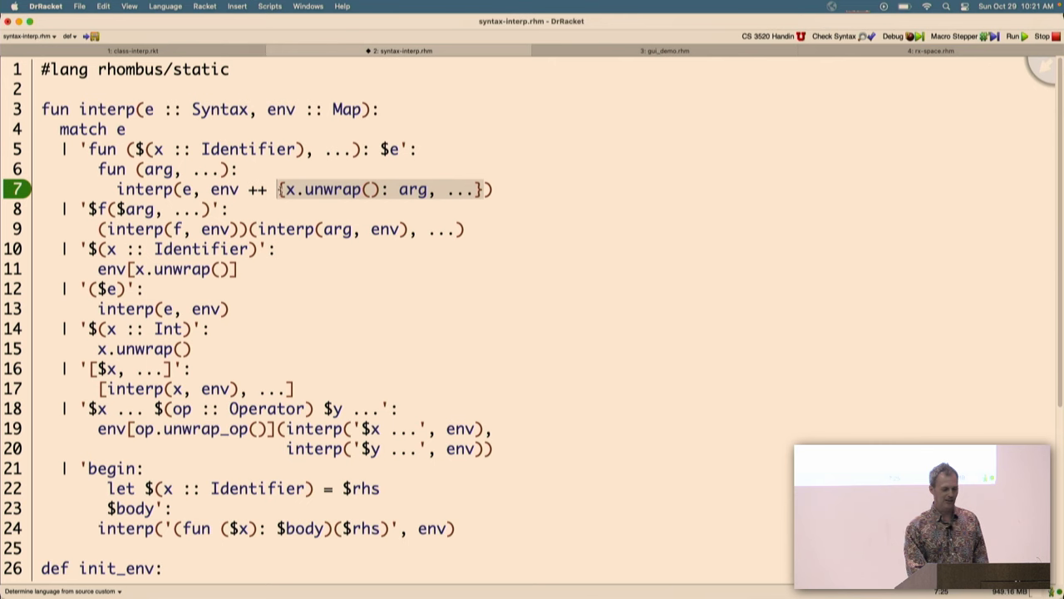
{"action": "mouse_move", "coordinate": [256, 188]}
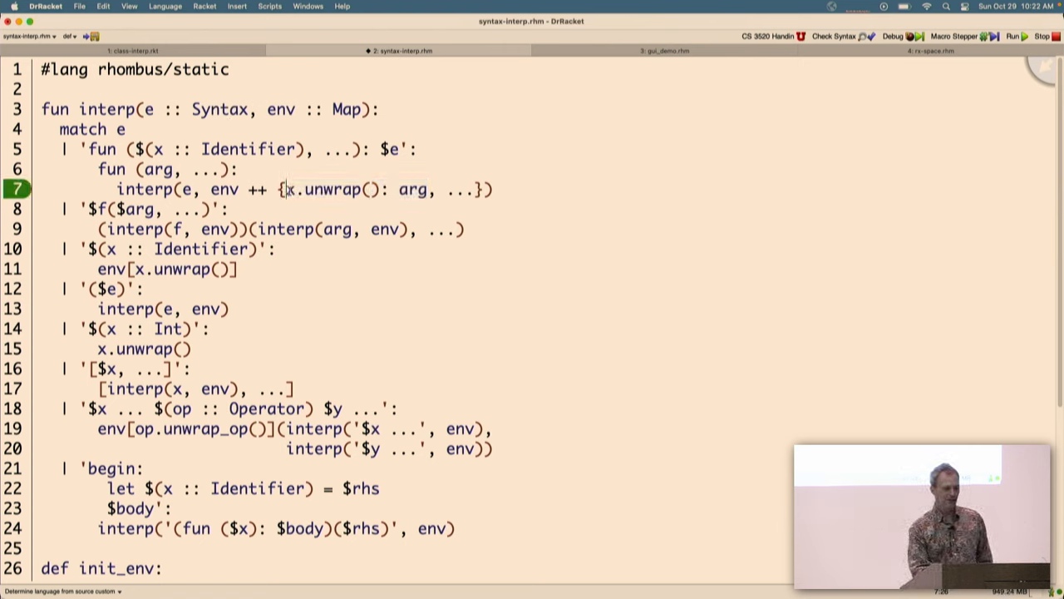
{"action": "double_click", "coordinate": [328, 189]}
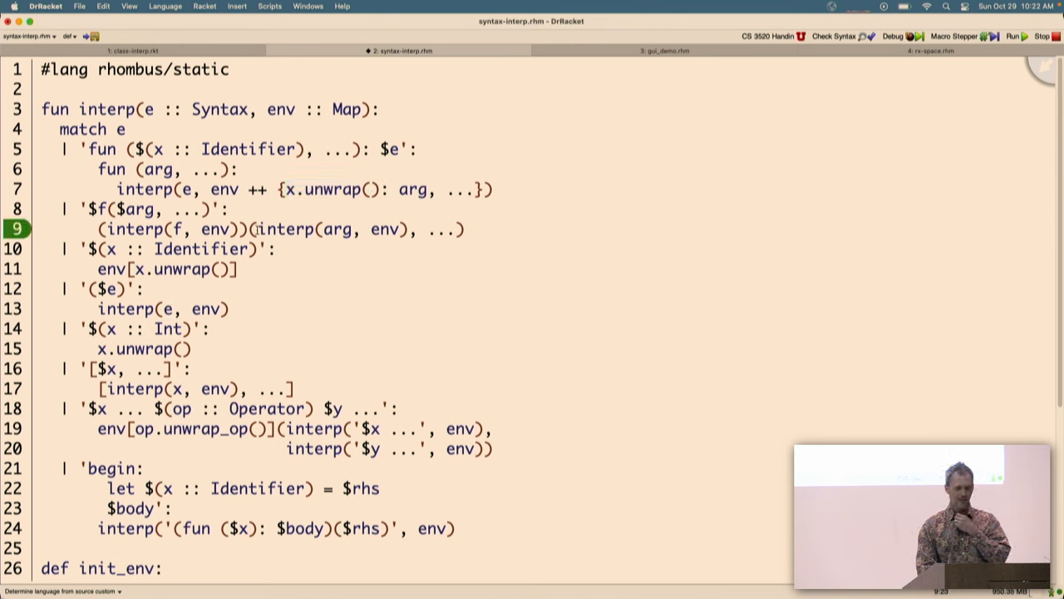
{"action": "left_click_drag", "start_coordinate": [250, 228], "coordinate": [465, 229]}
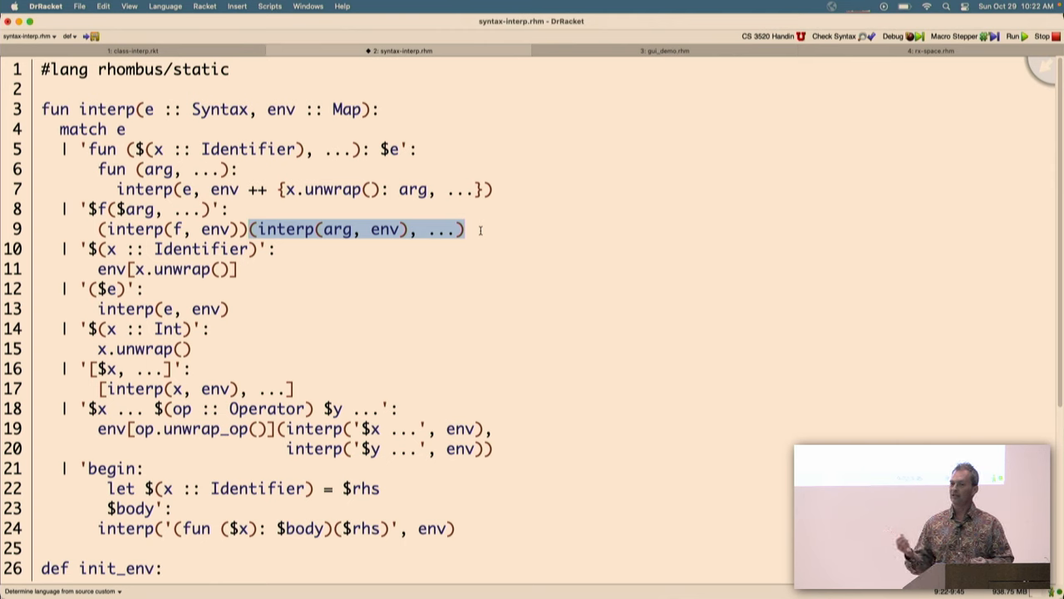
{"action": "left_click", "coordinate": [260, 229]}
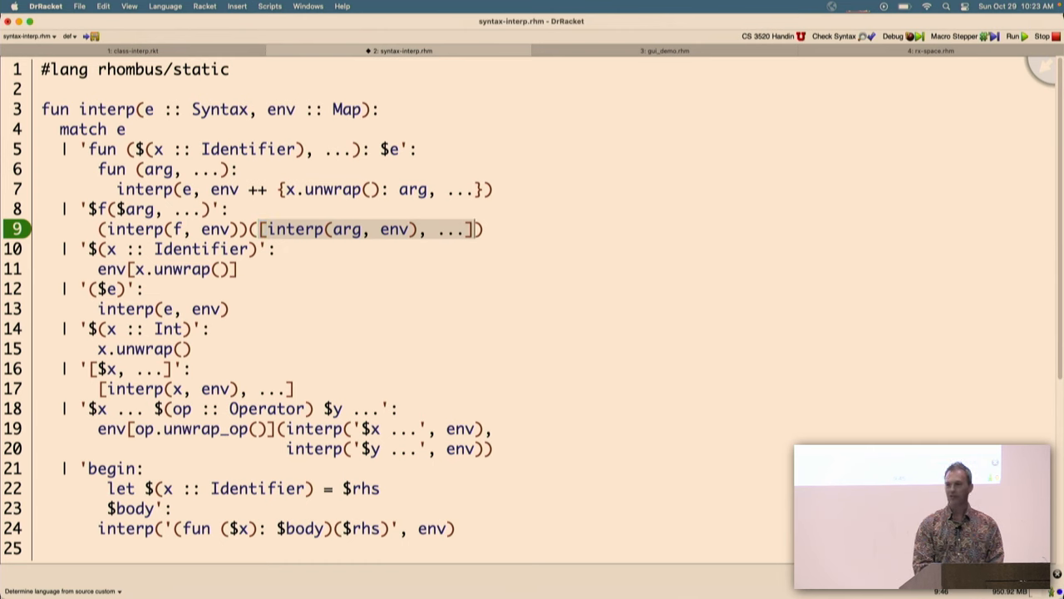
{"action": "type", "text": "def init_env:"}
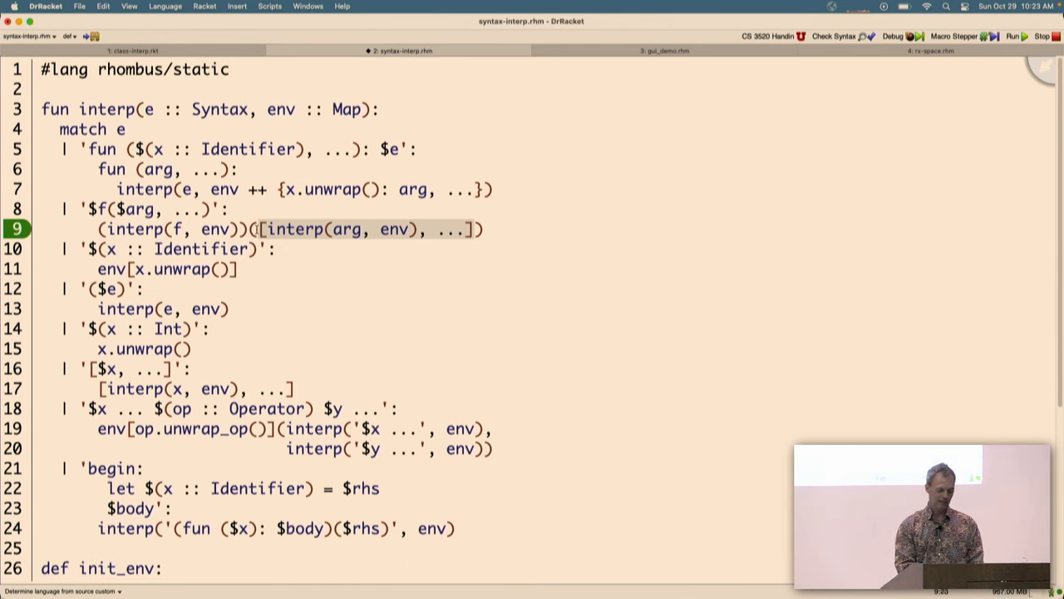
{"action": "type", "text": "&"}
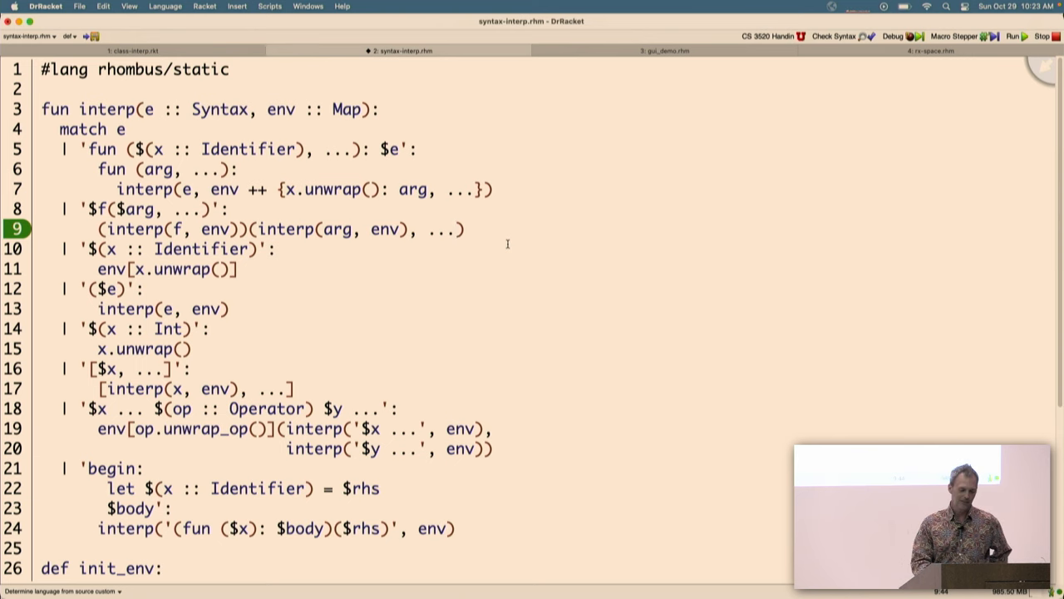
Step: Run gui_demo.rhm, toggle the face's Eyes off and on, and choose the Rounded shape
{"action": "left_click", "coordinate": [665, 50]}
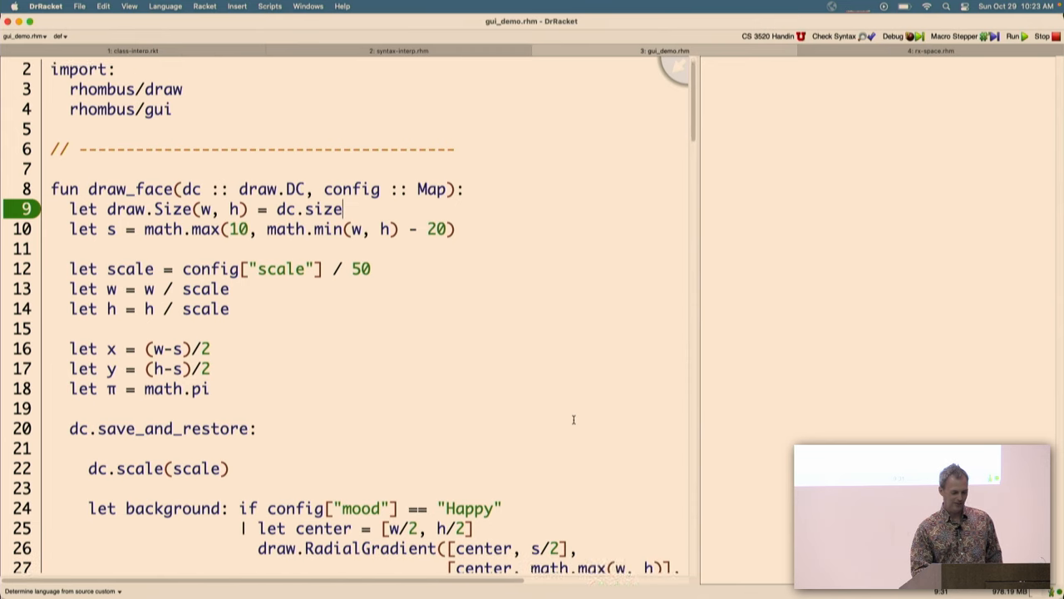
{"action": "left_click", "coordinate": [1013, 36]}
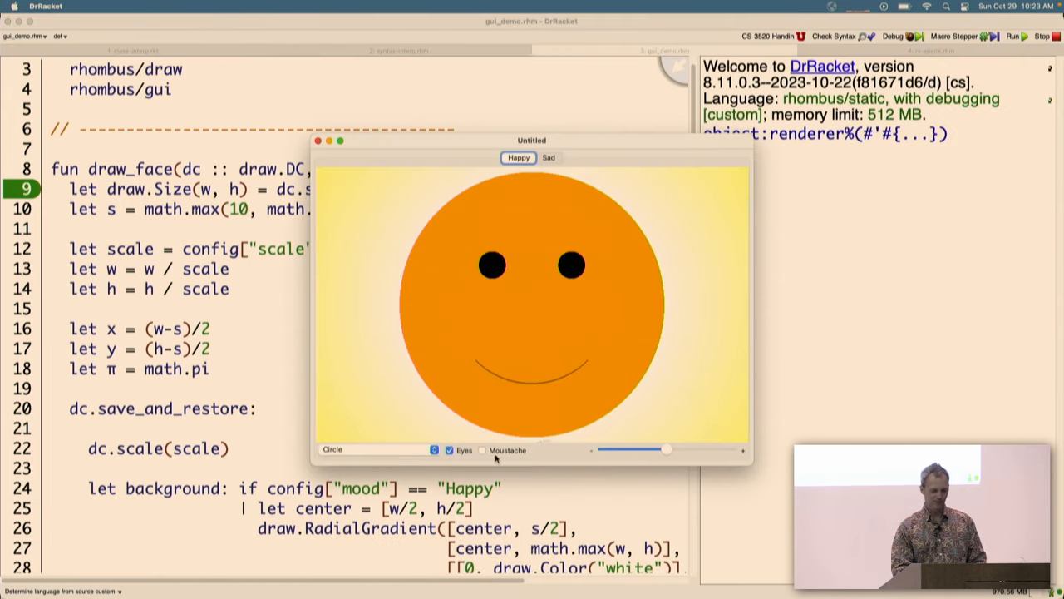
{"action": "left_click", "coordinate": [449, 450]}
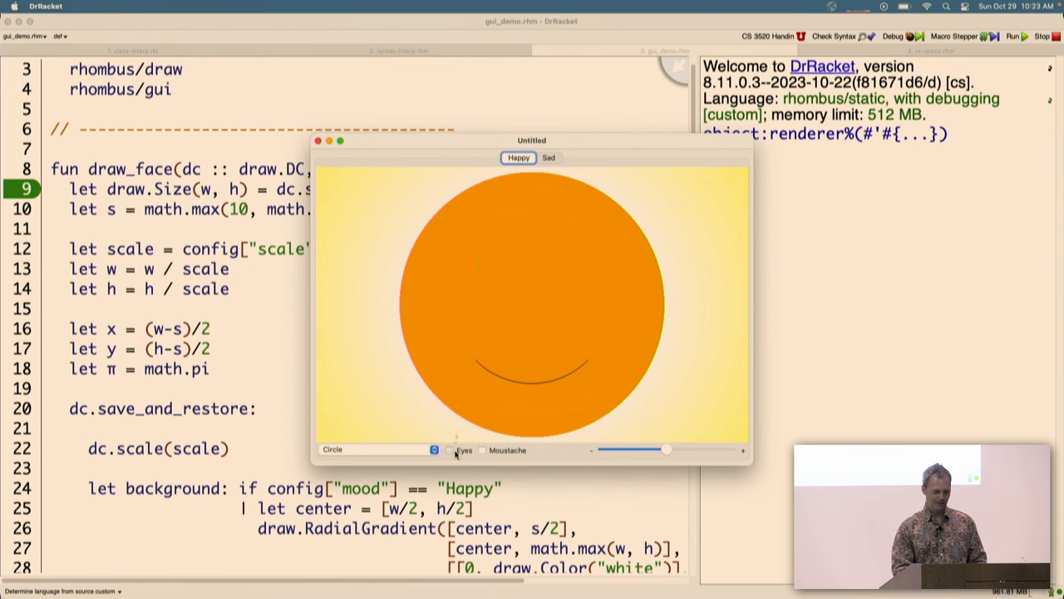
{"action": "left_click", "coordinate": [449, 450]}
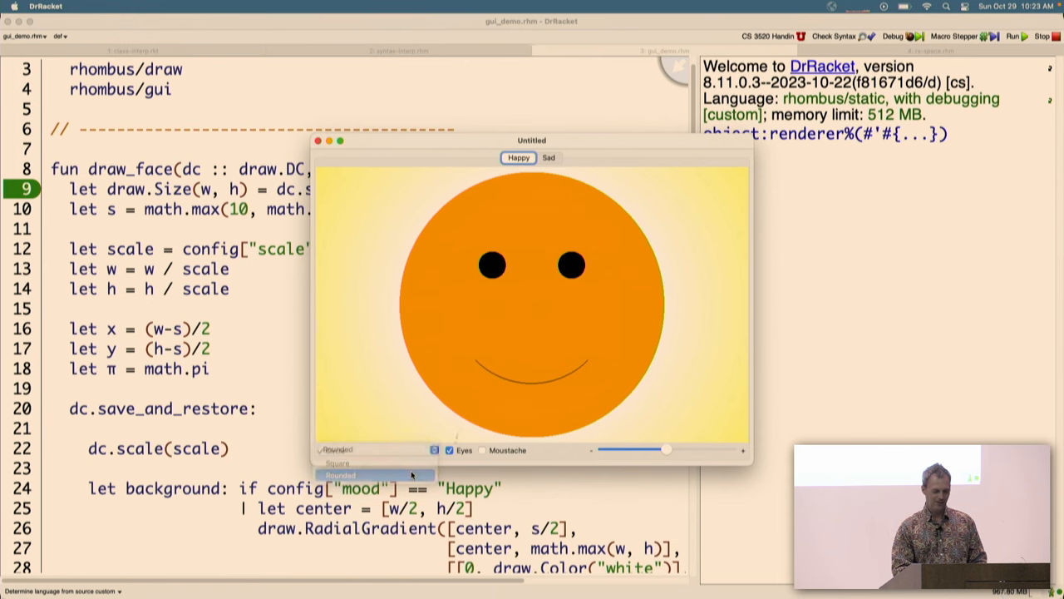
{"action": "left_click", "coordinate": [339, 474]}
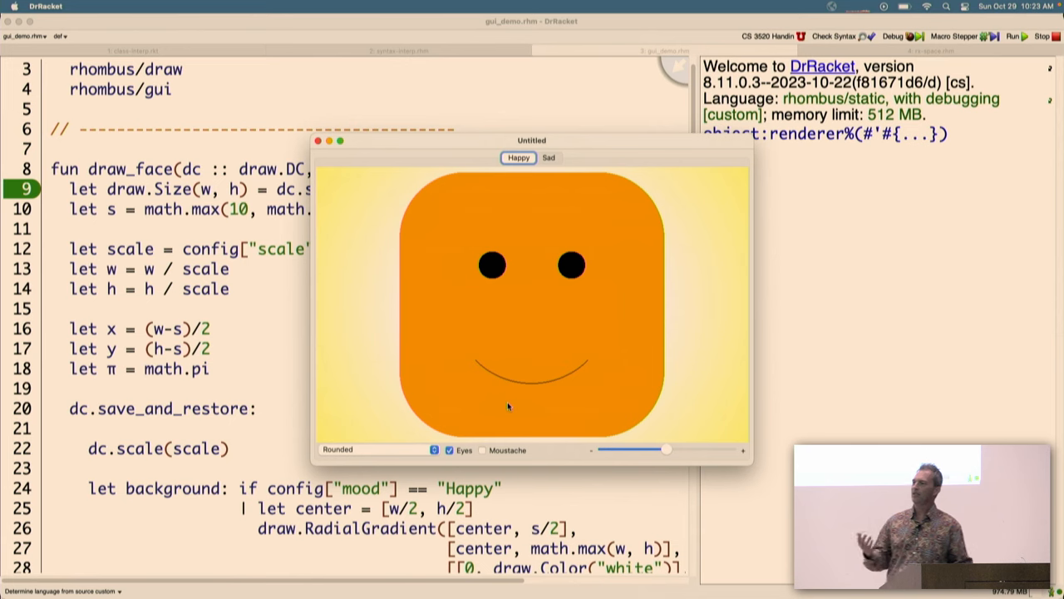
{"action": "mouse_move", "coordinate": [331, 179]}
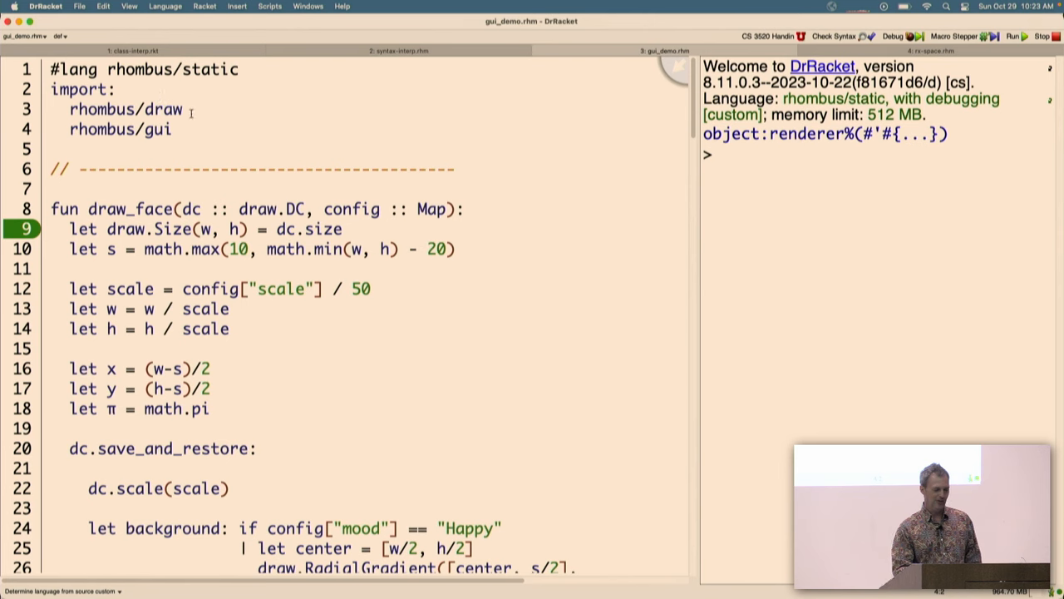
{"action": "mouse_move", "coordinate": [185, 131]}
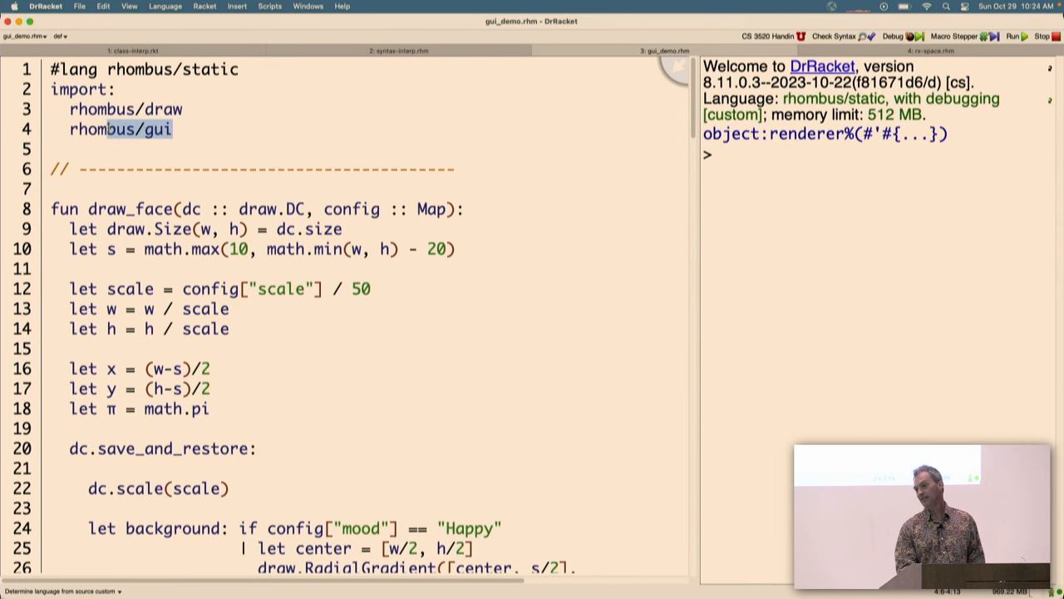
{"action": "scroll", "scroll_direction": "down", "scroll_amount": 3}
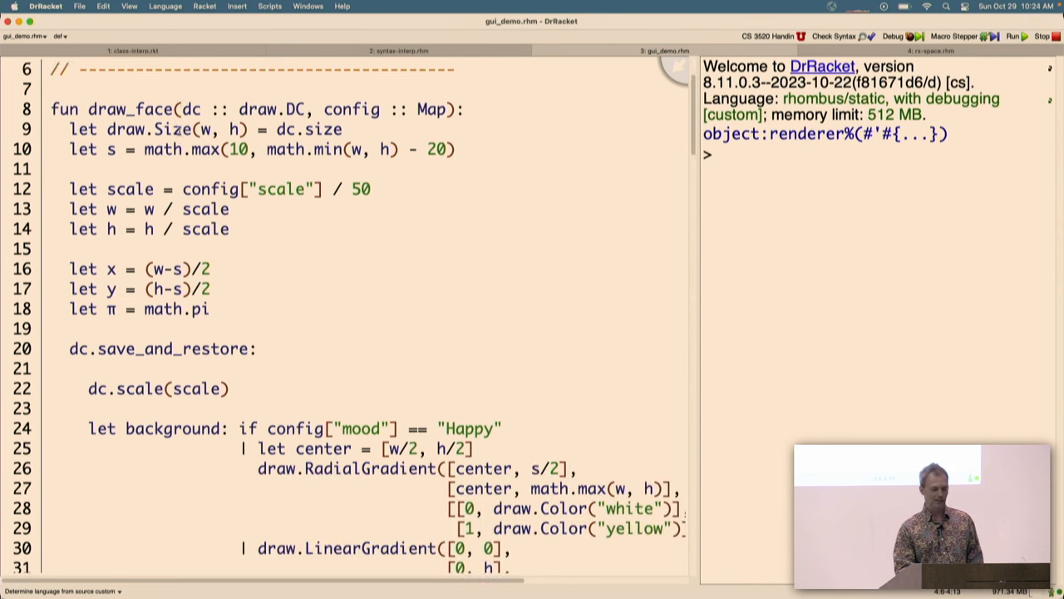
{"action": "scroll", "scroll_direction": "down", "scroll_amount": 3}
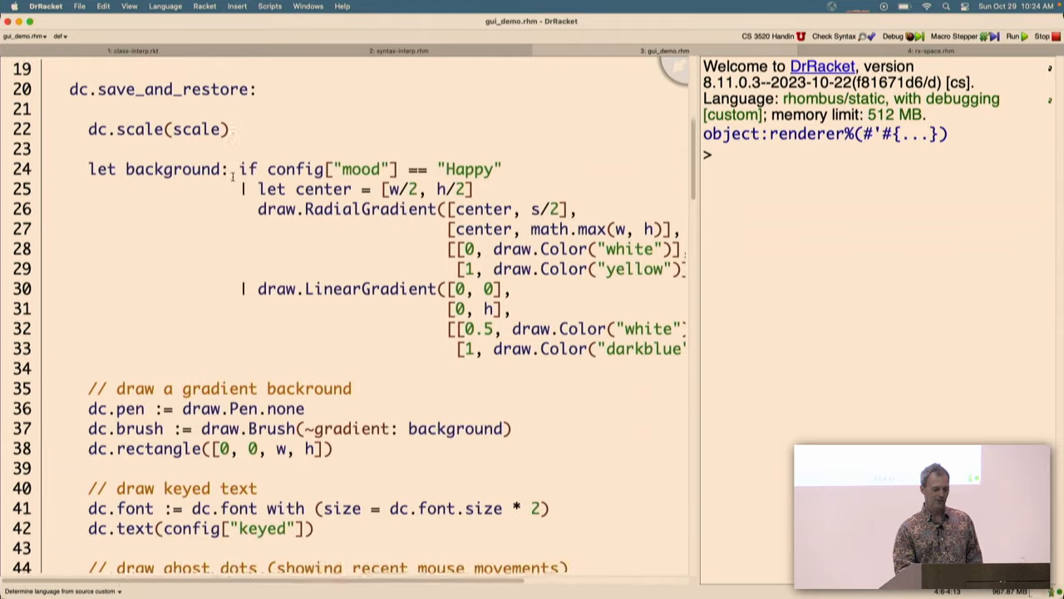
{"action": "scroll", "scroll_direction": "down", "scroll_amount": 3}
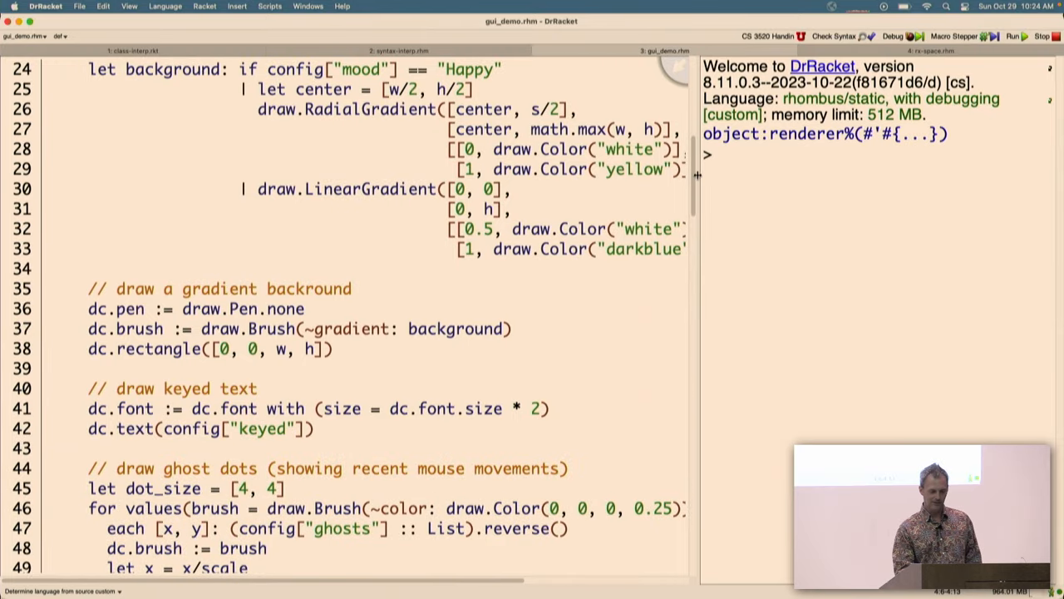
{"action": "scroll", "scroll_direction": "down", "scroll_amount": 3}
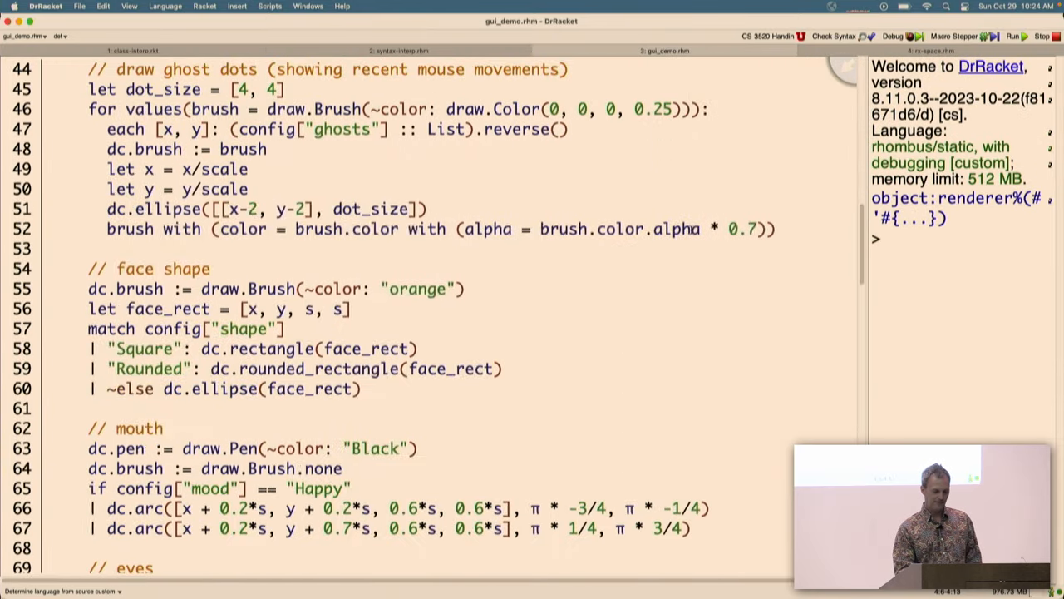
{"action": "scroll", "scroll_direction": "down", "scroll_amount": 3}
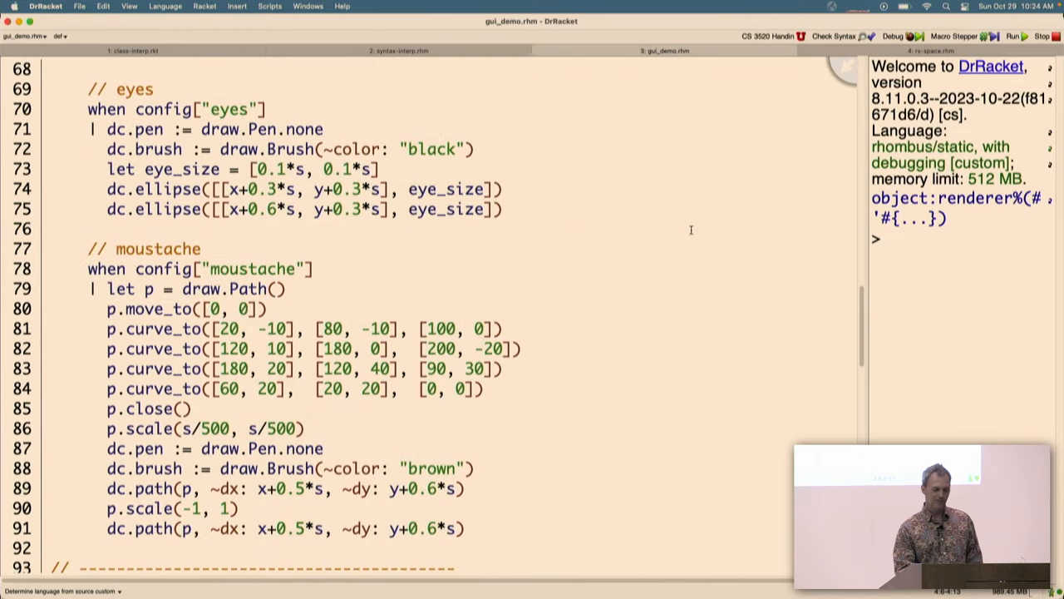
{"action": "scroll", "scroll_direction": "down", "scroll_amount": 3}
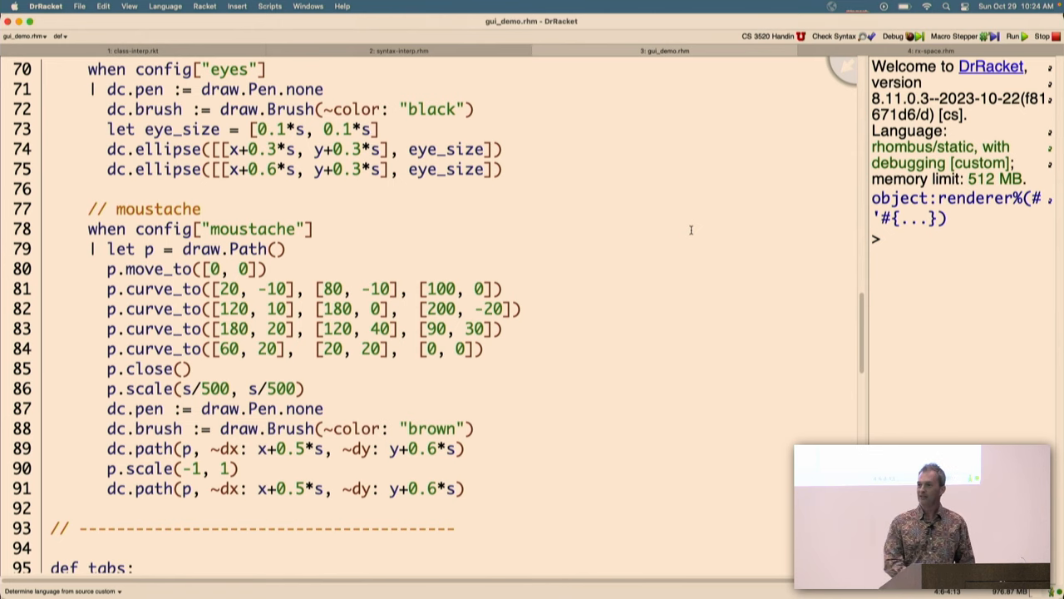
{"action": "scroll", "scroll_direction": "down", "scroll_amount": 3}
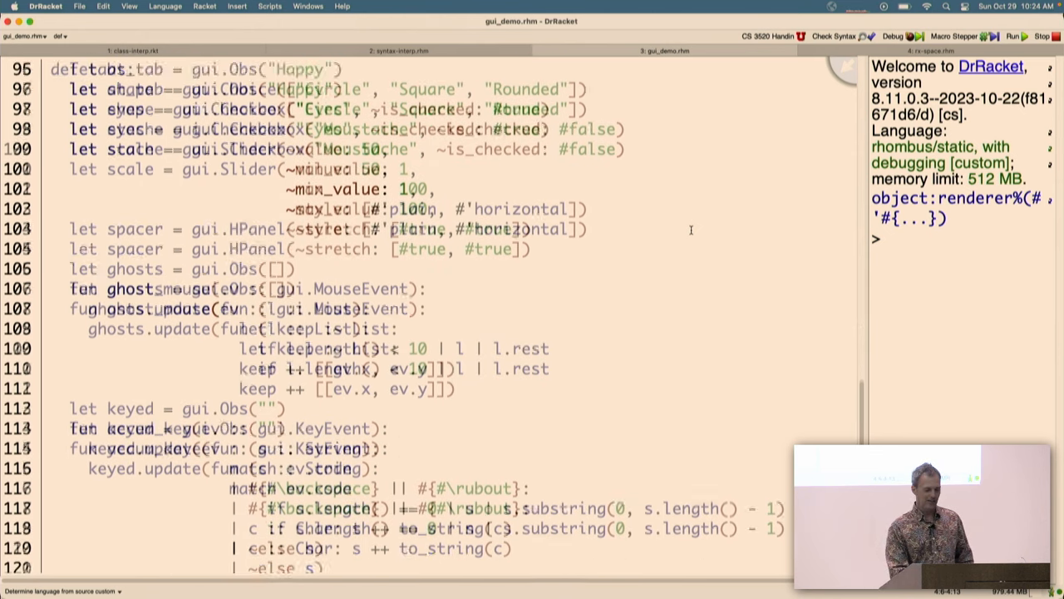
{"action": "scroll", "scroll_direction": "down", "scroll_amount": 3}
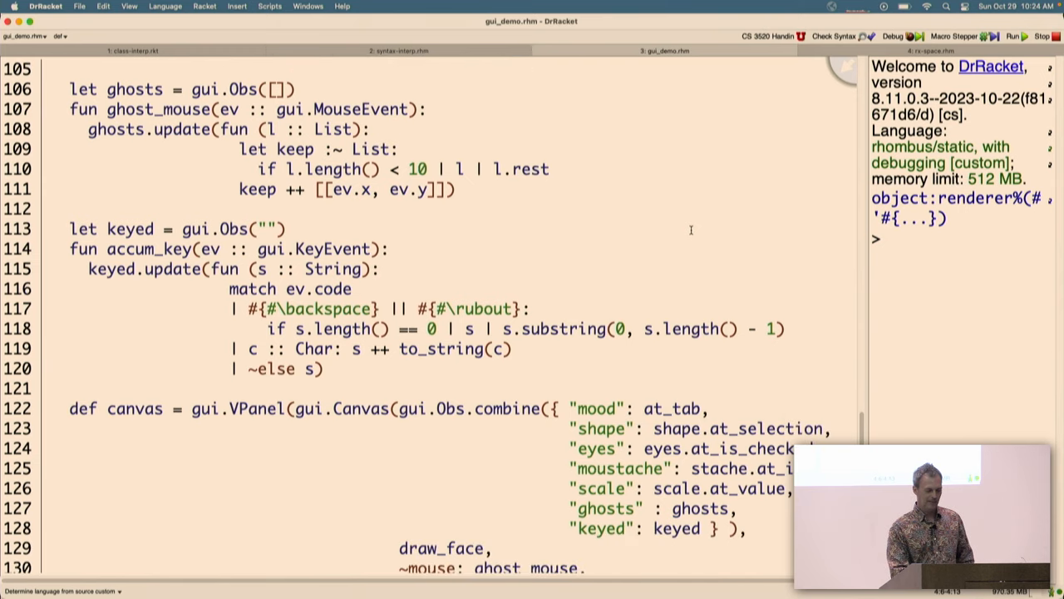
{"action": "scroll", "scroll_direction": "down", "scroll_amount": 3}
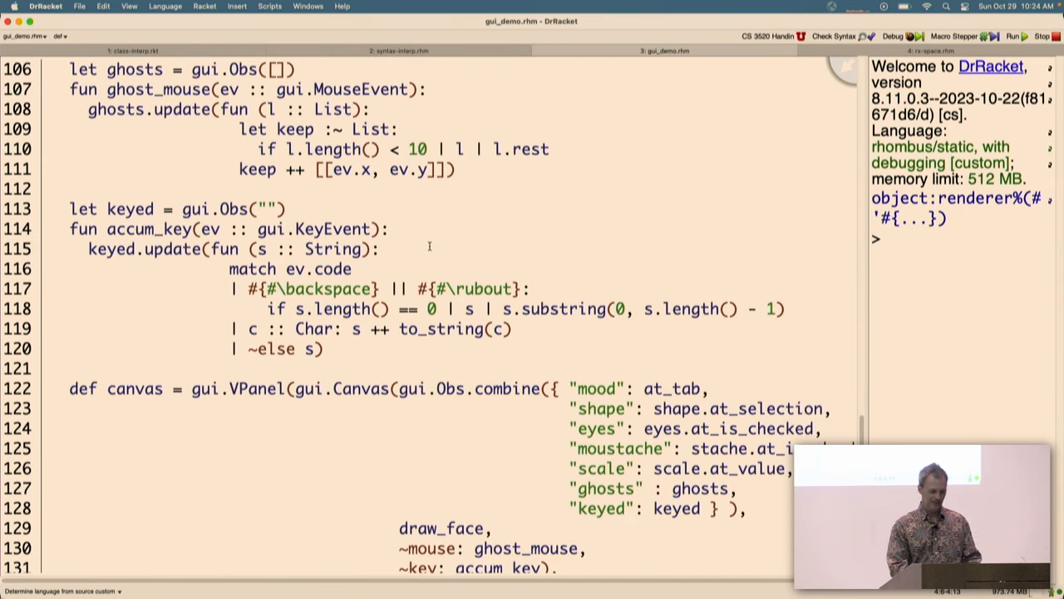
{"action": "scroll", "scroll_direction": "down", "scroll_amount": 3}
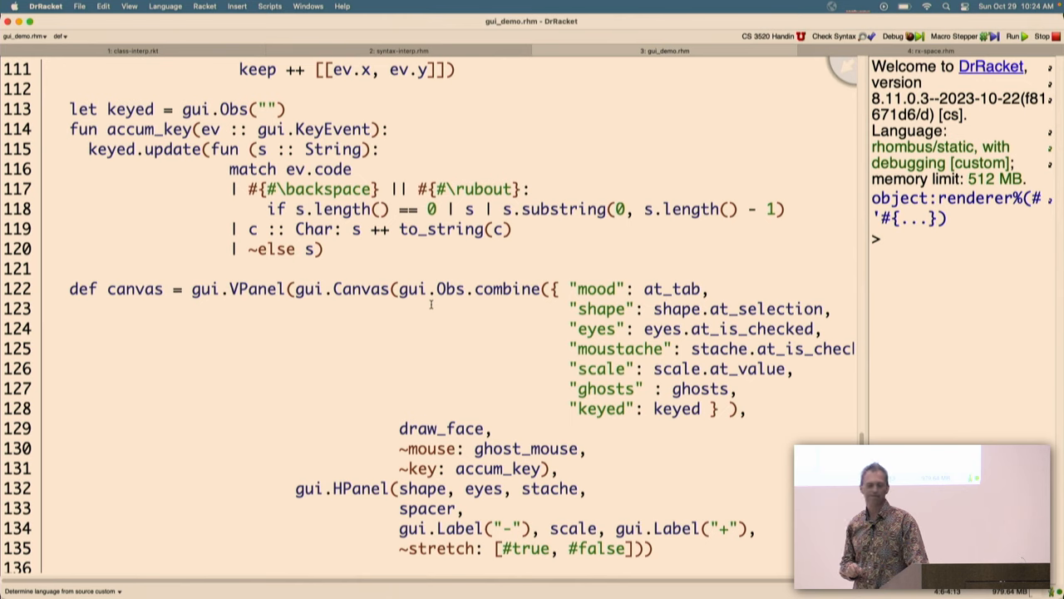
{"action": "scroll", "scroll_direction": "down", "scroll_amount": 3}
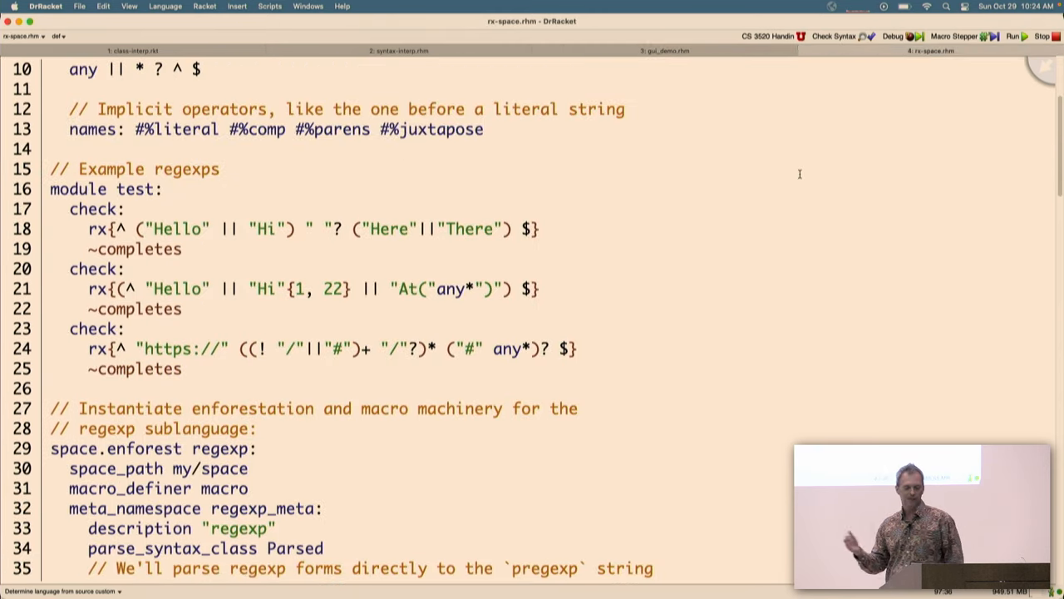
Step: Browse rx-space.rhm's example regexp checks and enforestation setup without editing
{"action": "scroll", "scroll_direction": "down", "scroll_amount": 3}
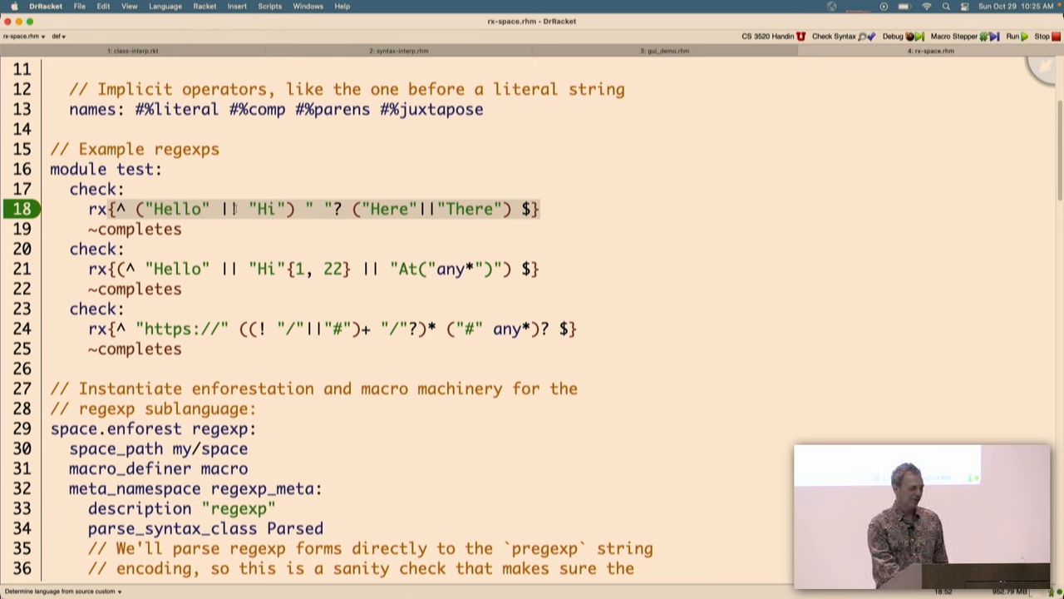
{"action": "double_click", "coordinate": [231, 208]}
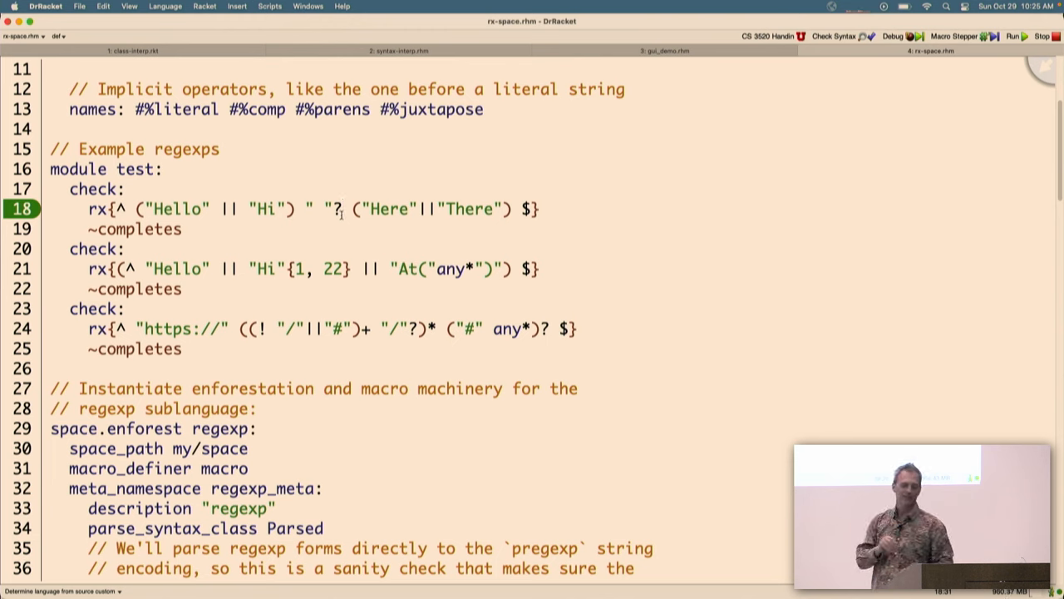
{"action": "scroll", "scroll_direction": "down", "scroll_amount": 3}
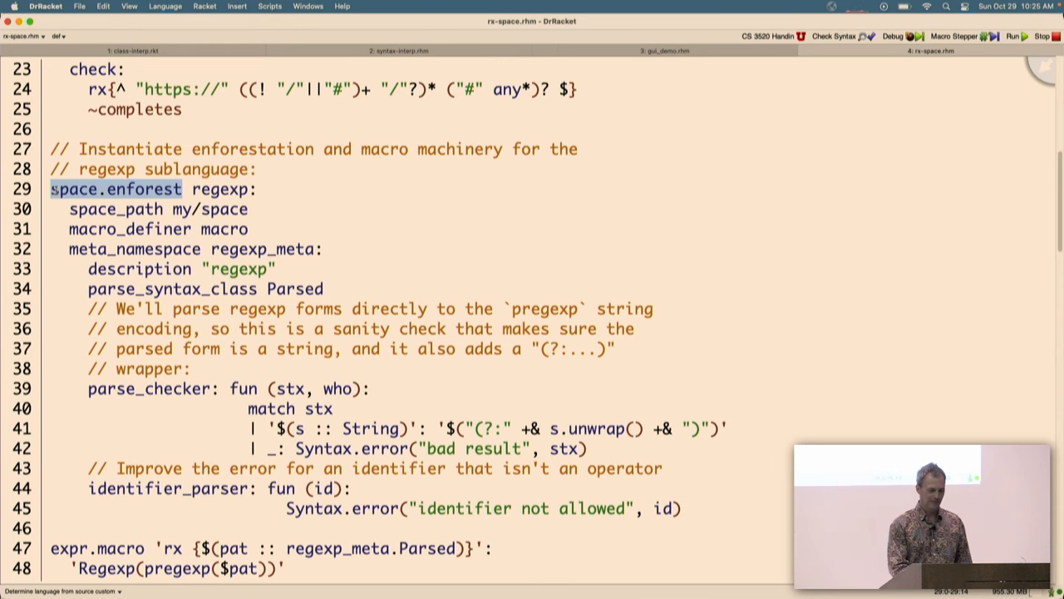
{"action": "scroll", "scroll_direction": "down", "scroll_amount": 3}
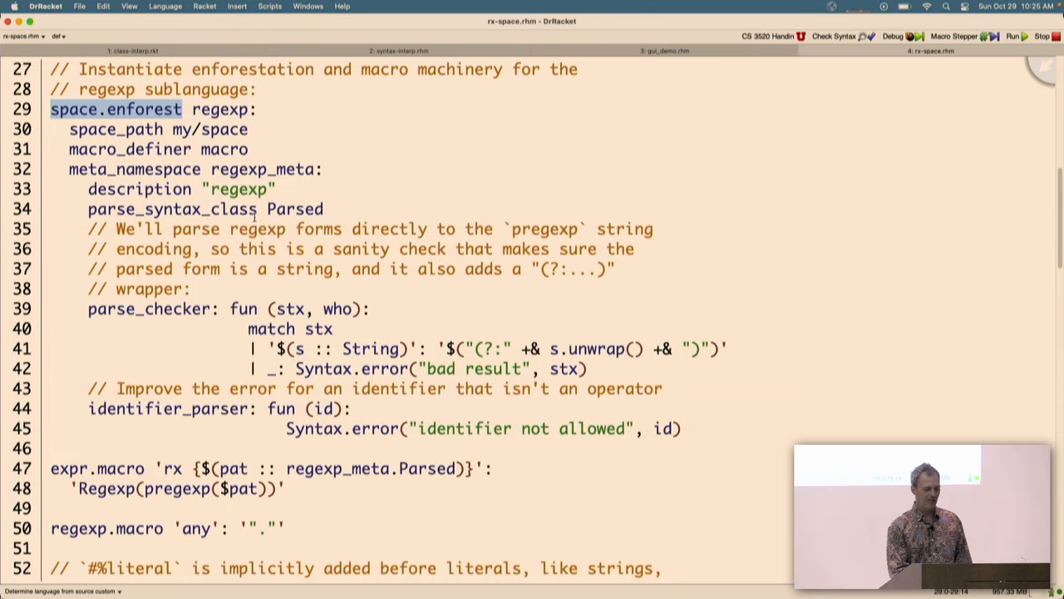
{"action": "scroll", "scroll_direction": "down", "scroll_amount": 3}
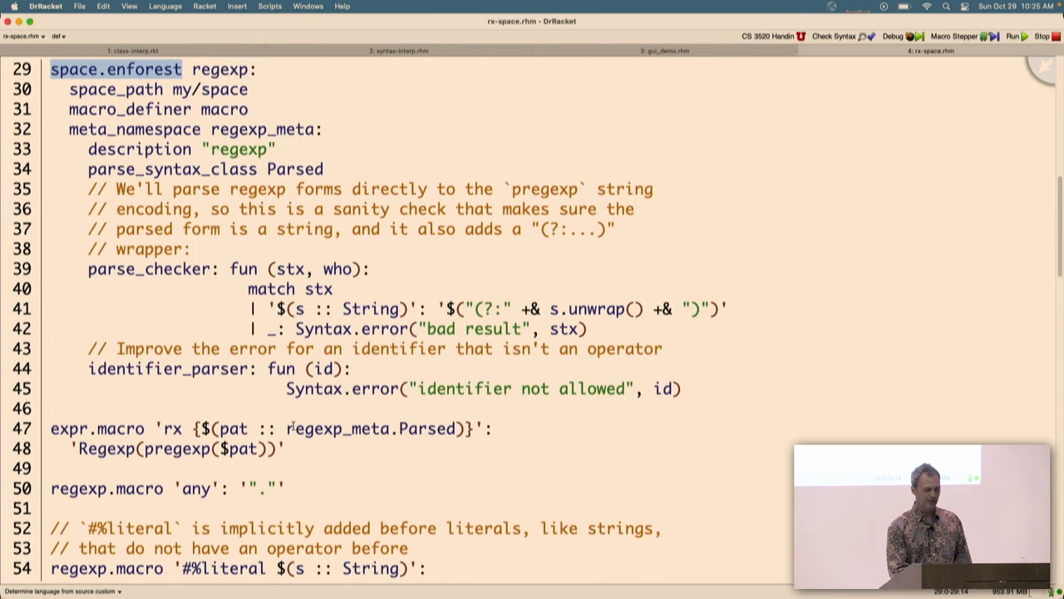
{"action": "double_click", "coordinate": [370, 429]}
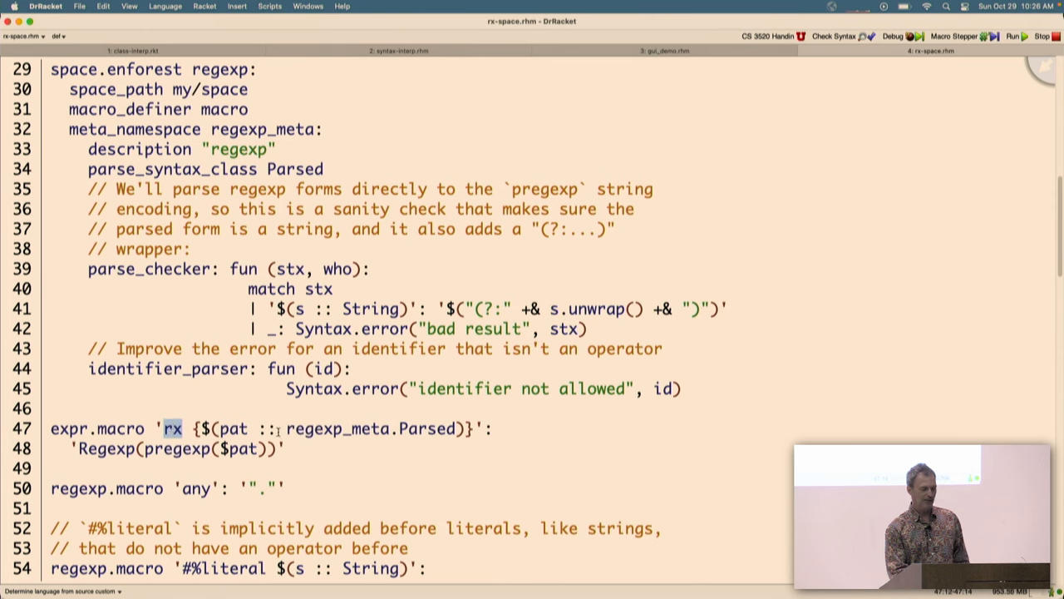
{"action": "double_click", "coordinate": [370, 429]}
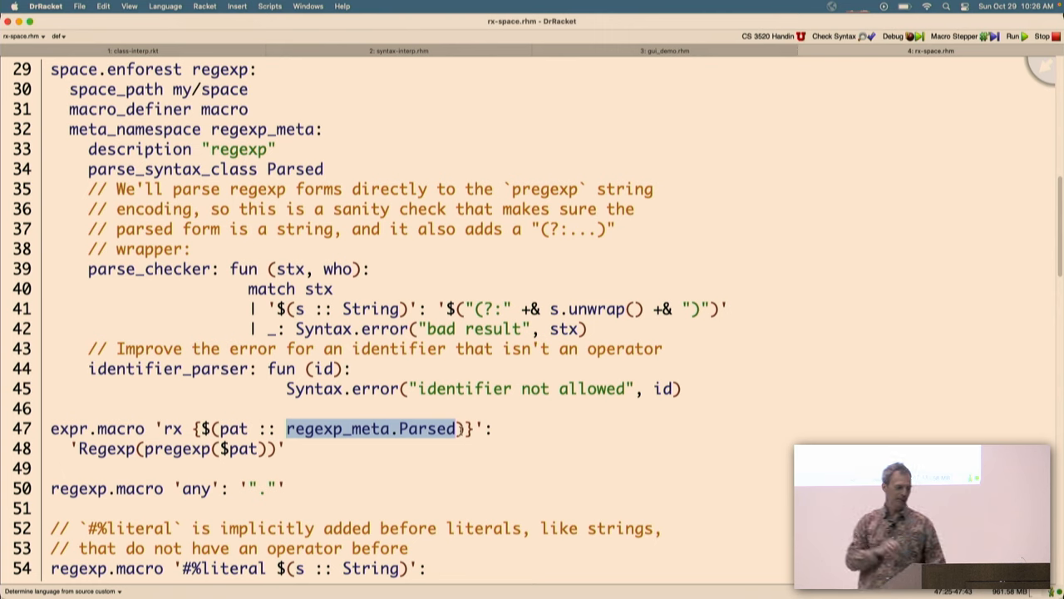
{"action": "double_click", "coordinate": [149, 268]}
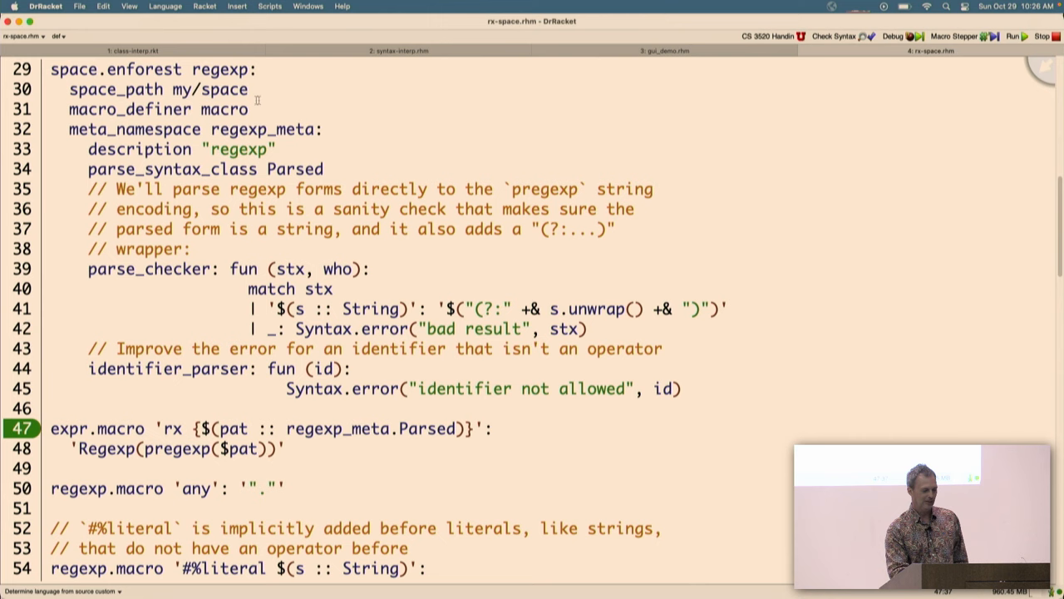
{"action": "scroll", "scroll_direction": "down", "scroll_amount": 3}
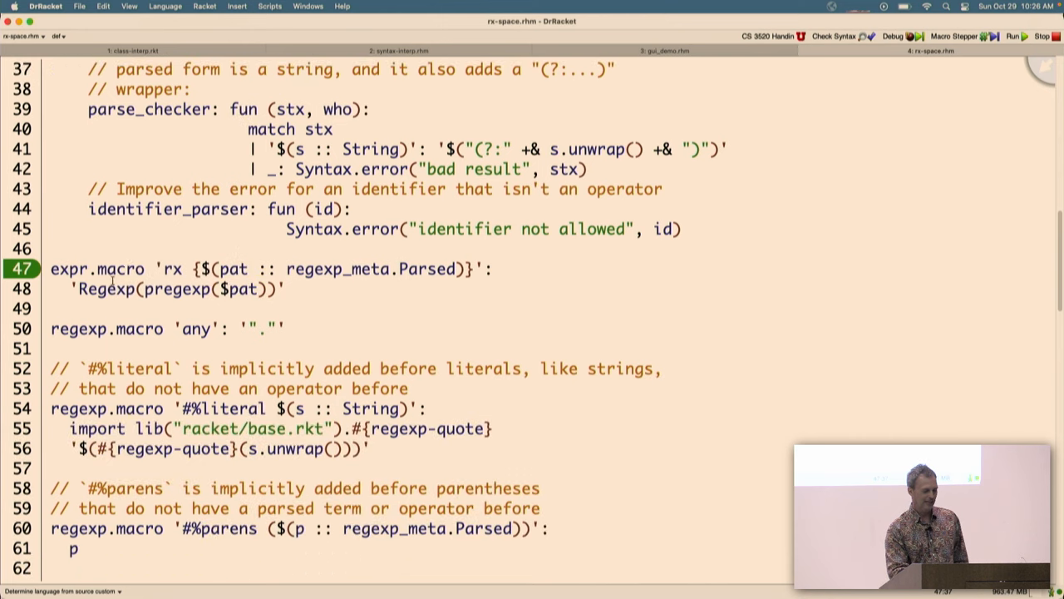
{"action": "scroll", "scroll_direction": "down", "scroll_amount": 3}
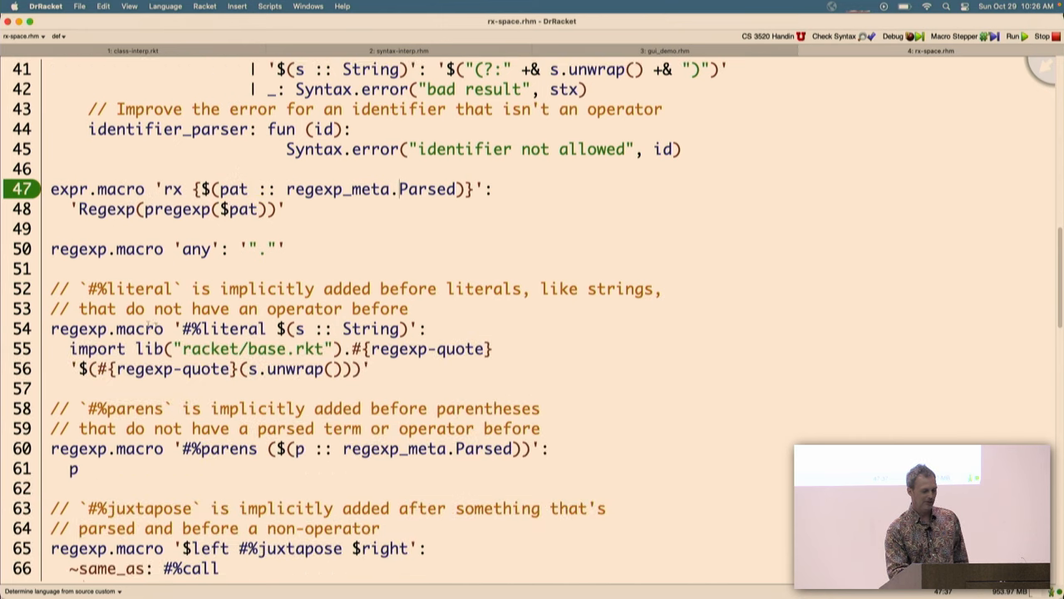
{"action": "scroll", "scroll_direction": "down", "scroll_amount": 3}
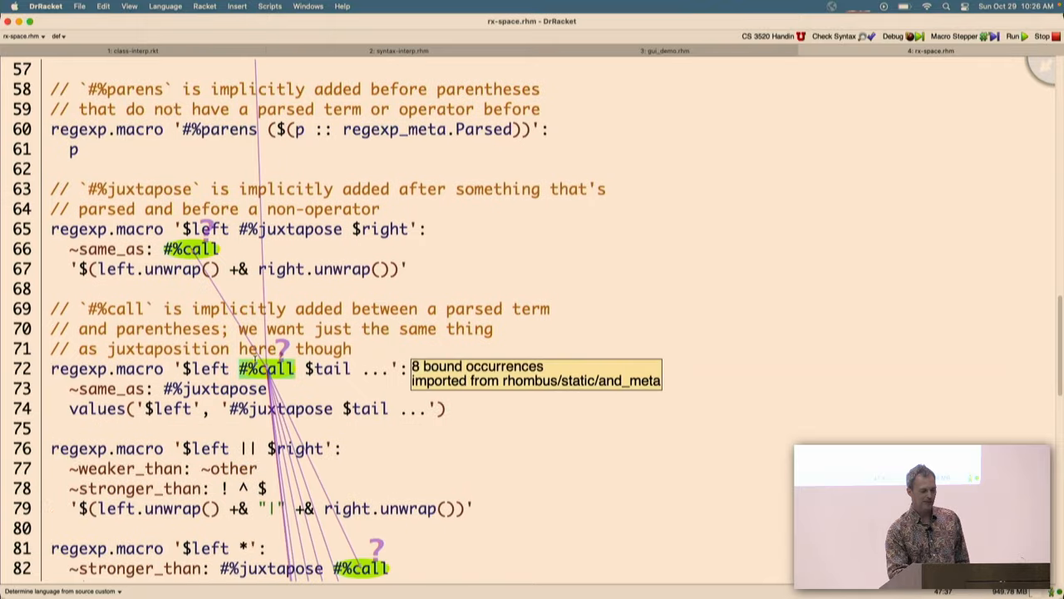
{"action": "scroll", "scroll_direction": "down", "scroll_amount": 3}
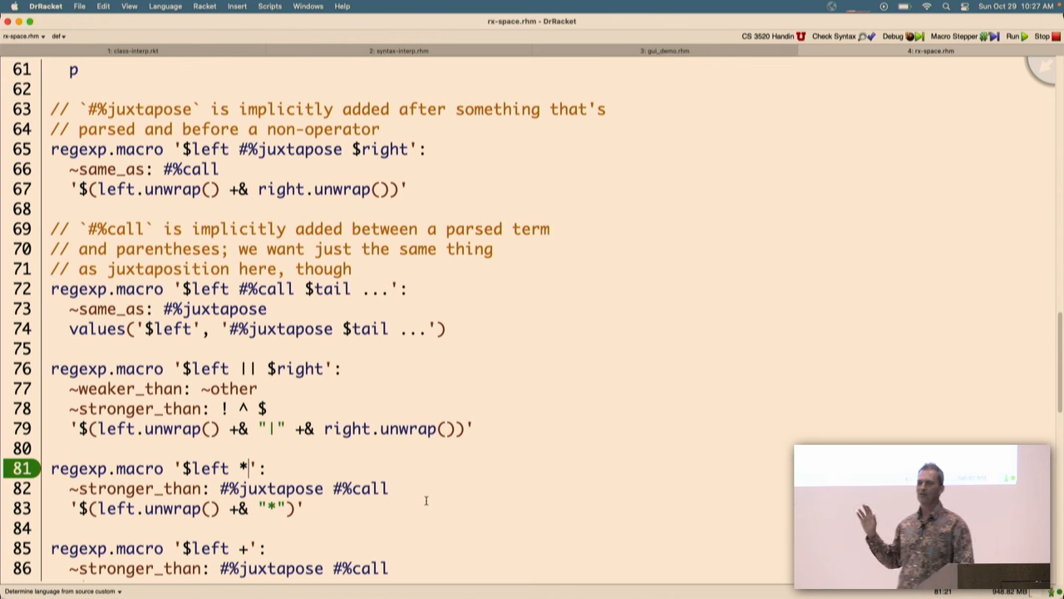
{"action": "scroll", "scroll_direction": "up", "scroll_amount": 3}
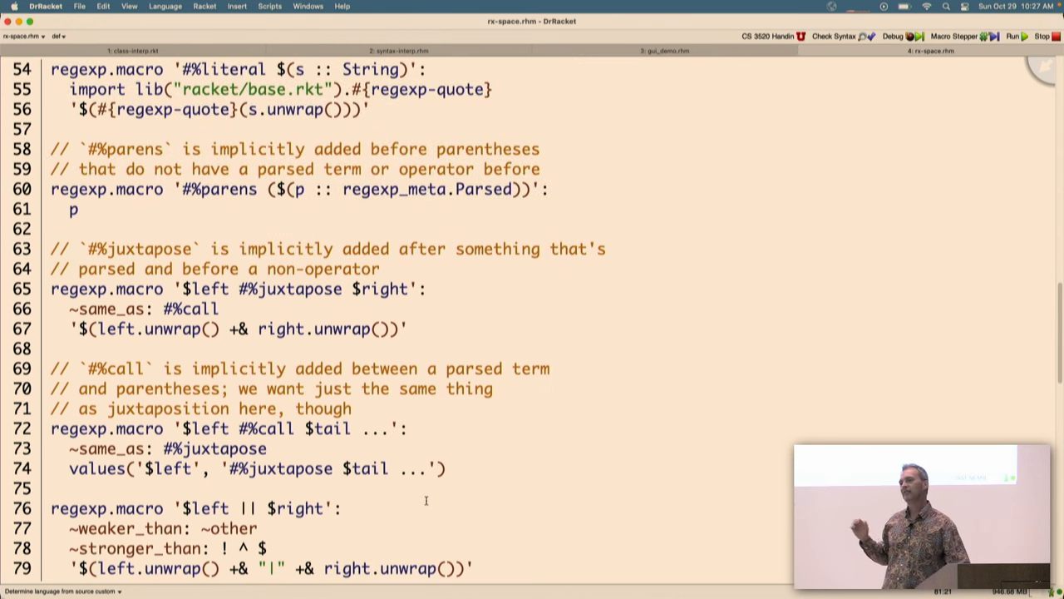
{"action": "scroll", "scroll_direction": "up", "scroll_amount": 3}
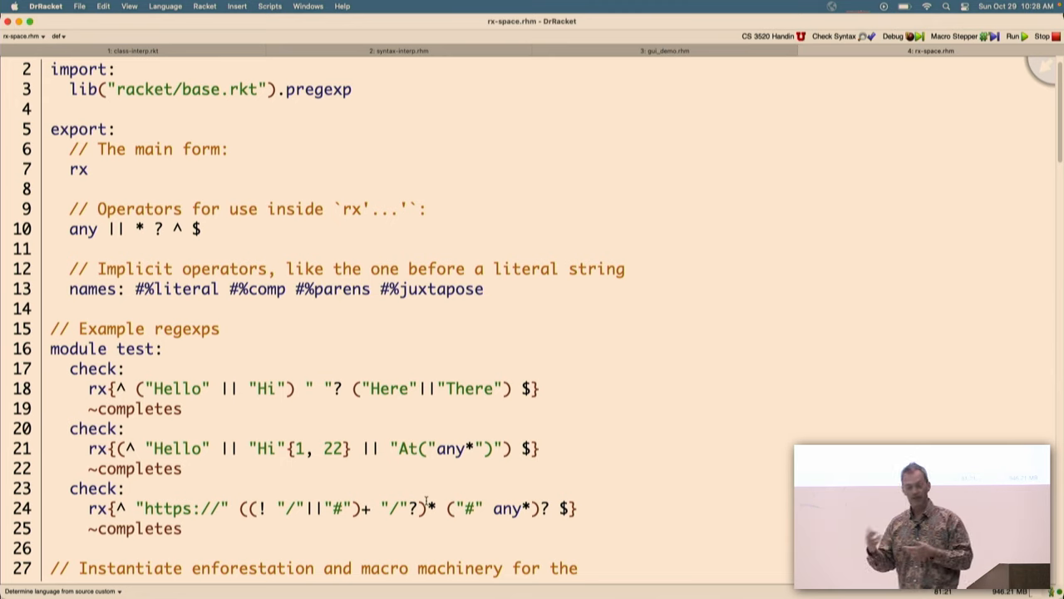
{"action": "scroll", "scroll_direction": "down", "scroll_amount": 3}
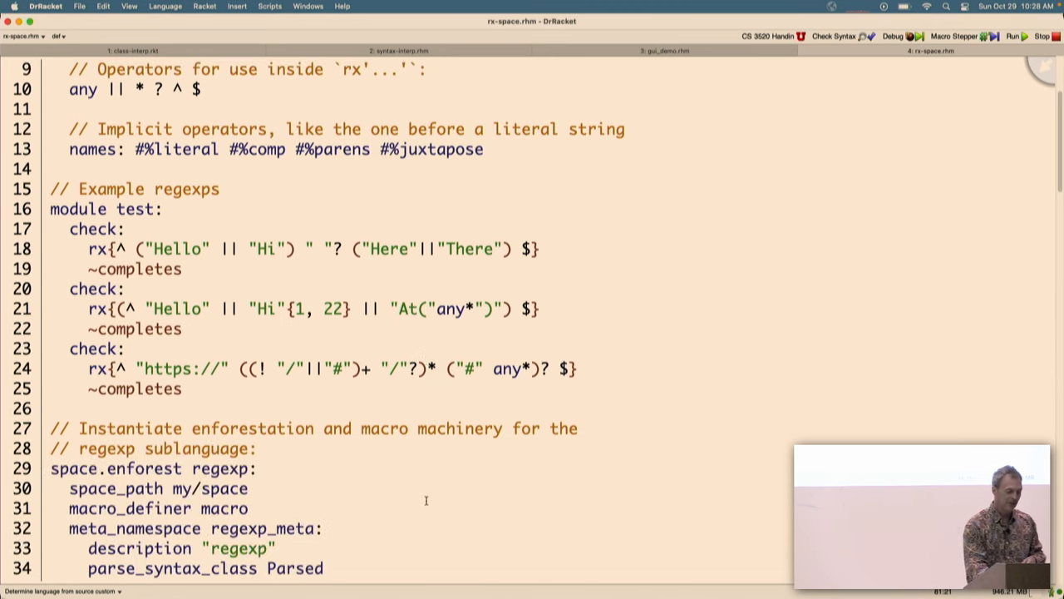
{"action": "scroll", "scroll_direction": "down", "scroll_amount": 3}
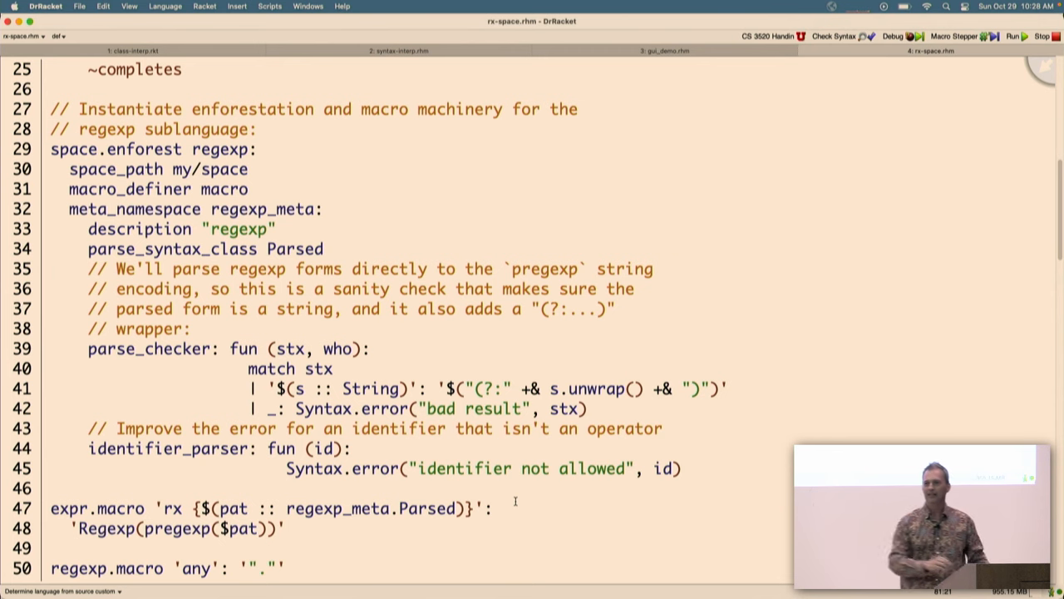
{"action": "scroll", "scroll_direction": "down", "scroll_amount": 3}
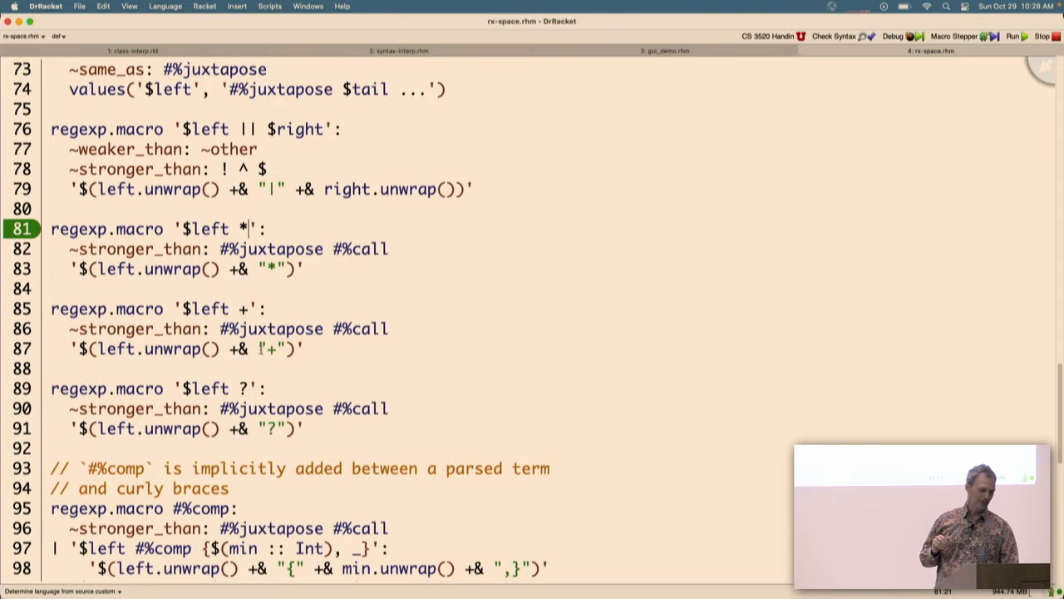
{"action": "mouse_move", "coordinate": [262, 351]}
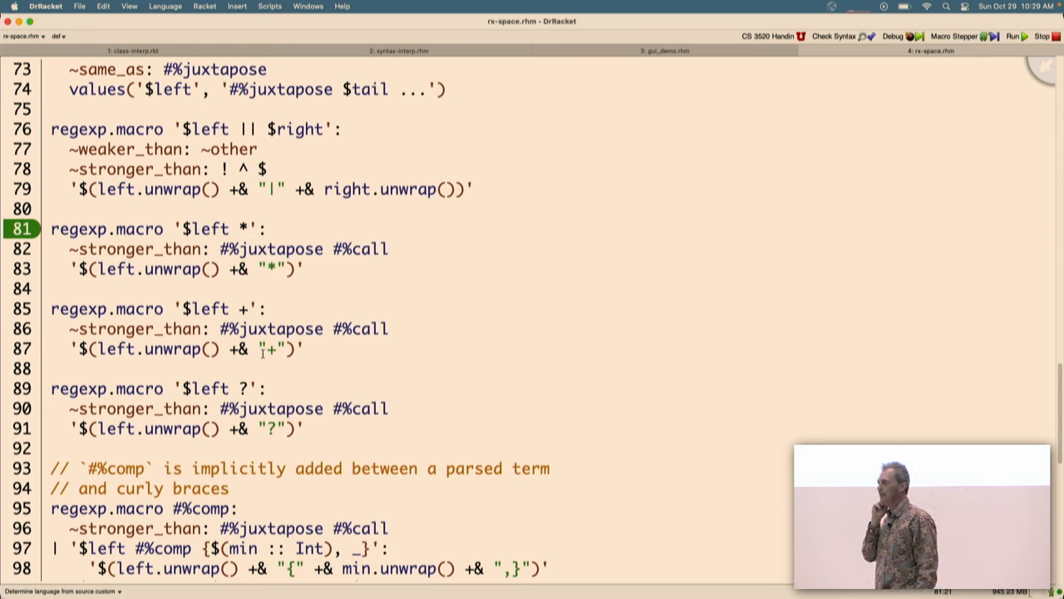
{"action": "left_click", "coordinate": [249, 229]}
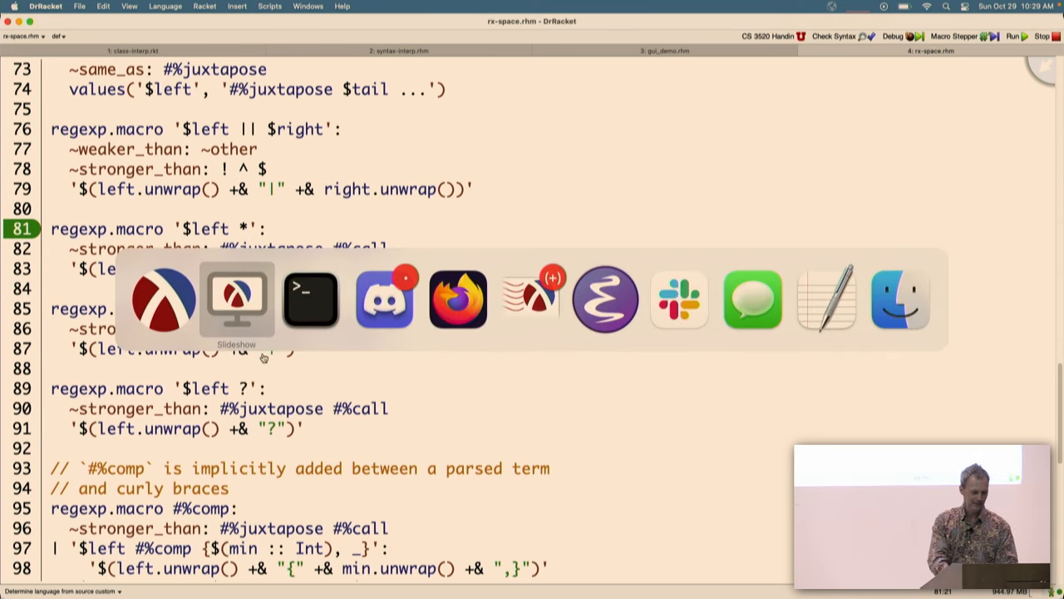
Step: Advance Slideshow to the next slide showing the Shplait parse function
{"action": "left_click", "coordinate": [236, 297]}
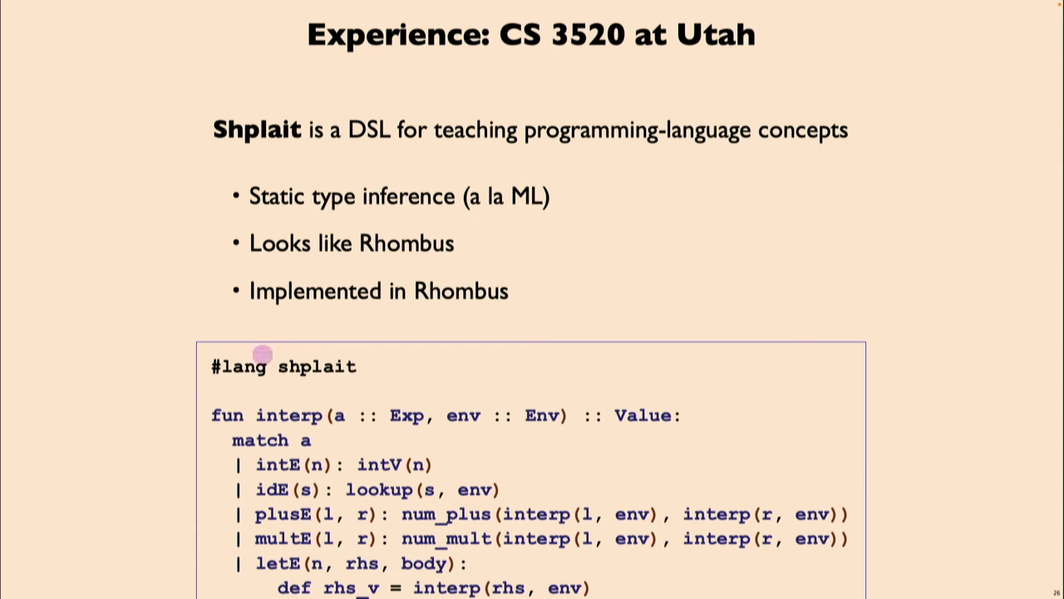
{"action": "mouse_move", "coordinate": [164, 348]}
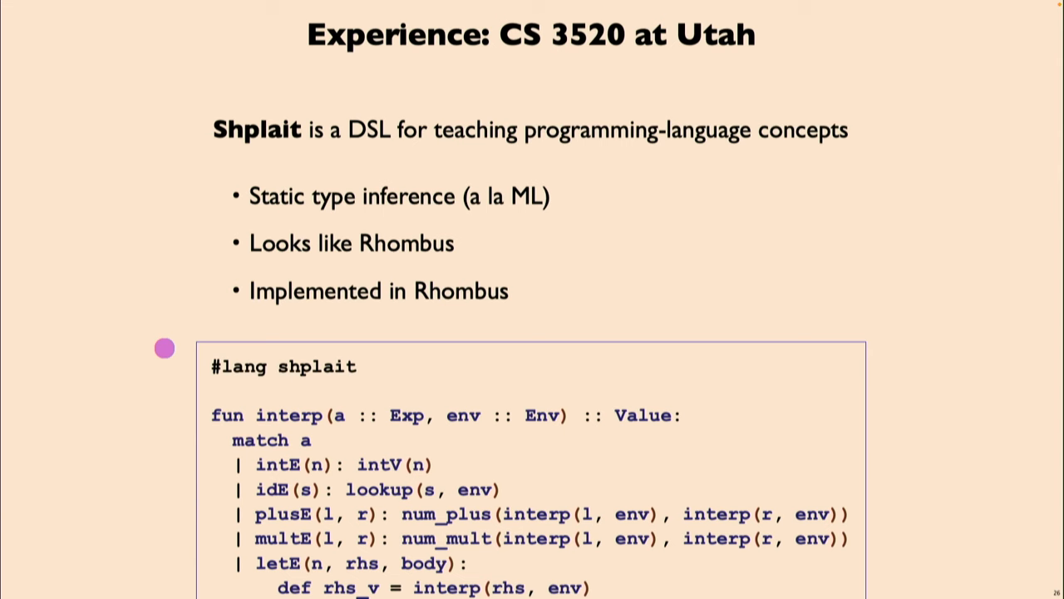
{"action": "mouse_move", "coordinate": [665, 263]}
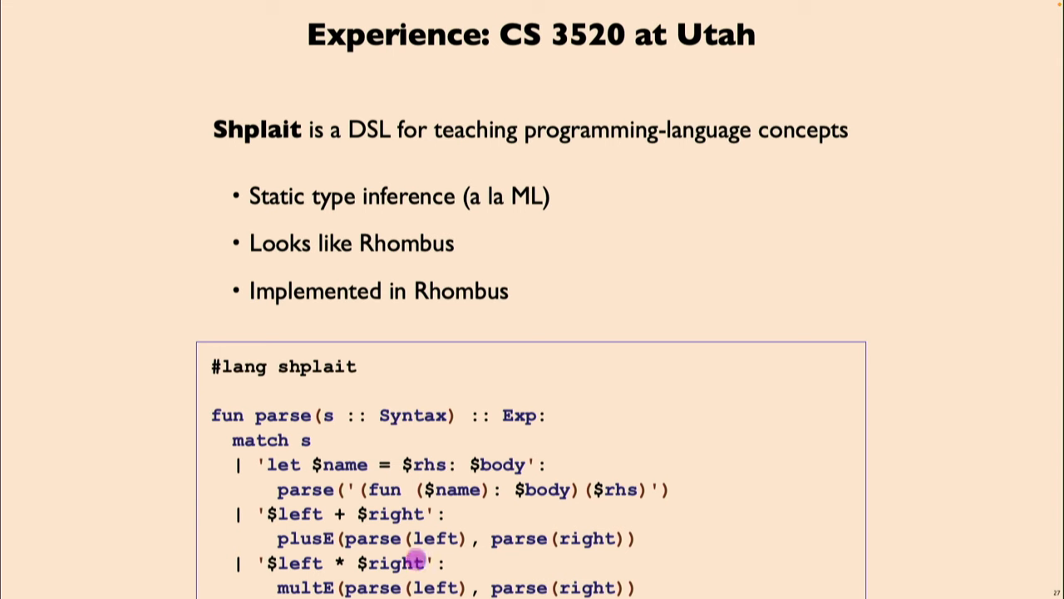
{"action": "mouse_move", "coordinate": [299, 499]}
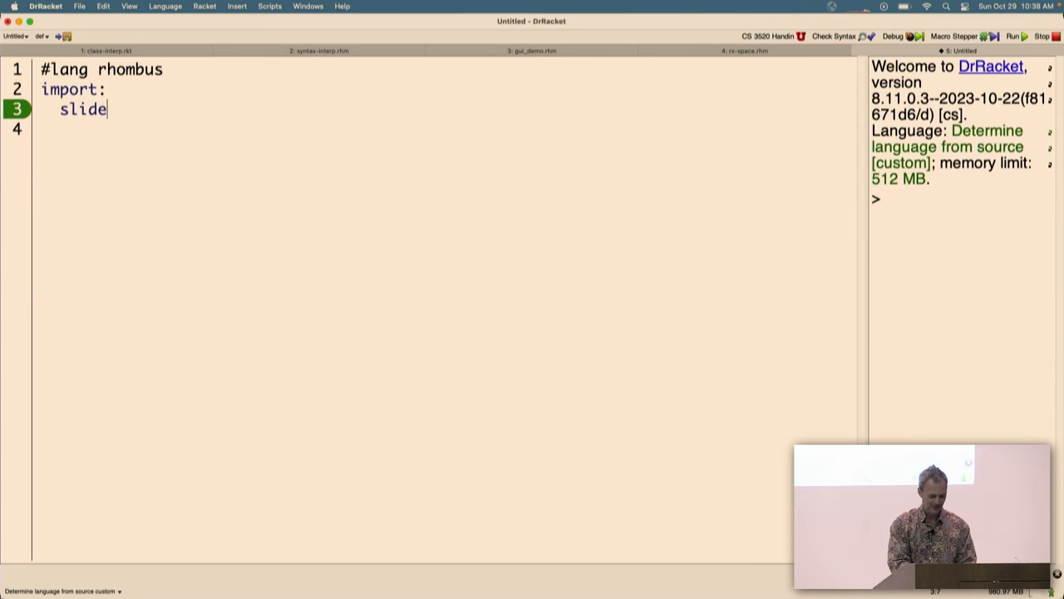
Step: Import slideshow and pict, add slideshow.slide(pict.t("Does this work?")), and run it
{"action": "type", "text": "show"}
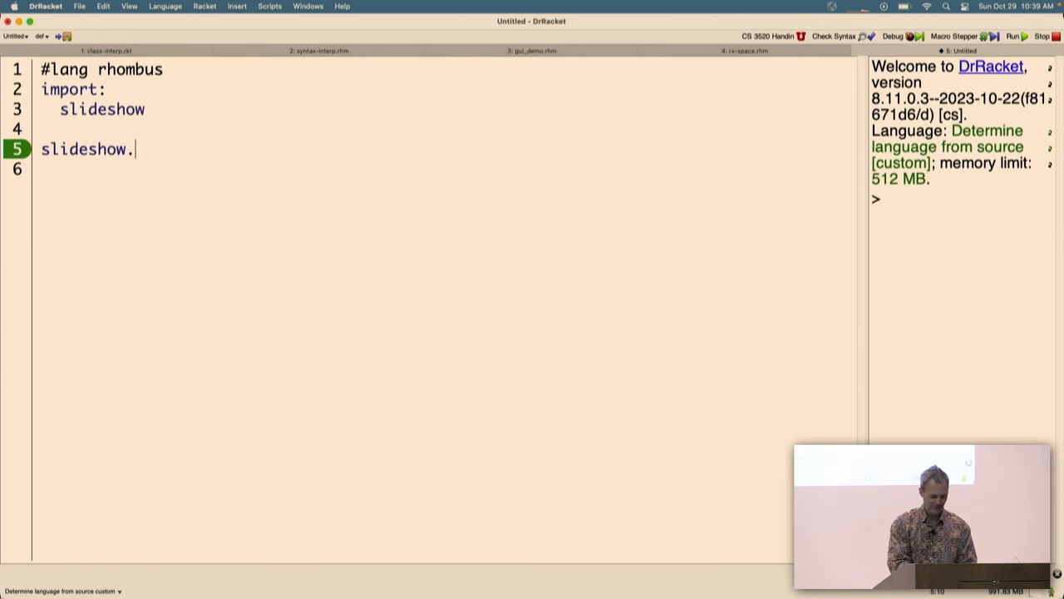
{"action": "type", "text": "slide()"}
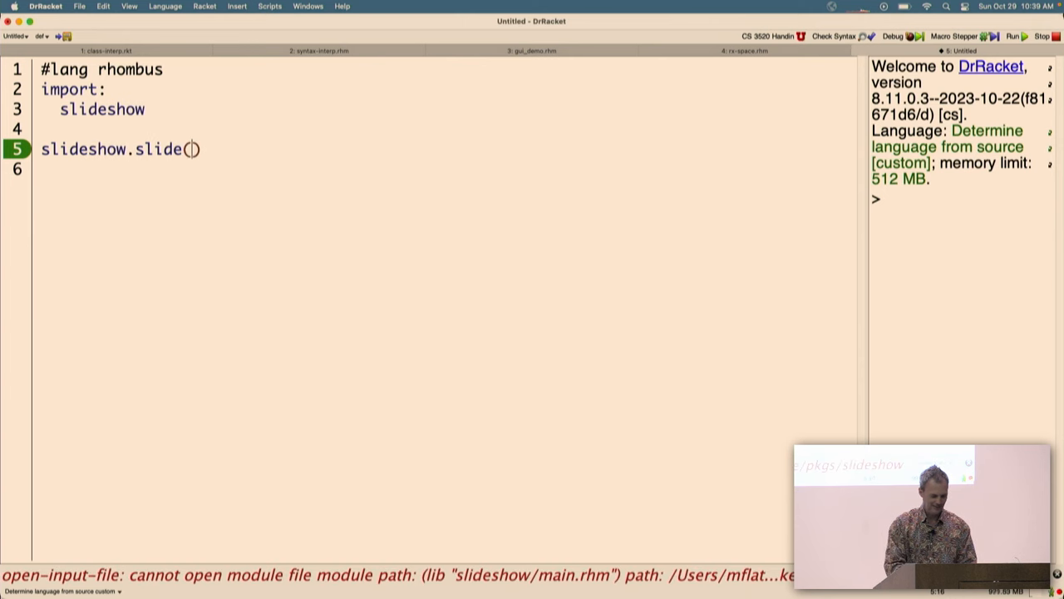
{"action": "type", "text": "pict"}
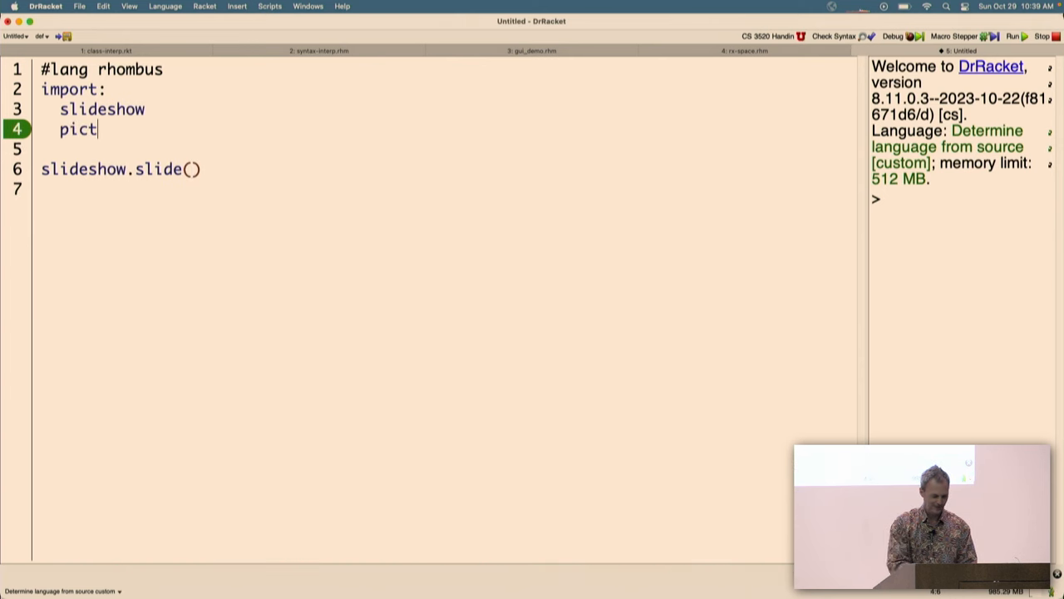
{"action": "type", "text": "pict.t(\"Does this work?"}
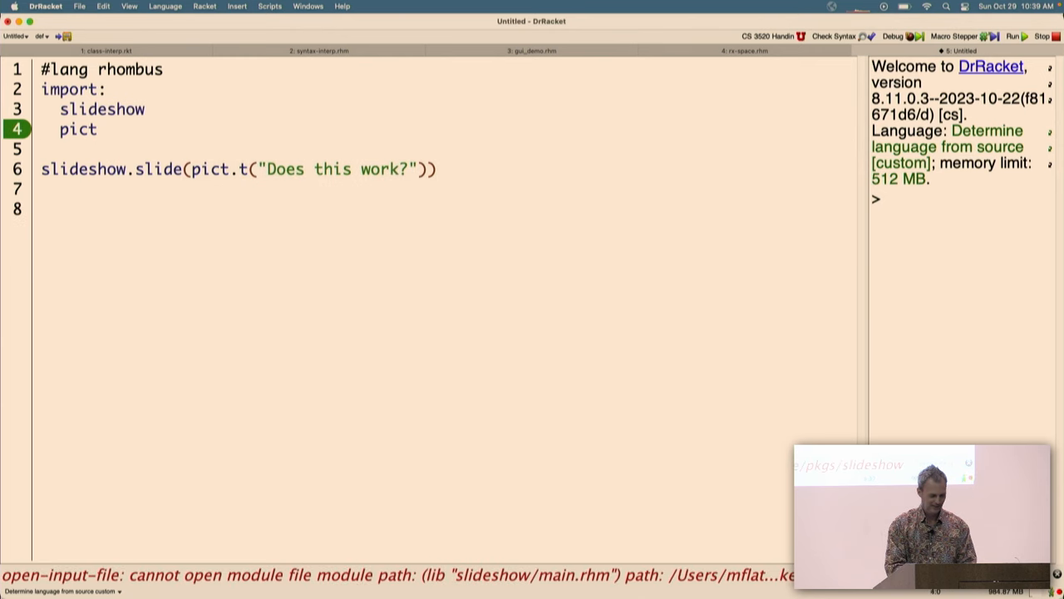
{"action": "left_click", "coordinate": [1011, 36]}
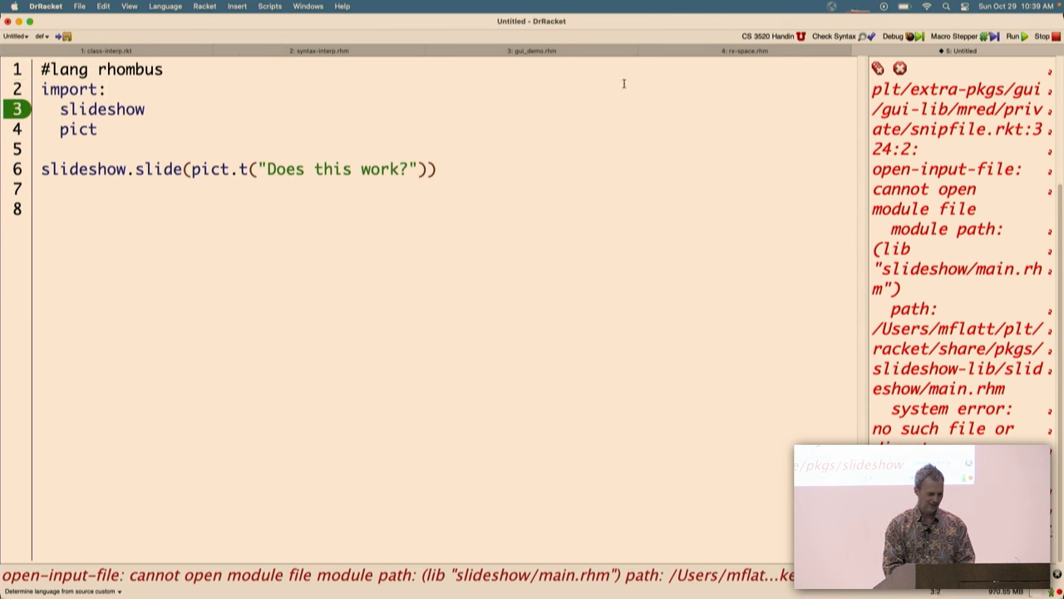
Step: Import lib("slideshow/main.rkt") as slideshow and lib("pict/main.rkt") as pict, starting an hc-append edit
{"action": "double_click", "coordinate": [102, 109]}
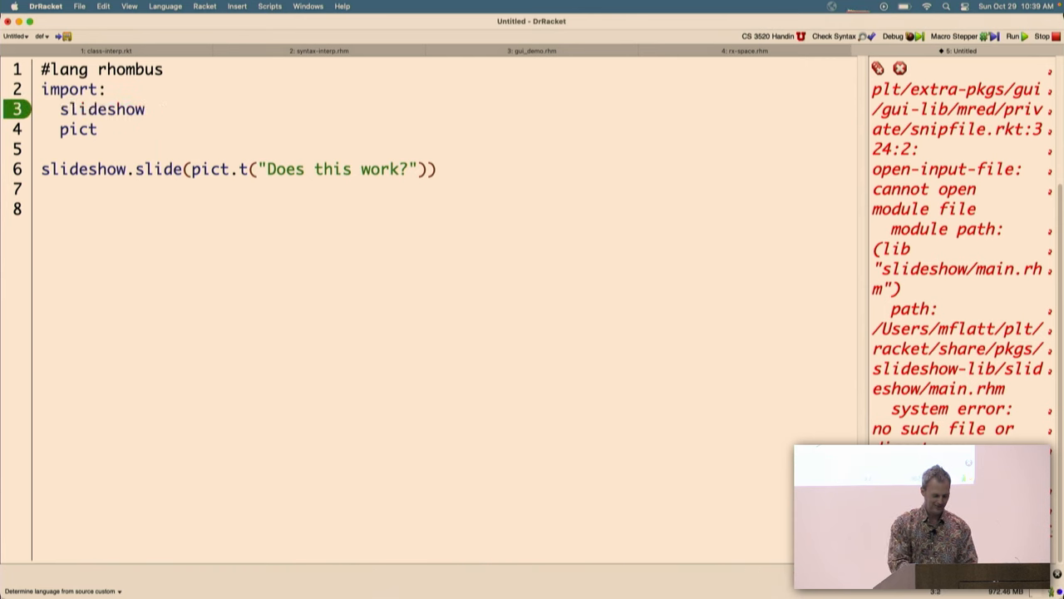
{"action": "type", "text": "lib(\"slideshow/main.rkt"}
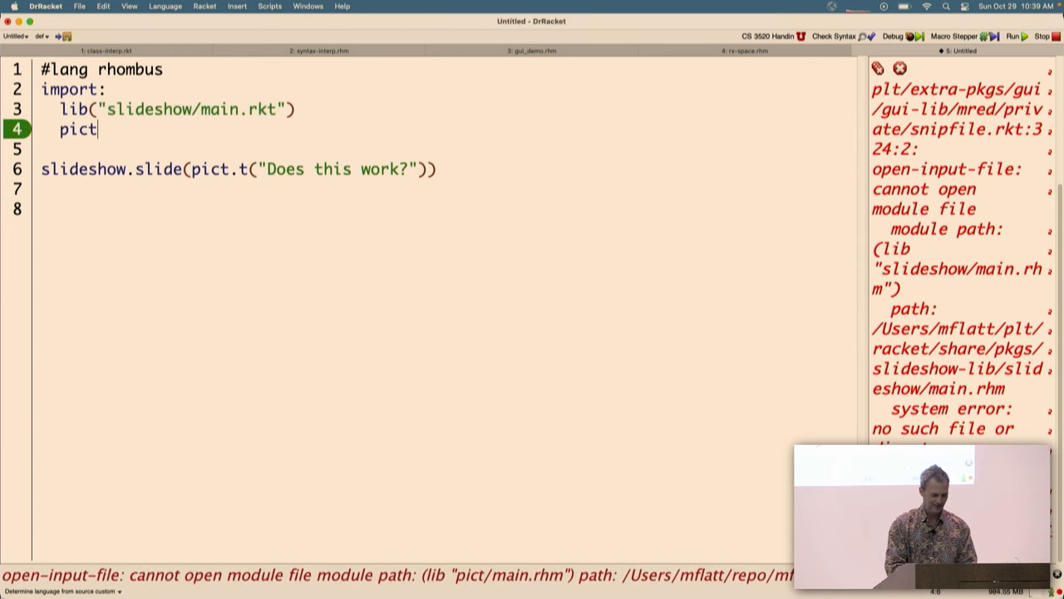
{"action": "type", "text": "lib("}
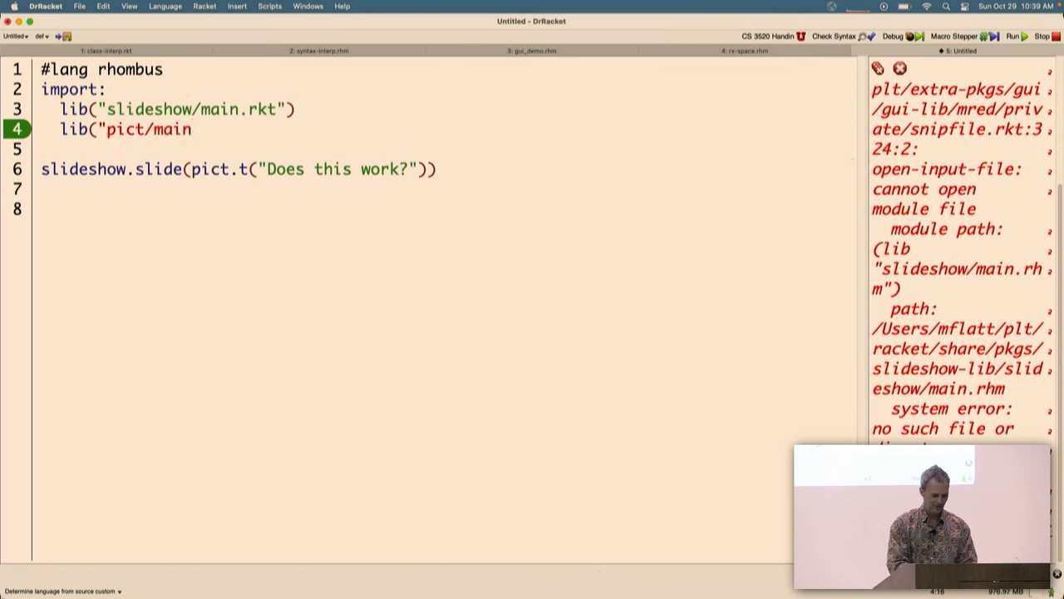
{"action": "type", "text": ".rkt\") as pict"}
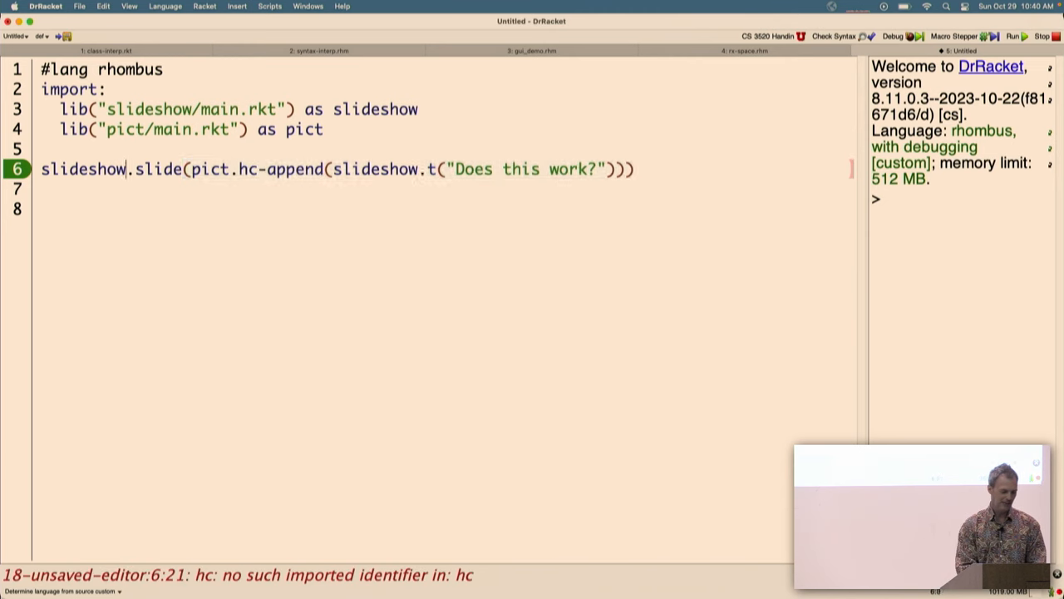
{"action": "type", "text": "#{"}
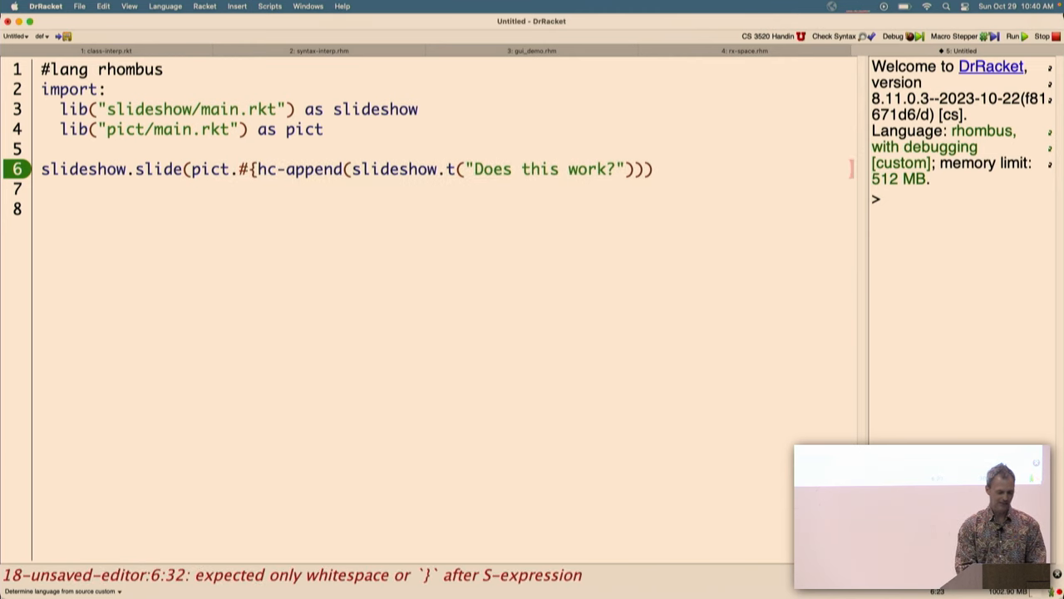